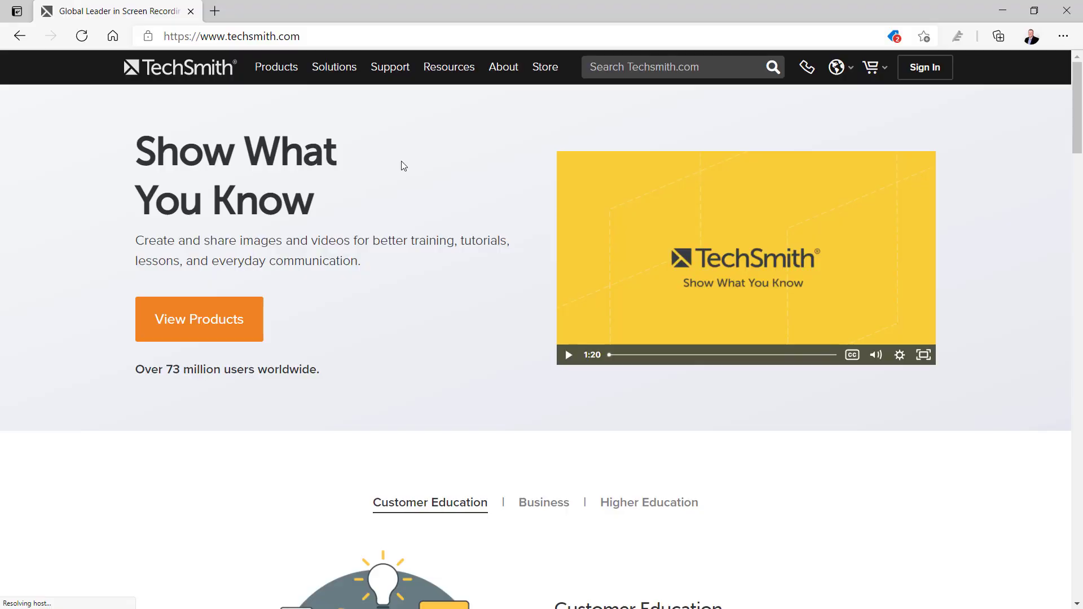
pyautogui.moveTo(333, 67)
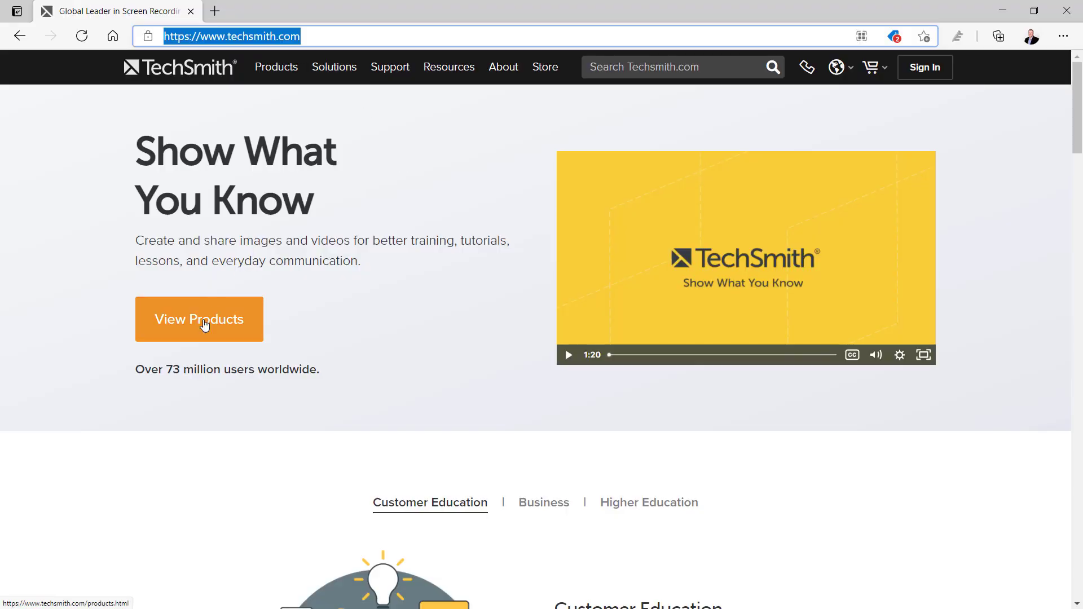
# - Browse TechSmith products, Camtasia's page and its free trial download, then return to products
pyautogui.click(199, 320)
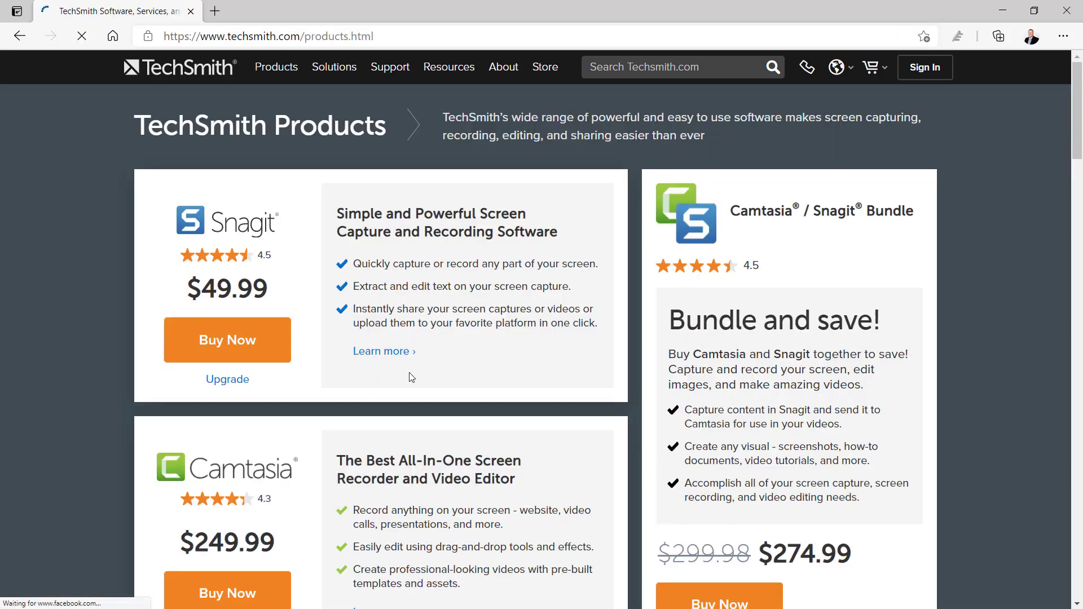
pyautogui.scroll(-3)
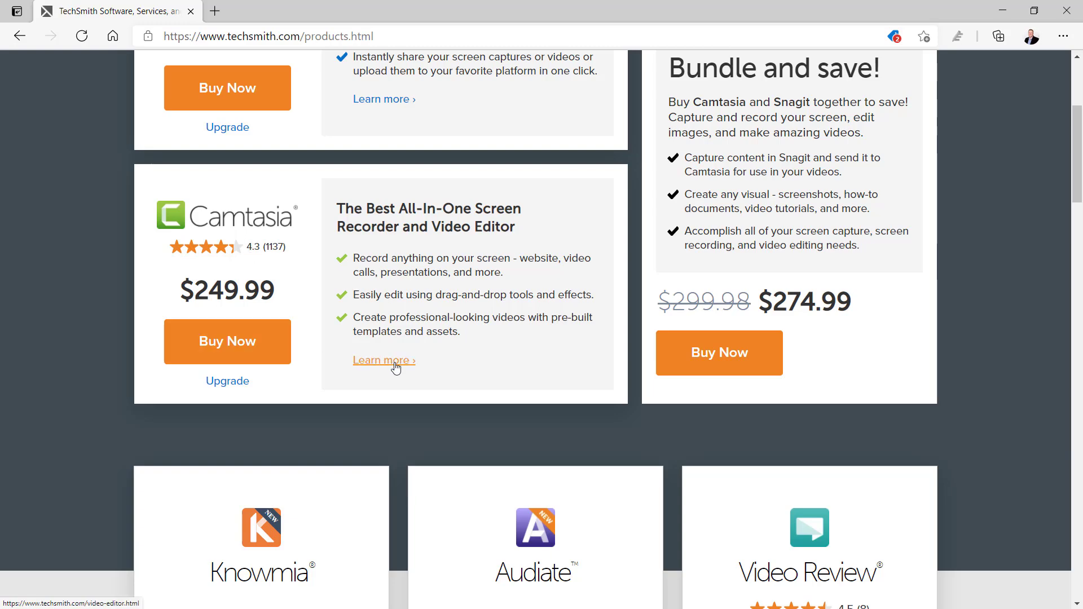
pyautogui.click(384, 359)
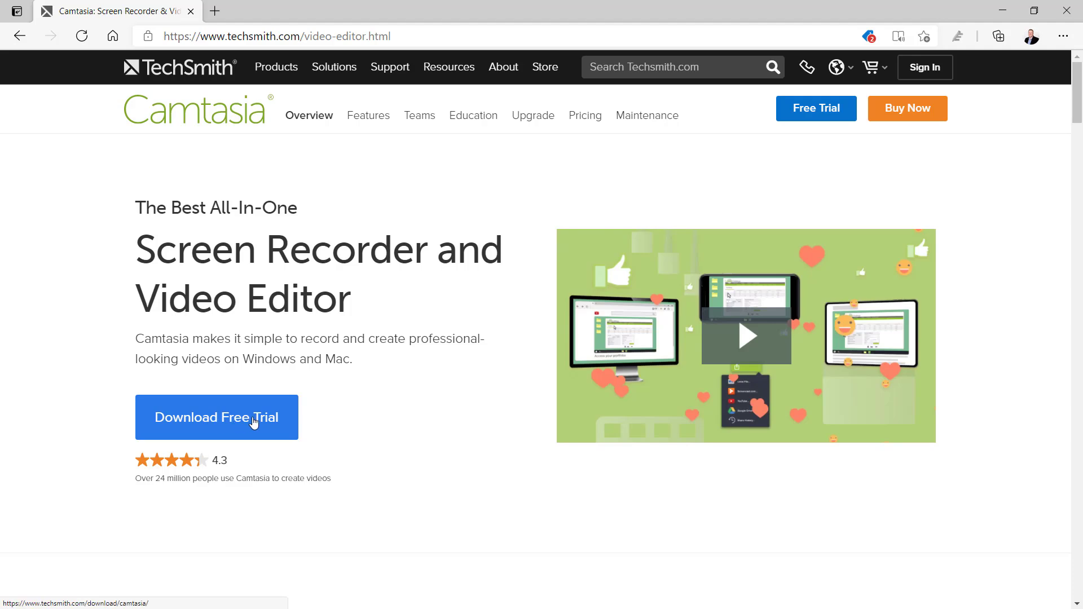
pyautogui.click(216, 417)
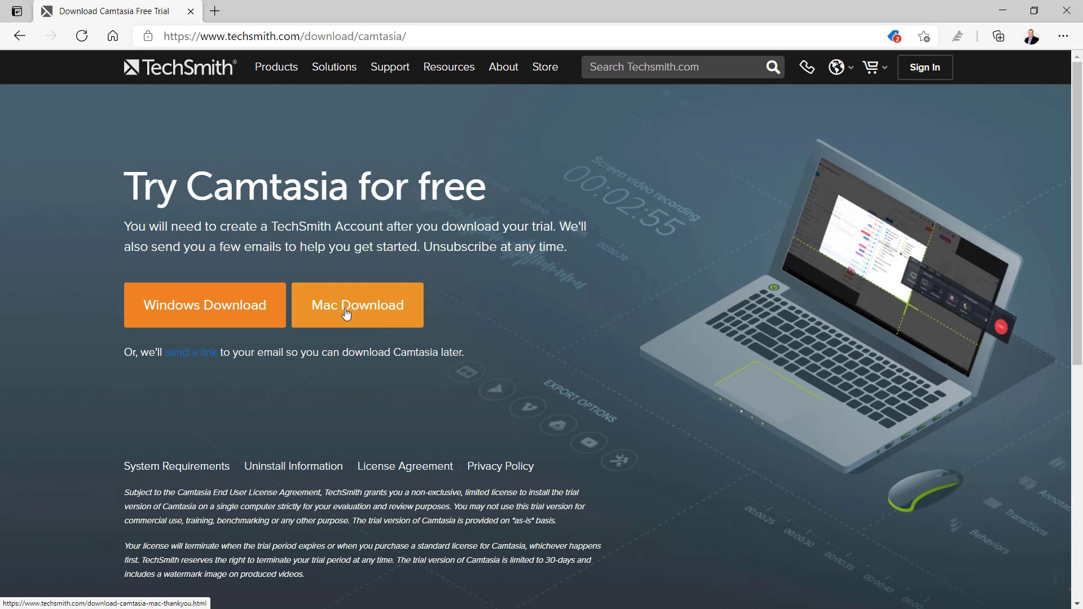
pyautogui.moveTo(175, 170)
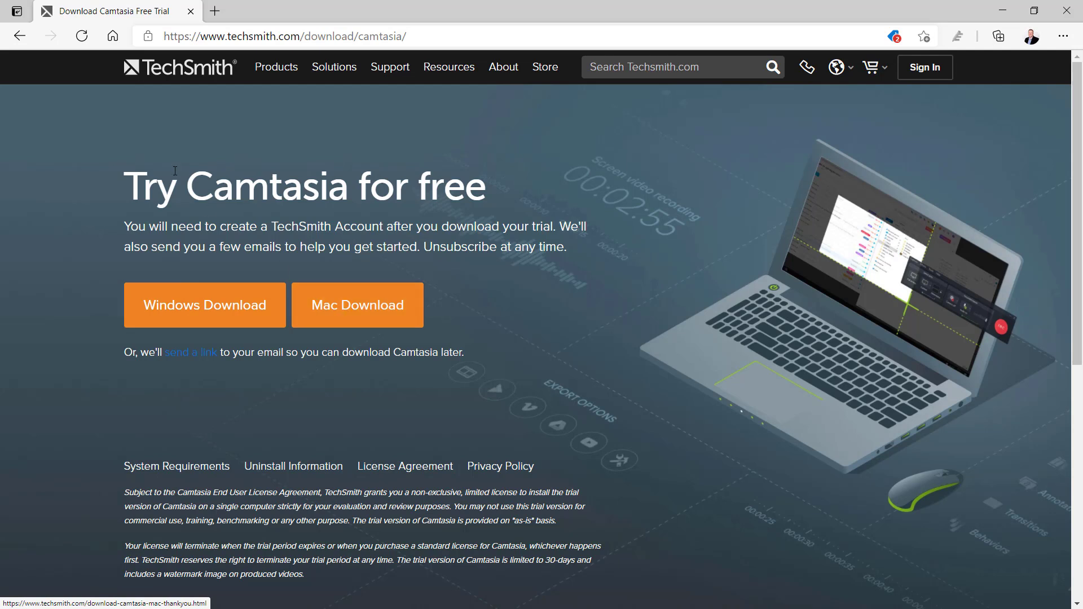
pyautogui.click(275, 67)
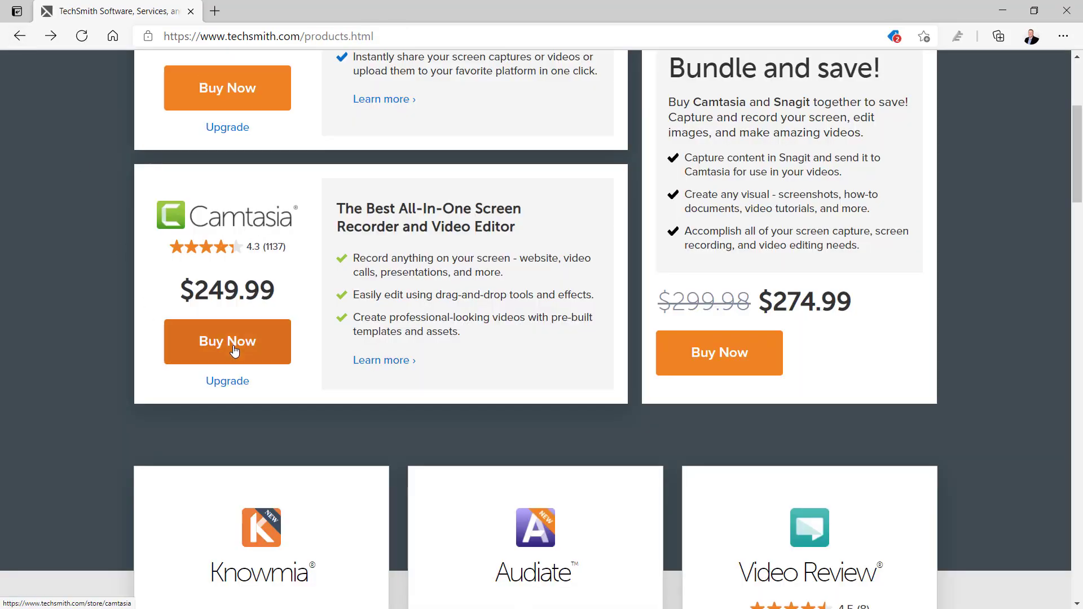
# - Add Camtasia 2021 to the cart and apply coupon code HNYCAM20 at checkout
pyautogui.click(227, 342)
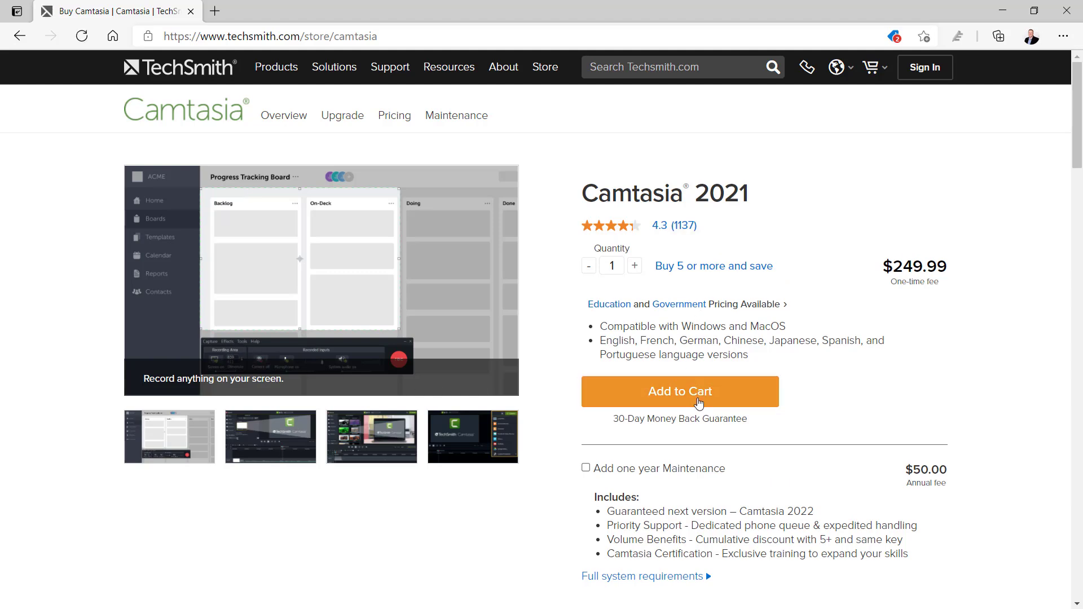
pyautogui.click(679, 391)
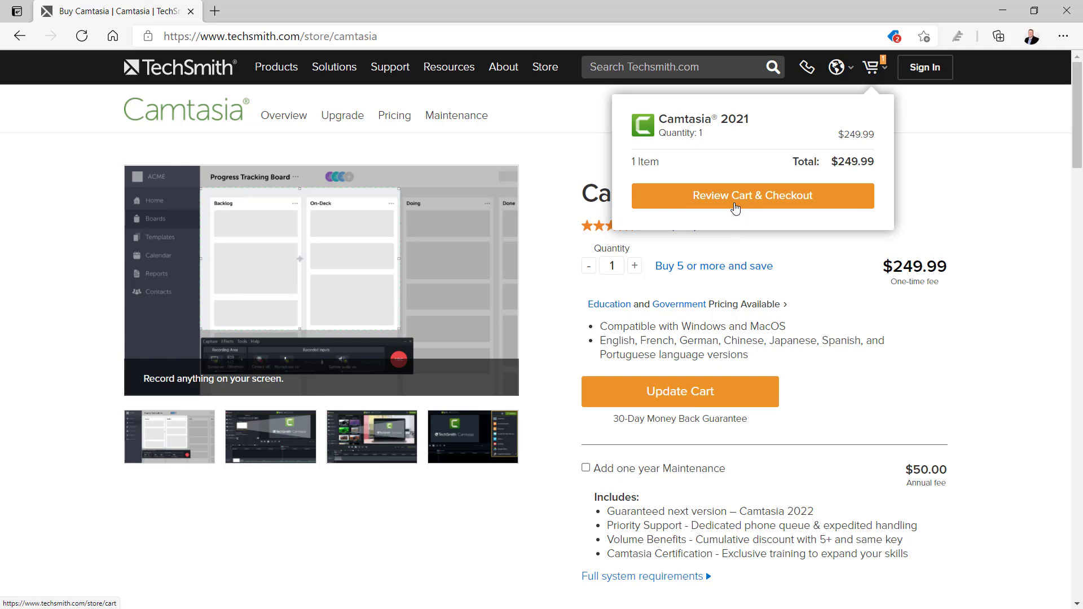
pyautogui.click(751, 196)
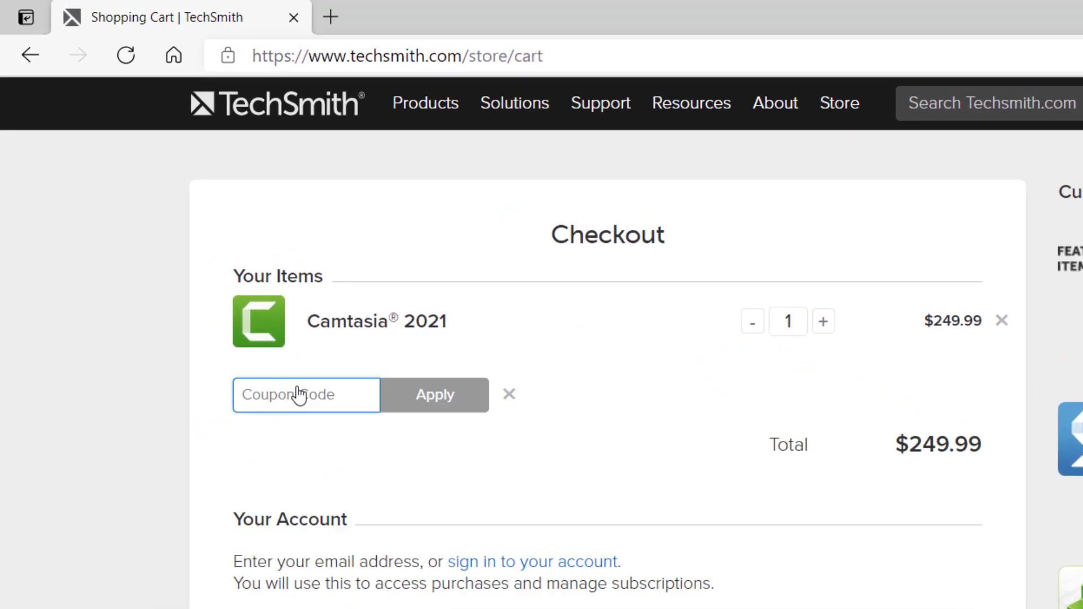
pyautogui.write('HNYCAM20')
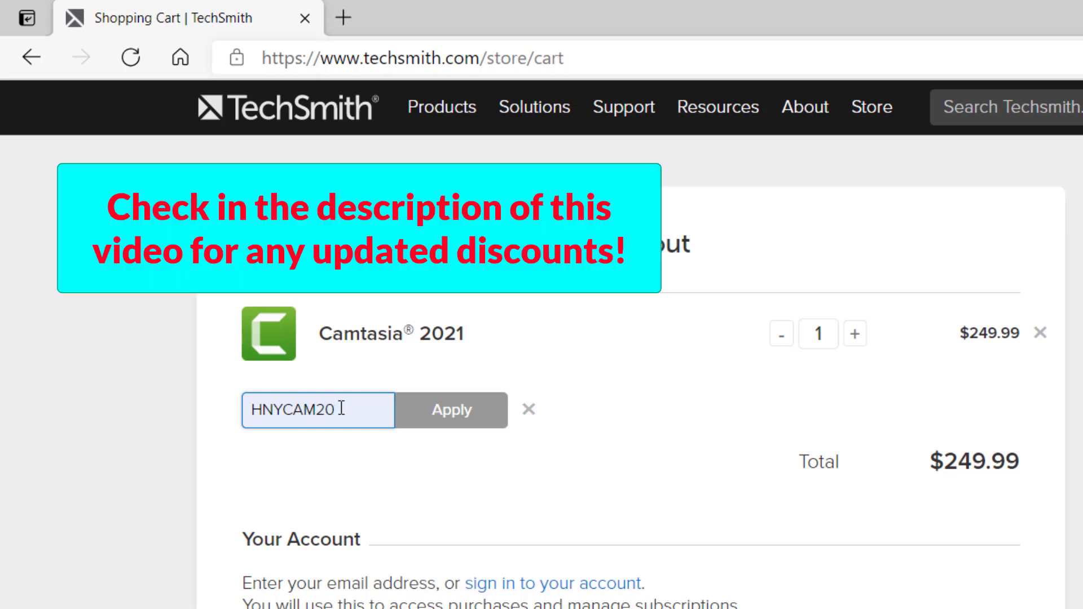
pyautogui.click(449, 410)
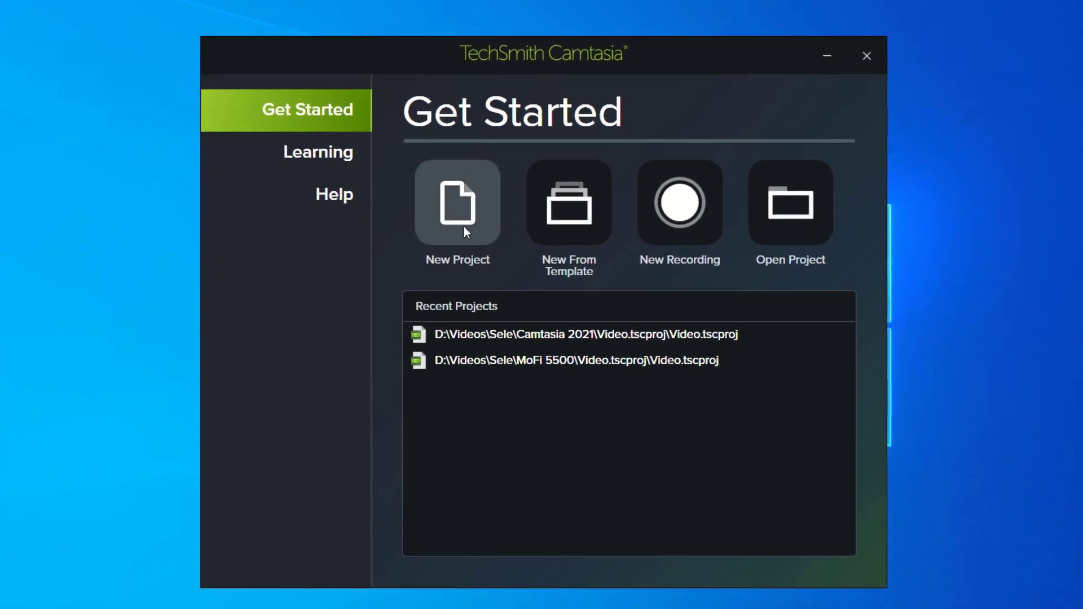
pyautogui.moveTo(462, 329)
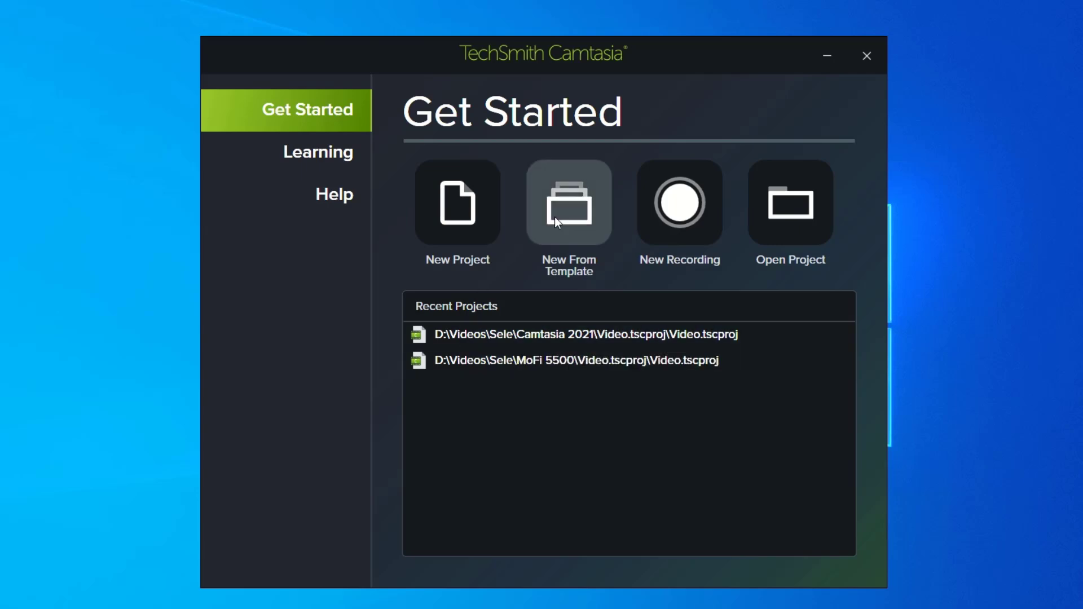
pyautogui.click(568, 203)
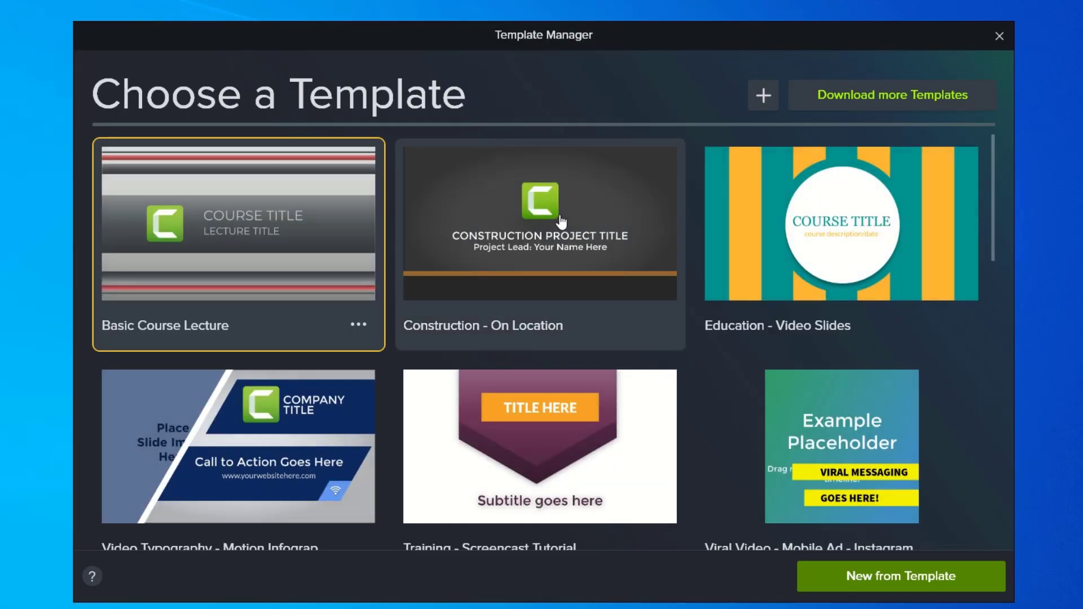
pyautogui.moveTo(709, 225)
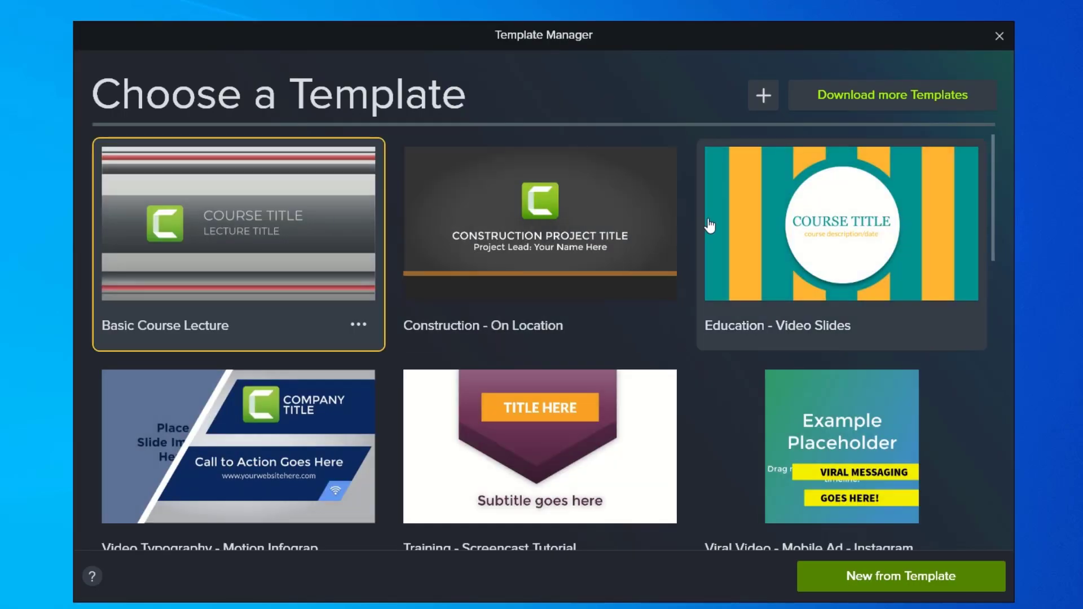
pyautogui.moveTo(856, 104)
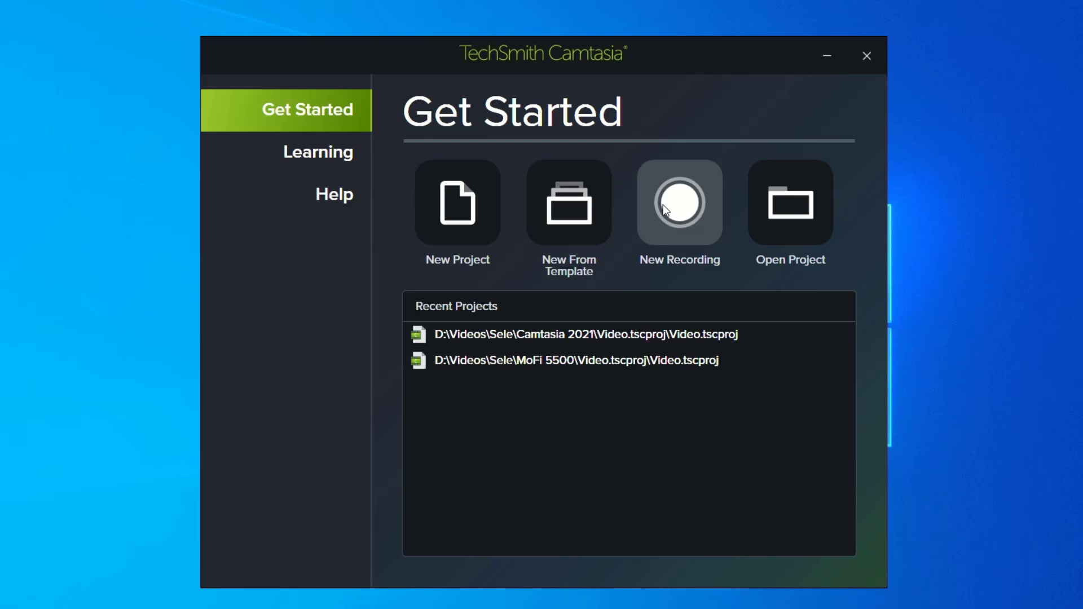
pyautogui.moveTo(773, 212)
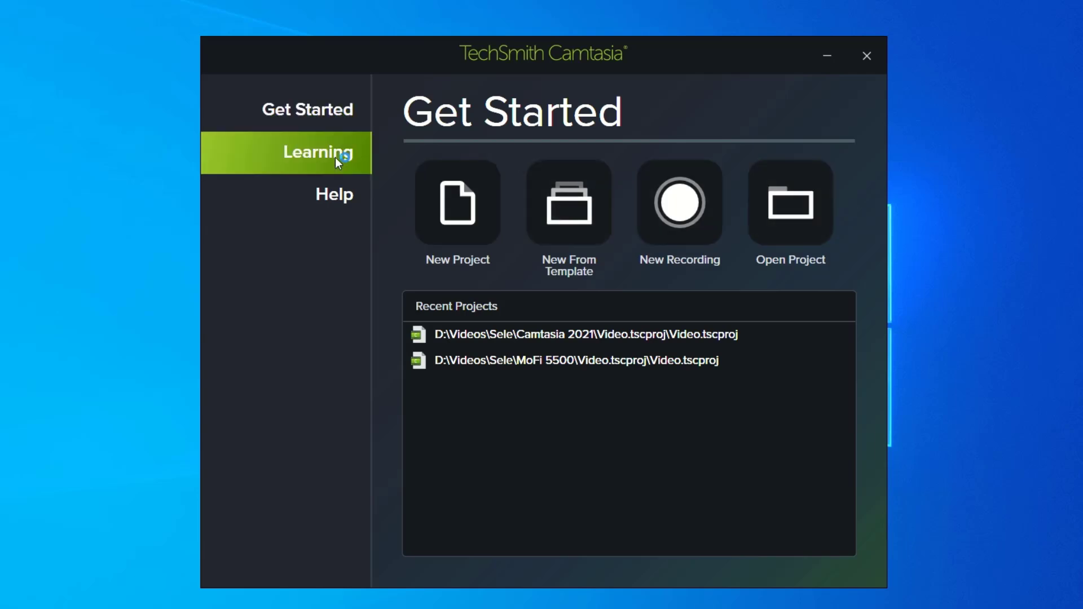
# - Scroll through the Learning tutorials, then view the Help and support options
pyautogui.click(317, 151)
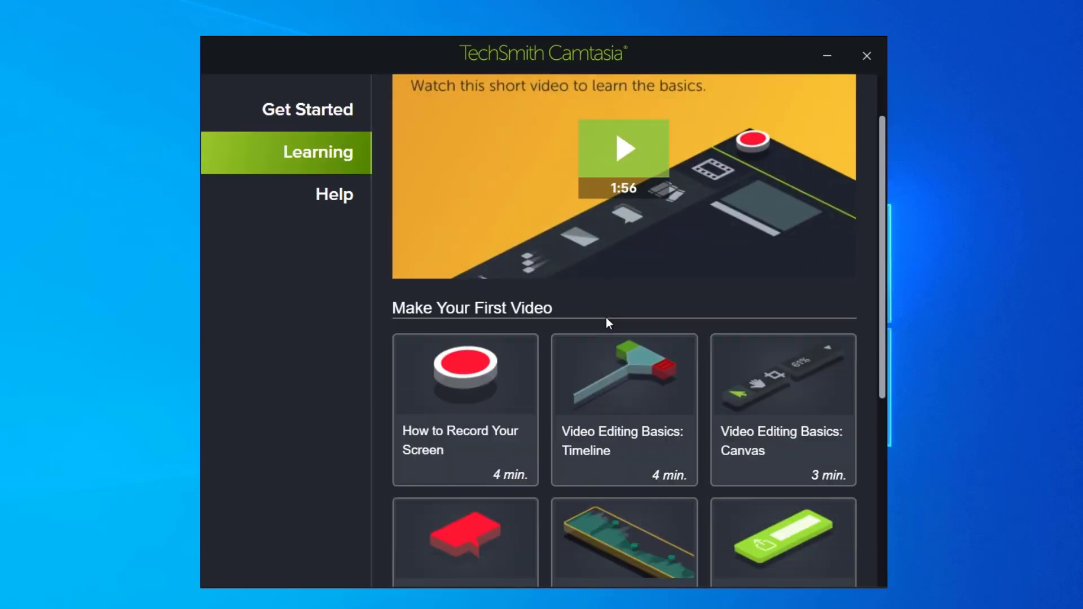
pyautogui.scroll(-3)
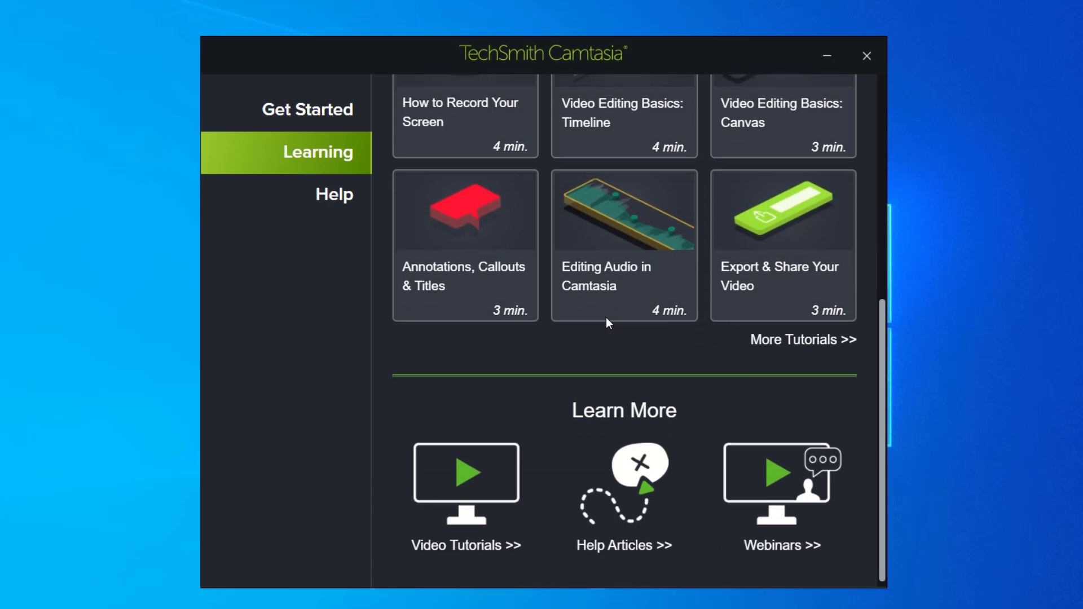
pyautogui.scroll(3)
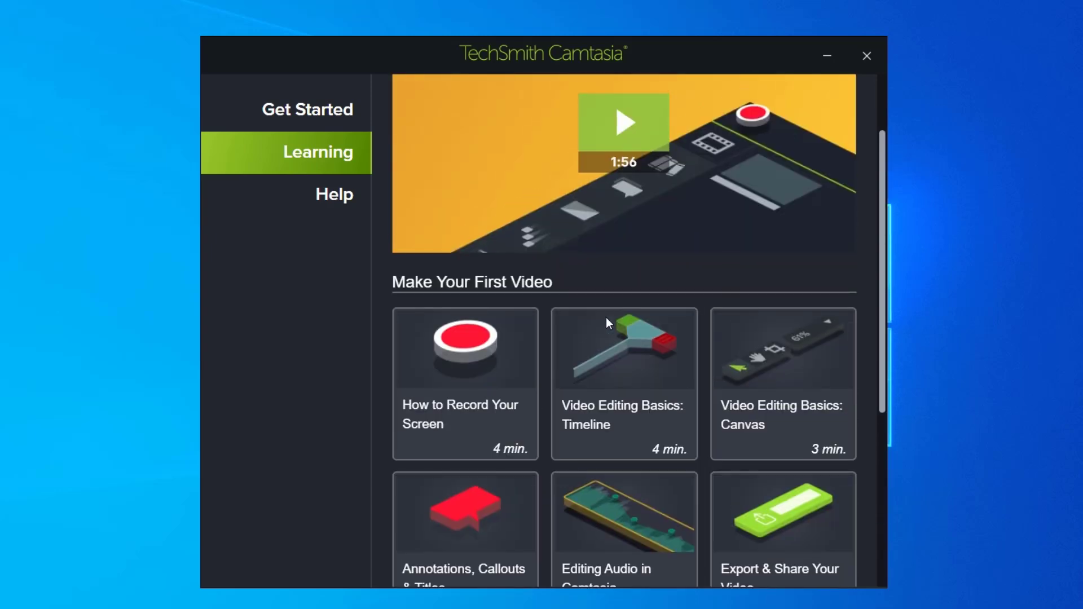
pyautogui.click(333, 194)
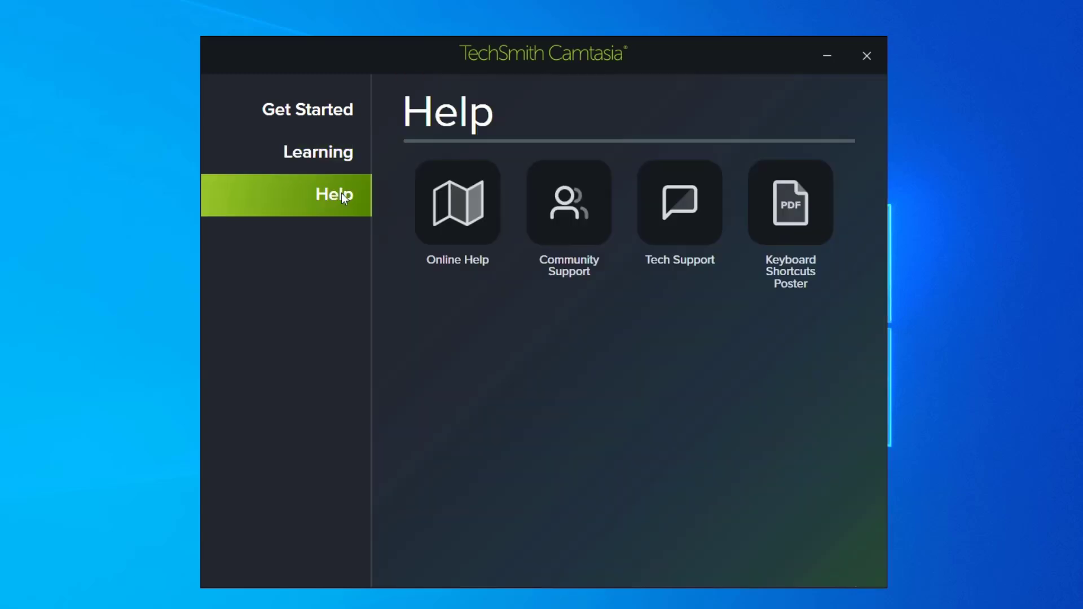
pyautogui.moveTo(457, 221)
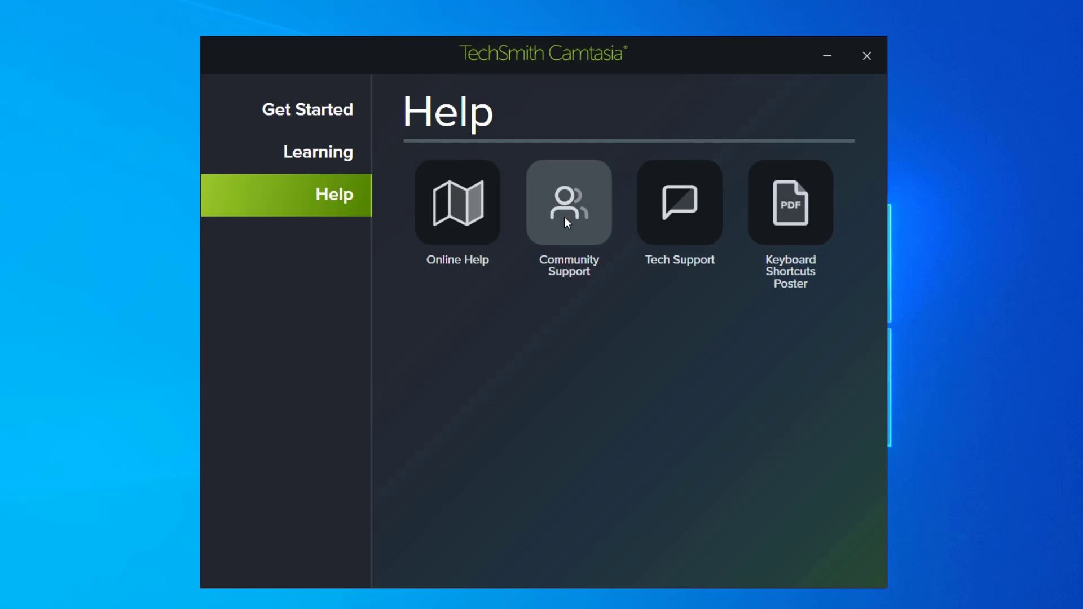
pyautogui.moveTo(679, 202)
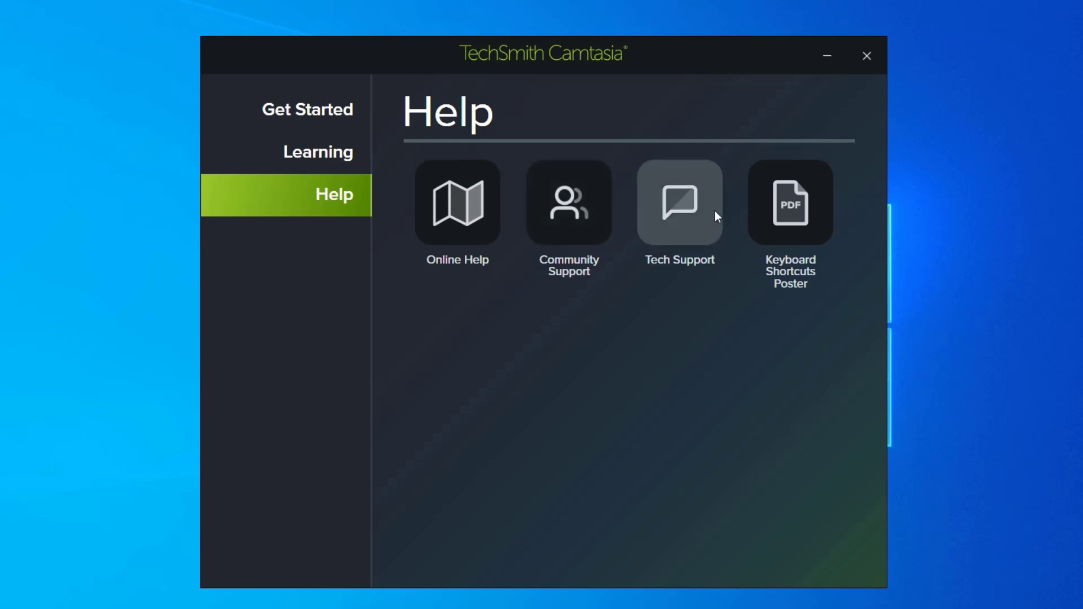
pyautogui.click(306, 109)
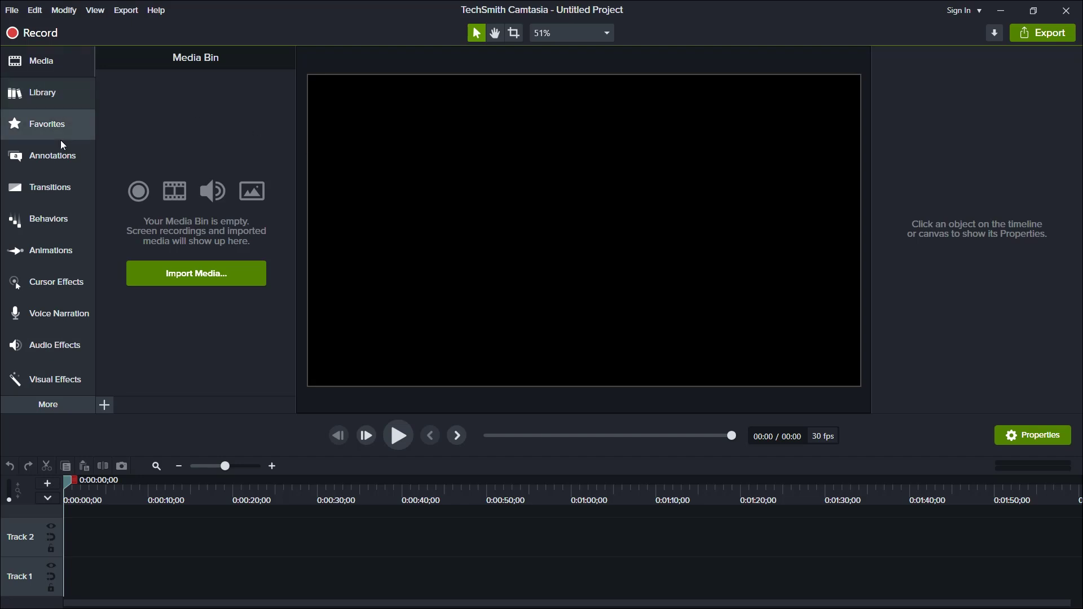
pyautogui.moveTo(48, 135)
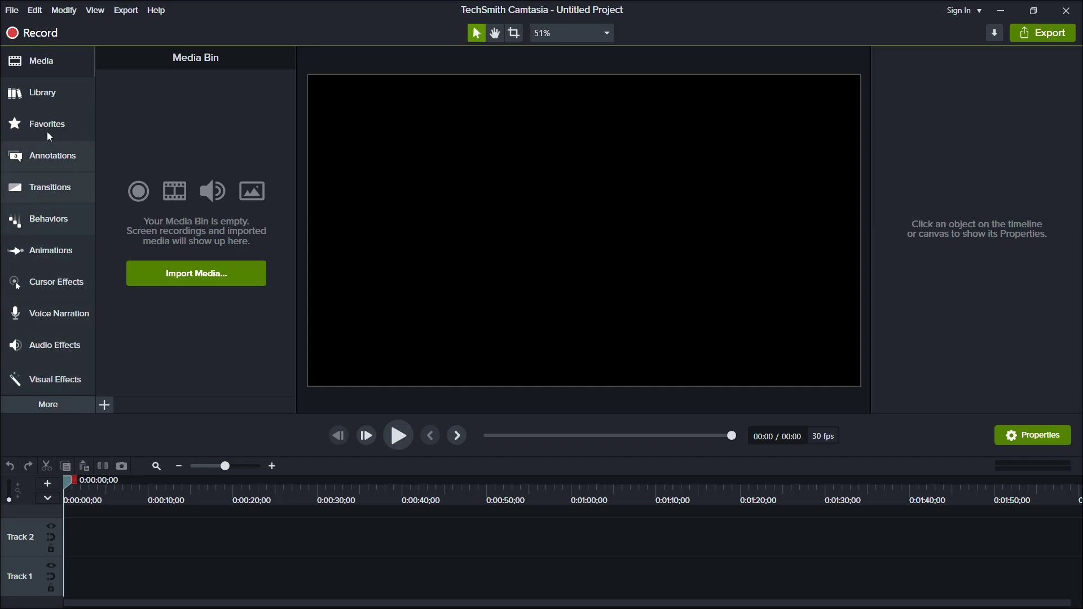
pyautogui.moveTo(182, 62)
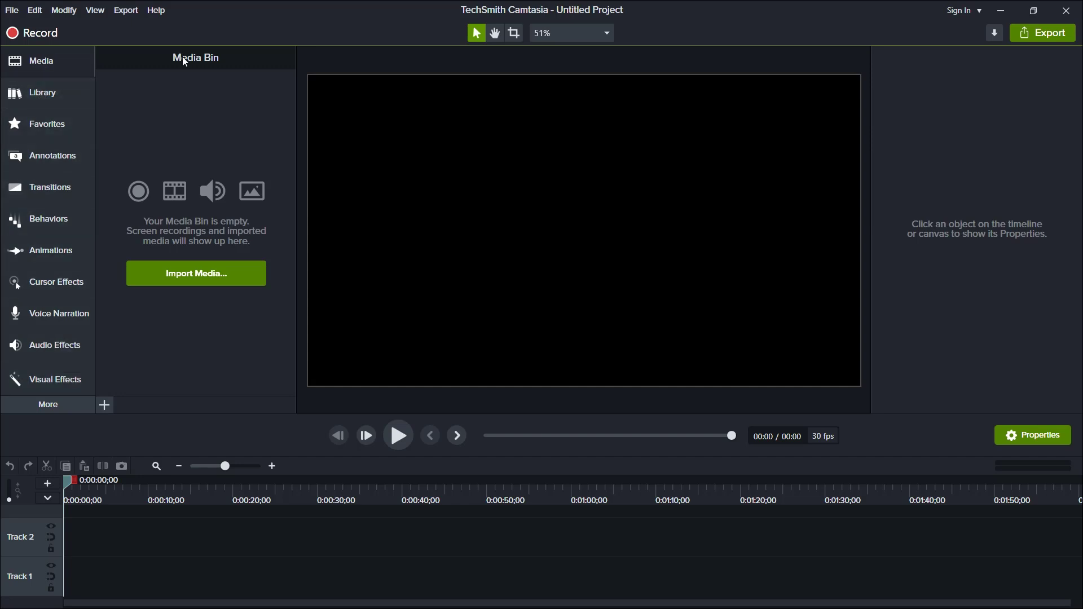
pyautogui.moveTo(213, 88)
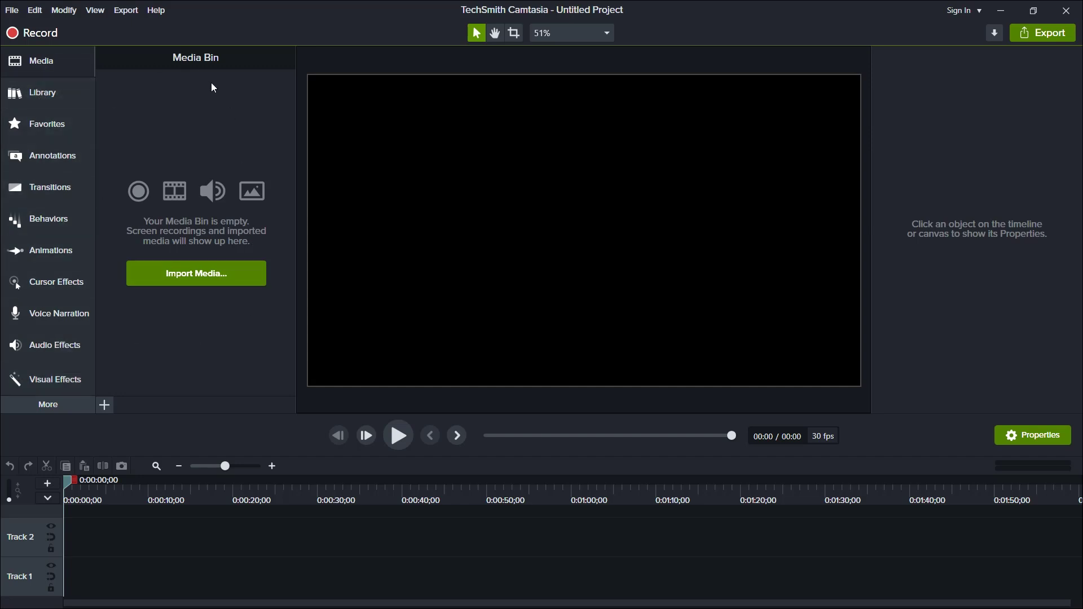
pyautogui.moveTo(501, 106)
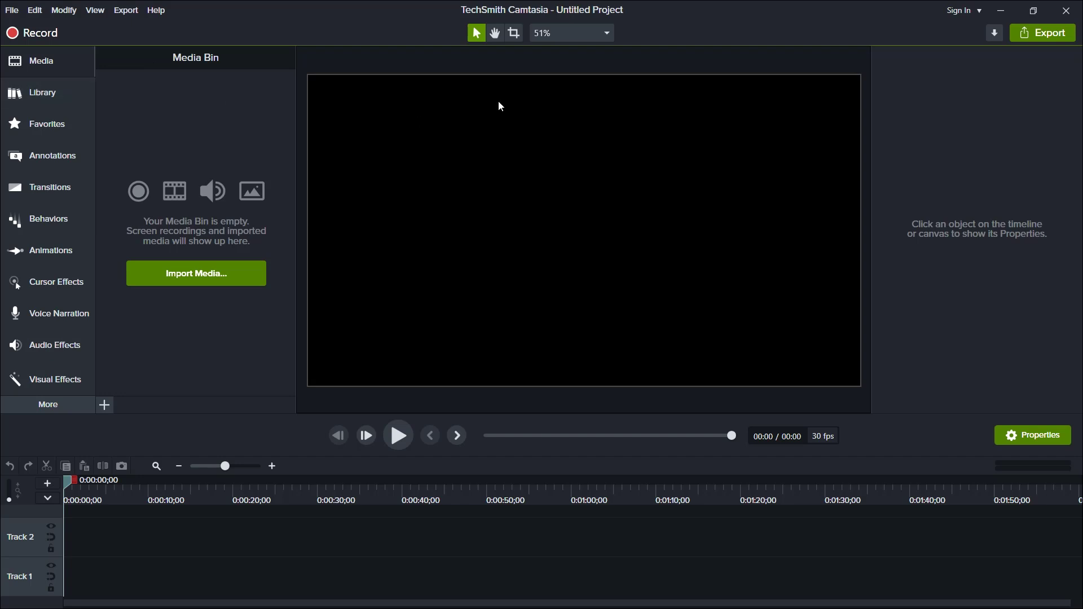
pyautogui.moveTo(763, 138)
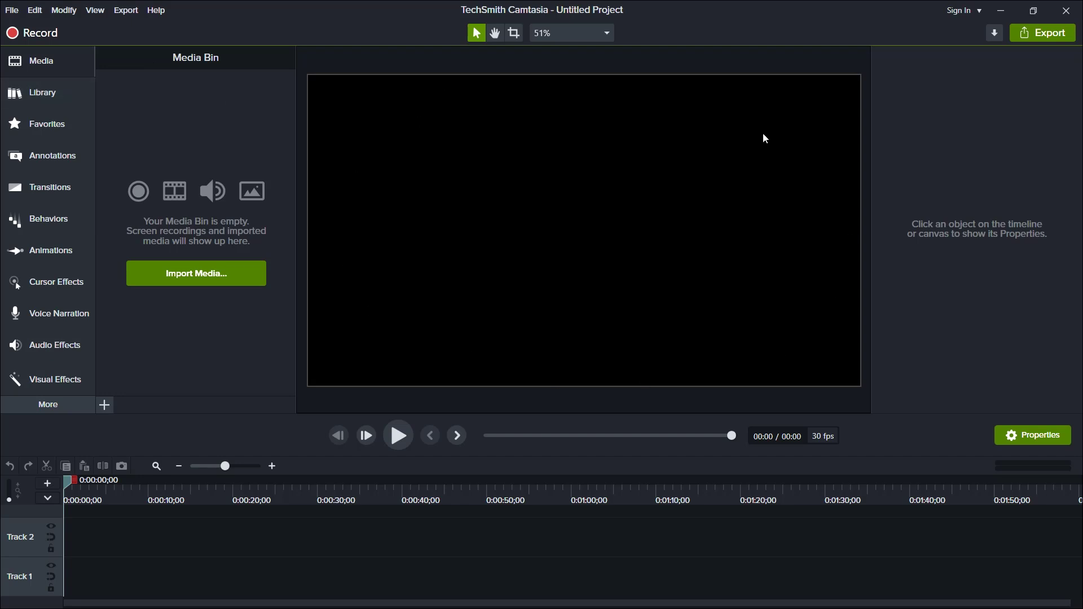
pyautogui.moveTo(1018, 352)
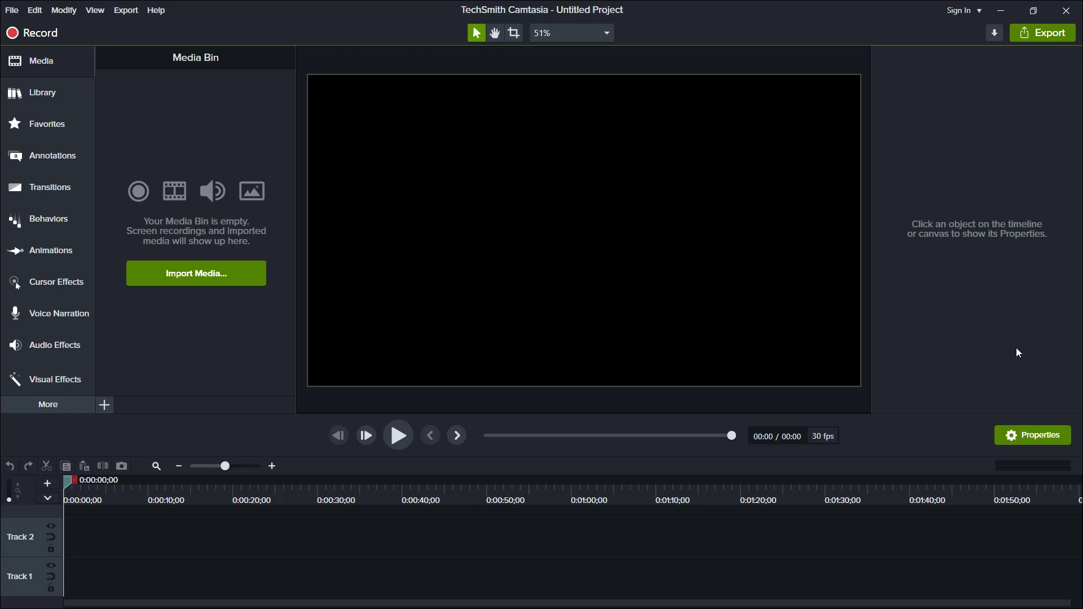
pyautogui.moveTo(69, 147)
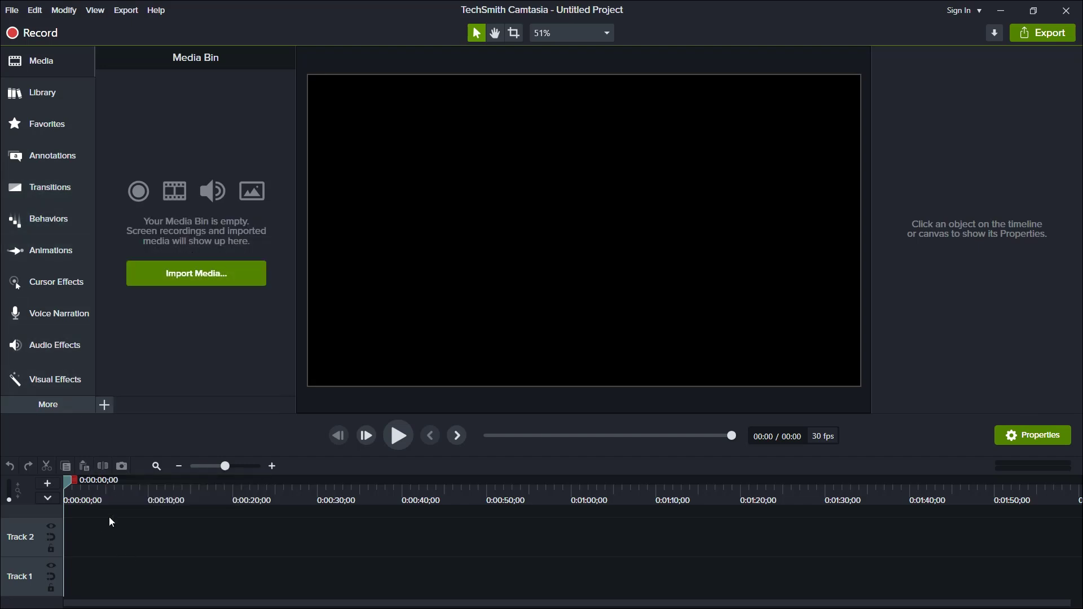
pyautogui.click(146, 480)
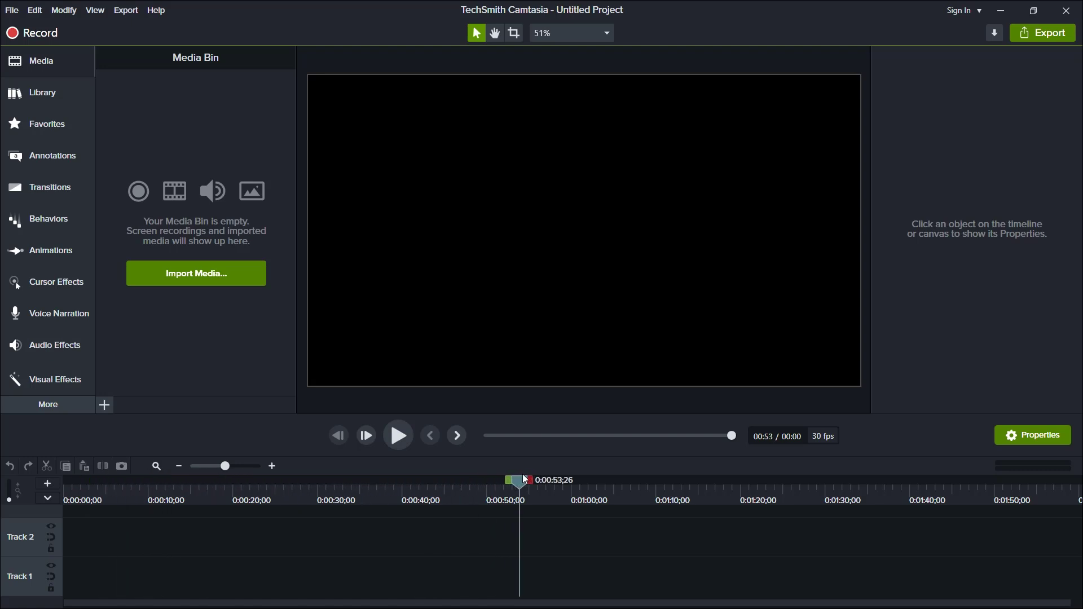
pyautogui.moveTo(520, 479); pyautogui.dragTo(853, 480)
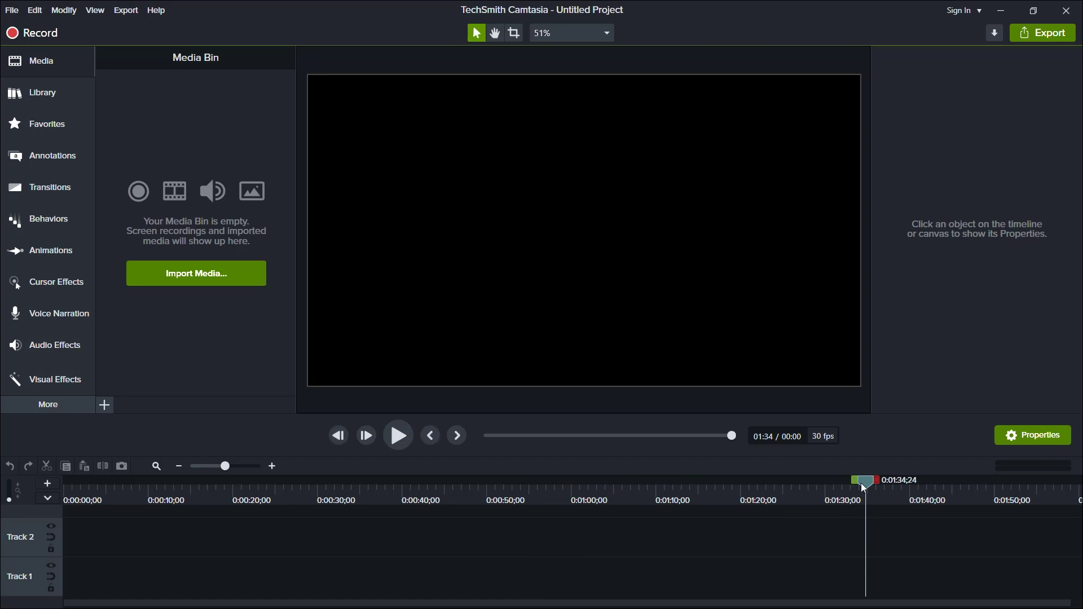
pyautogui.moveTo(485, 469)
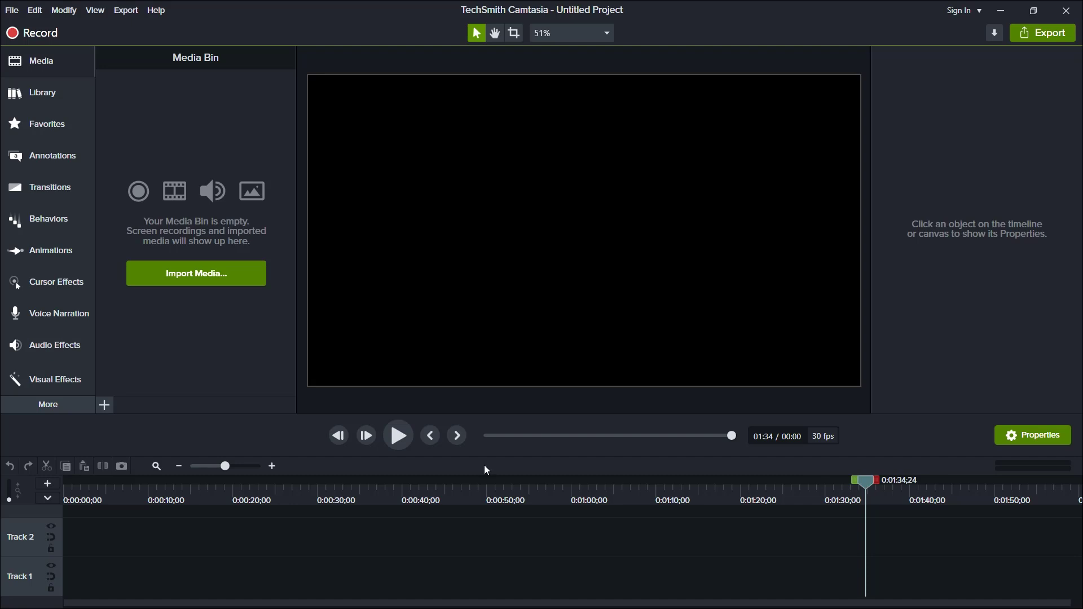
pyautogui.moveTo(58, 313)
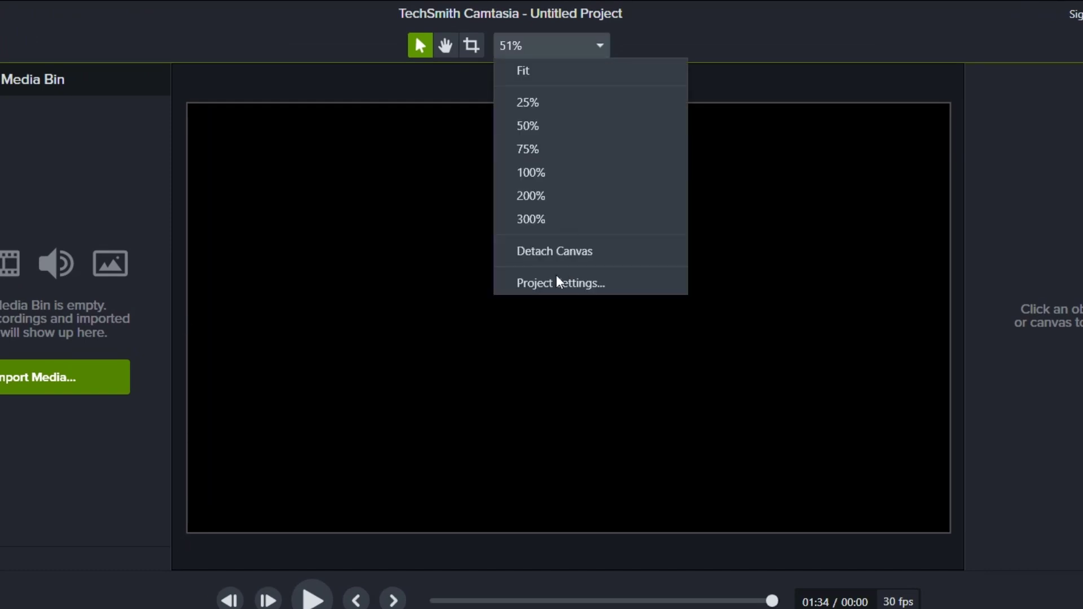
pyautogui.click(560, 282)
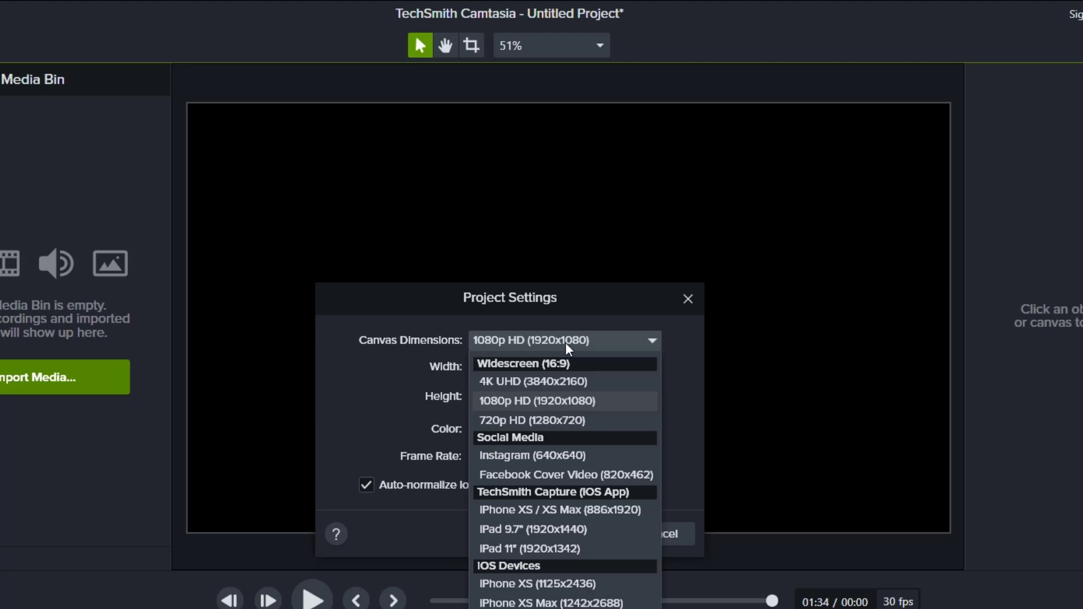
pyautogui.moveTo(556, 368)
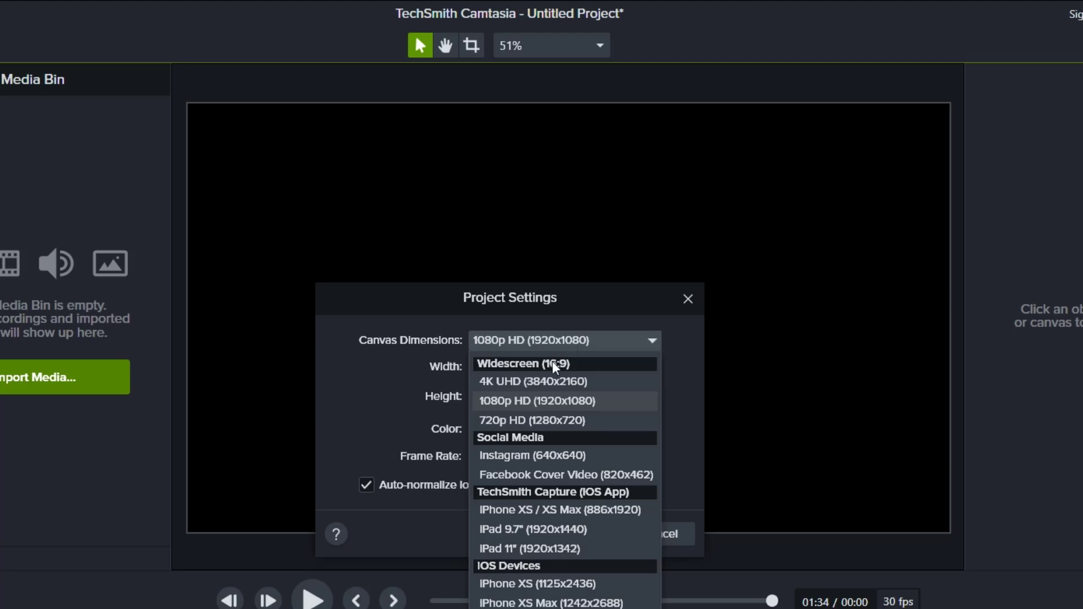
pyautogui.moveTo(504, 387)
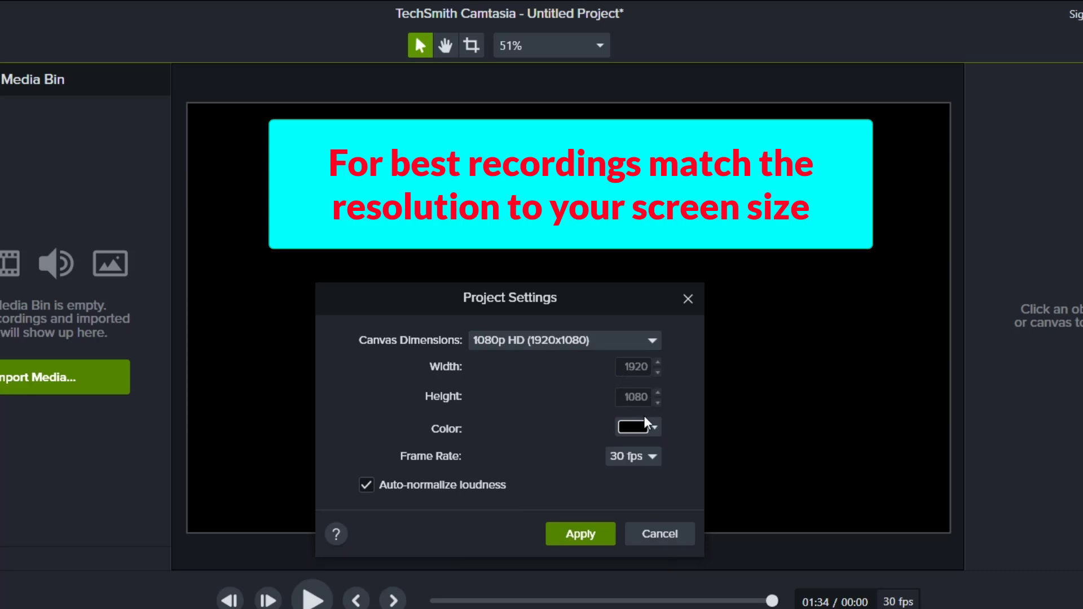
pyautogui.click(654, 426)
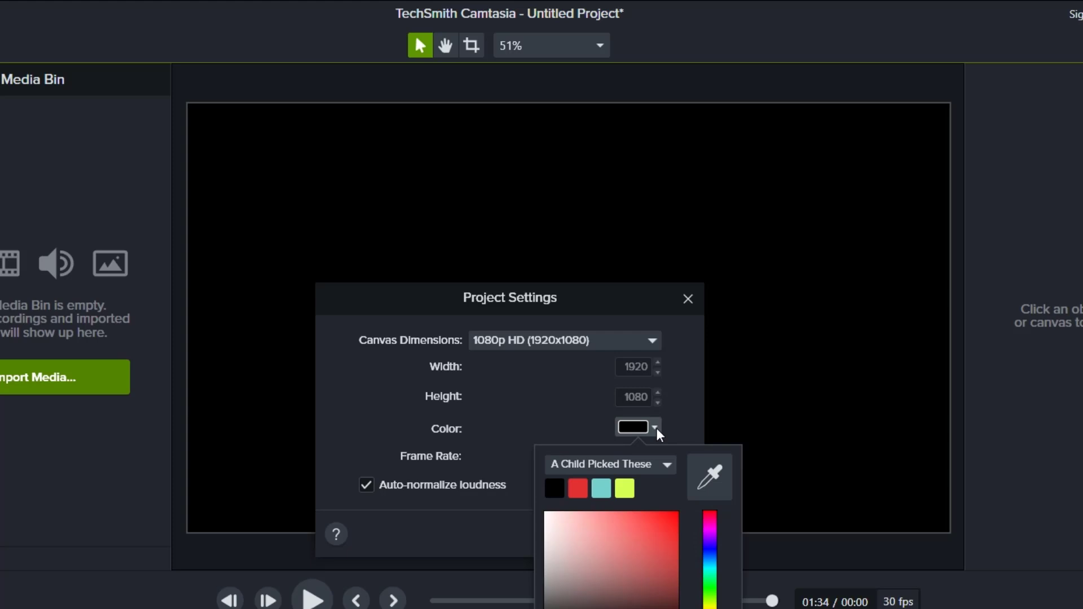
pyautogui.click(653, 427)
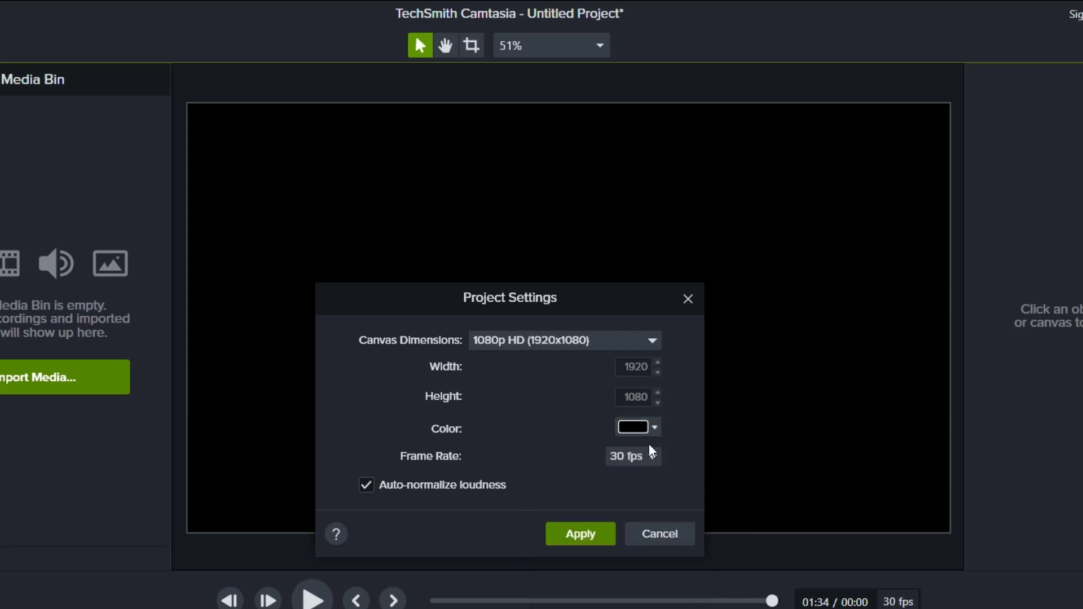
pyautogui.click(630, 455)
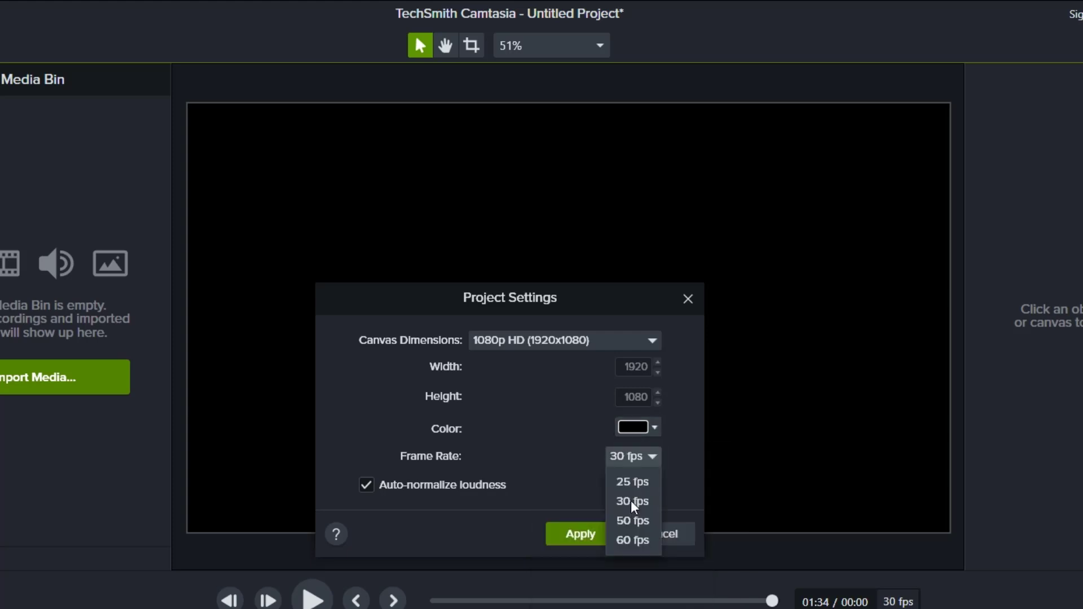
pyautogui.click(630, 501)
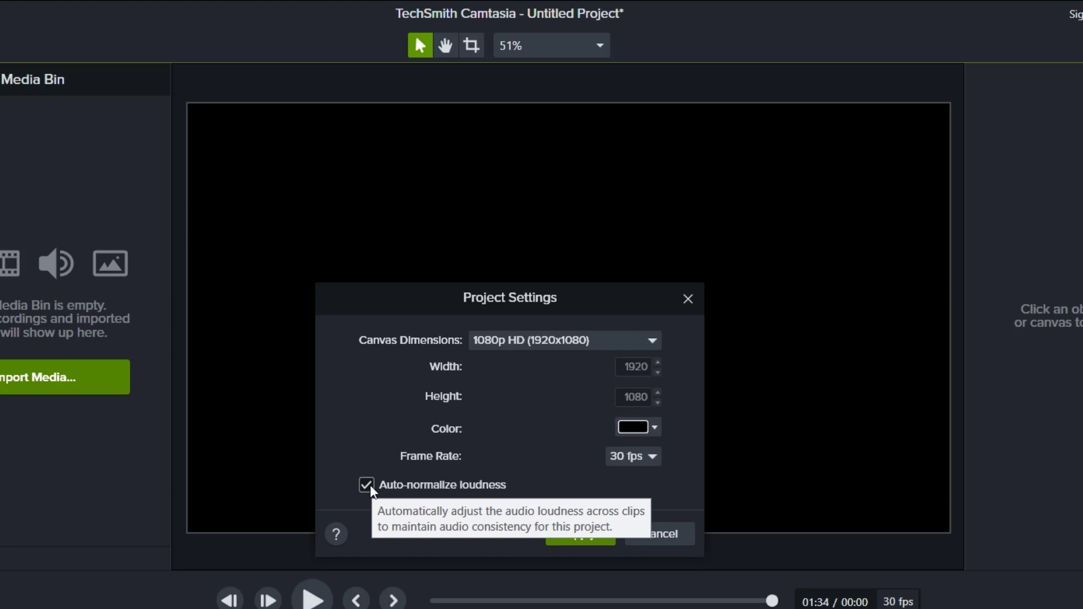
pyautogui.moveTo(523, 495)
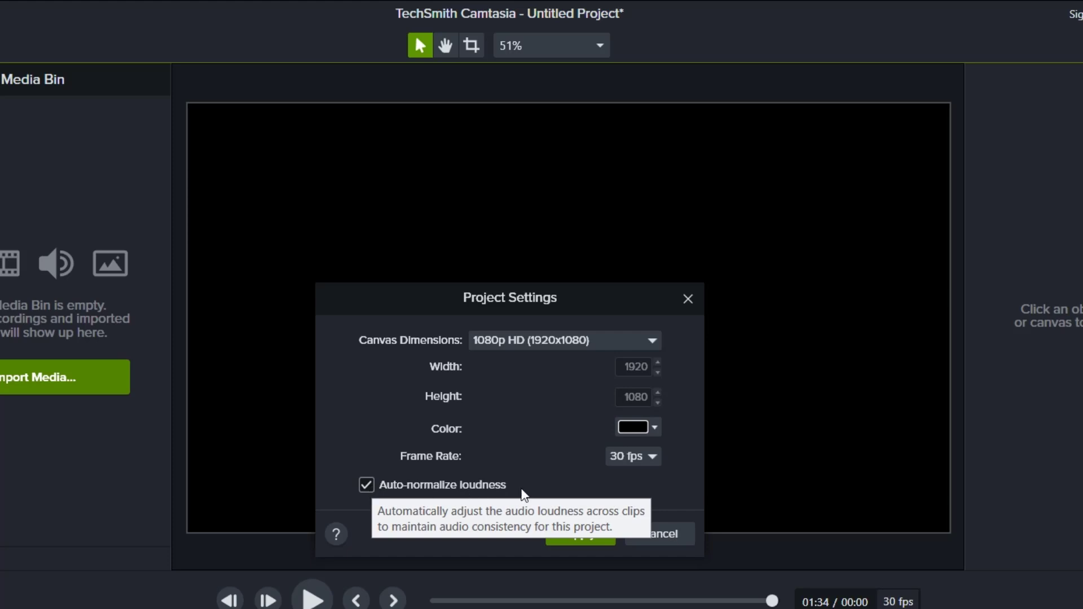
pyautogui.click(366, 484)
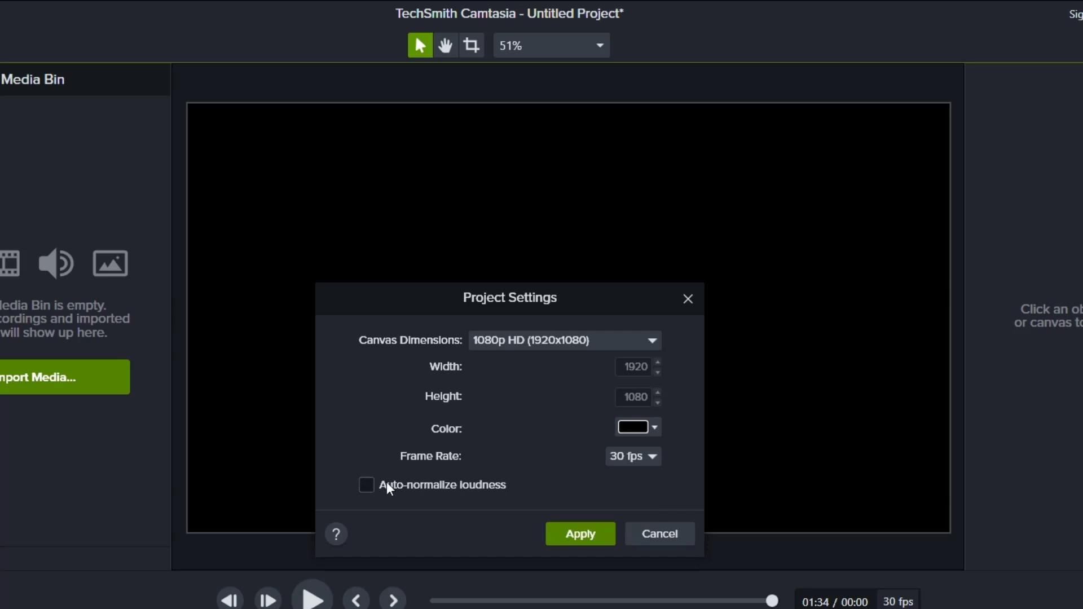
pyautogui.click(367, 485)
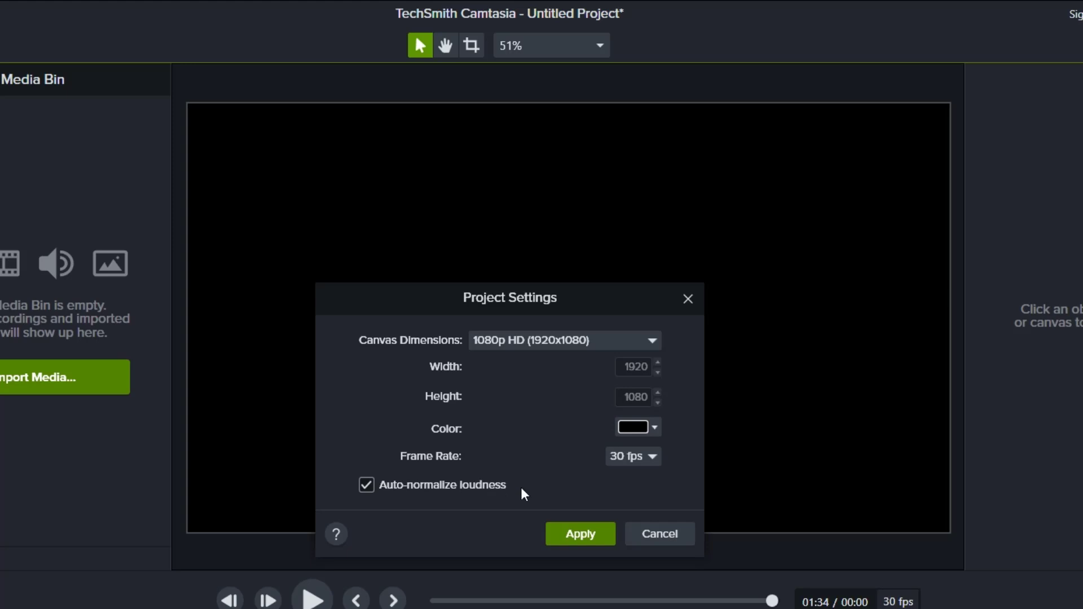
pyautogui.click(580, 533)
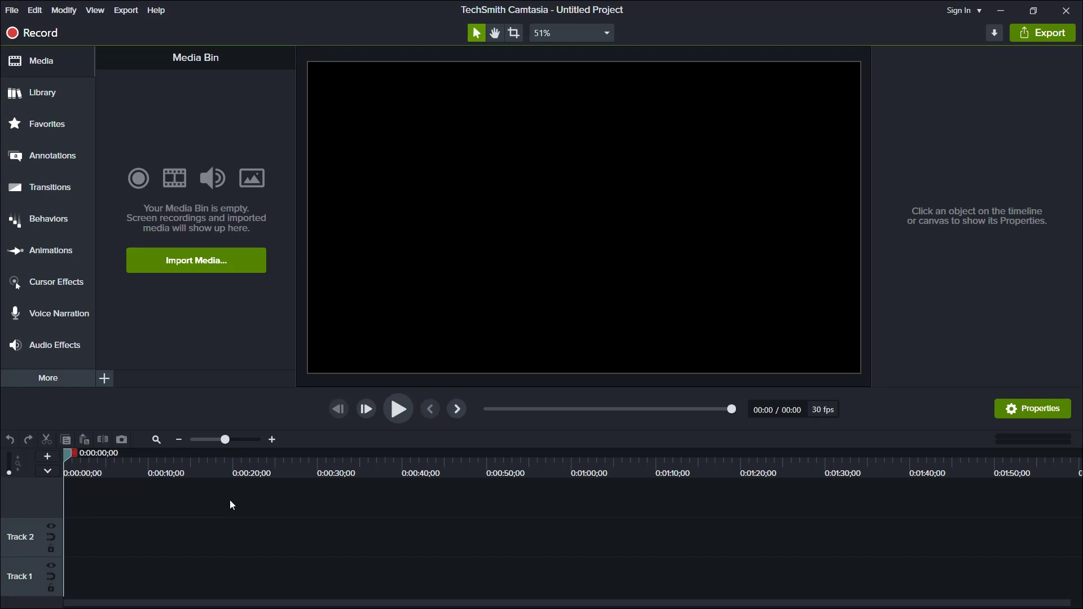
pyautogui.moveTo(237, 388)
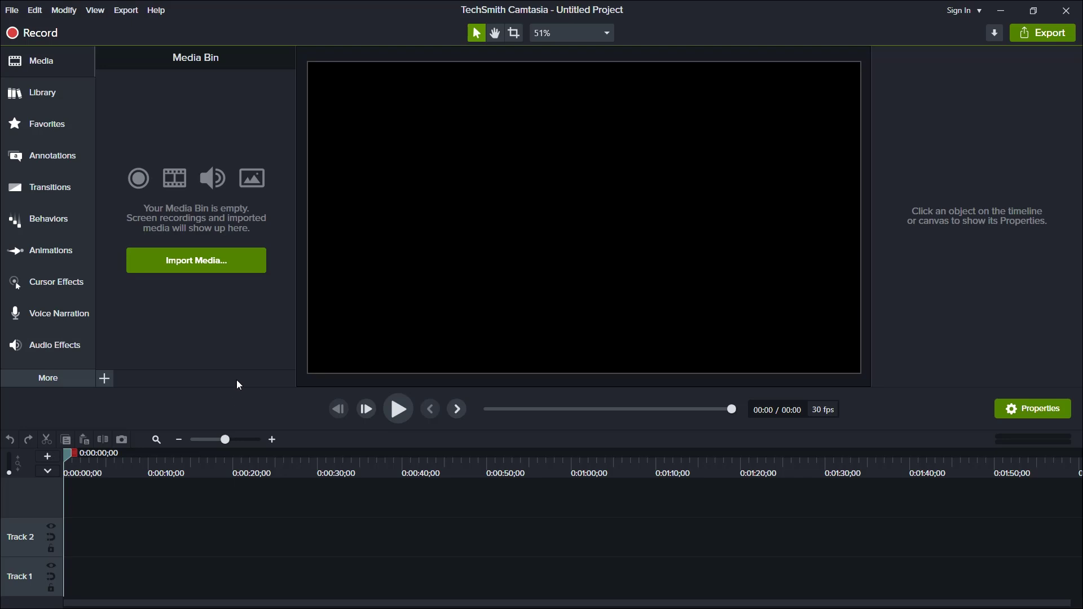
pyautogui.moveTo(222, 308)
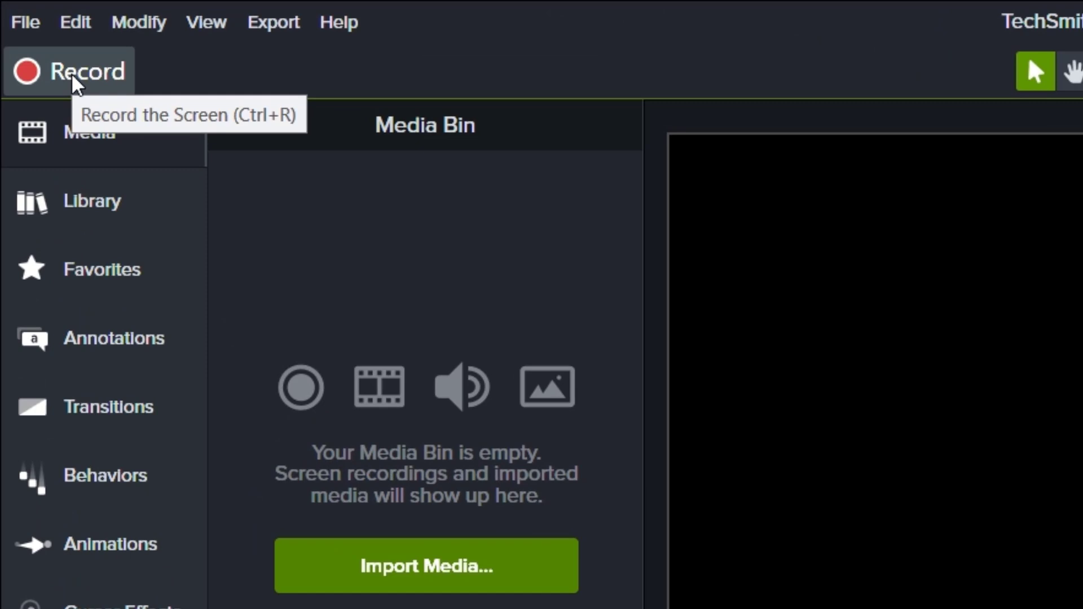
pyautogui.moveTo(74, 83)
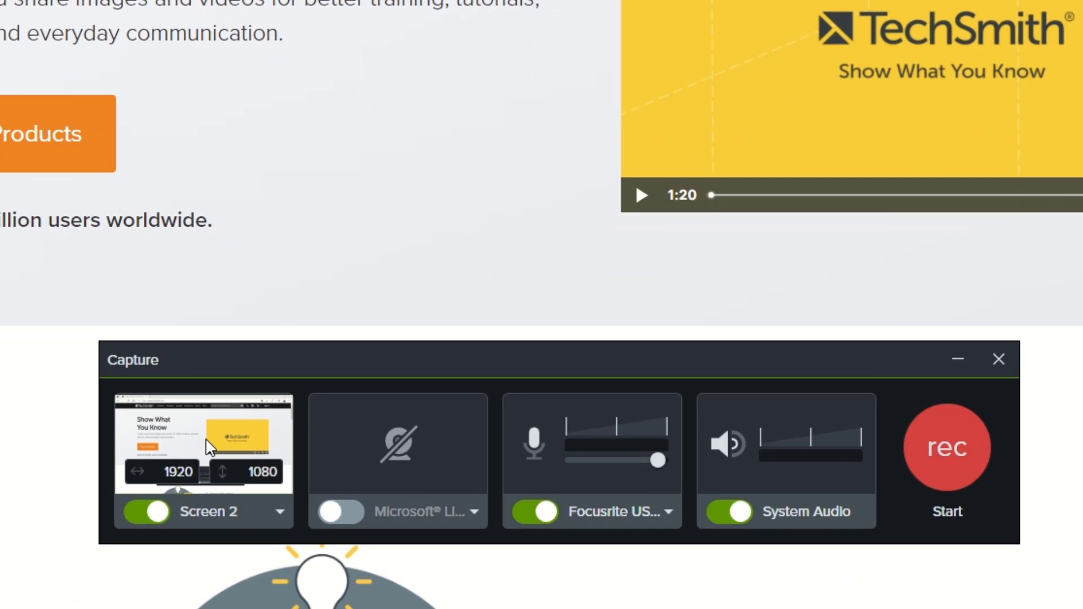
# - Review the Screen 2 recording area and set the Focusrite microphone level
pyautogui.click(280, 511)
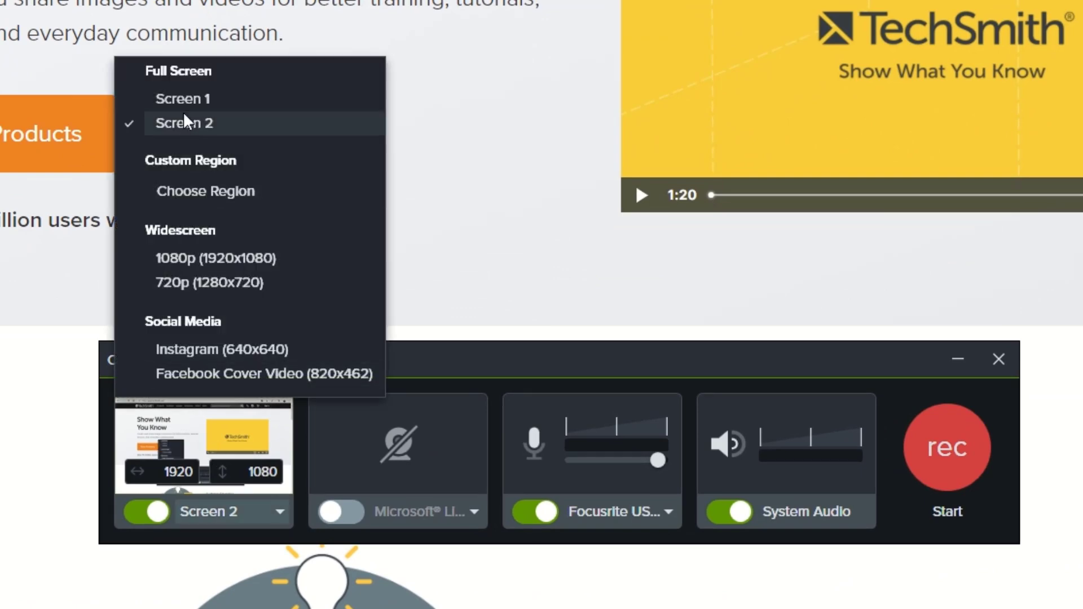
pyautogui.moveTo(184, 133)
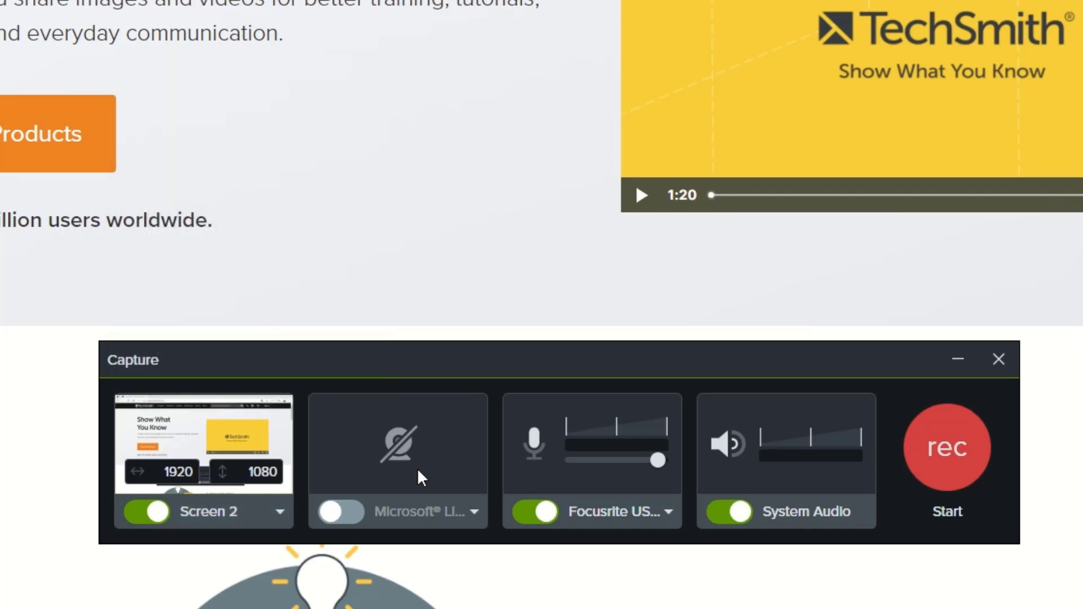
pyautogui.moveTo(625, 466)
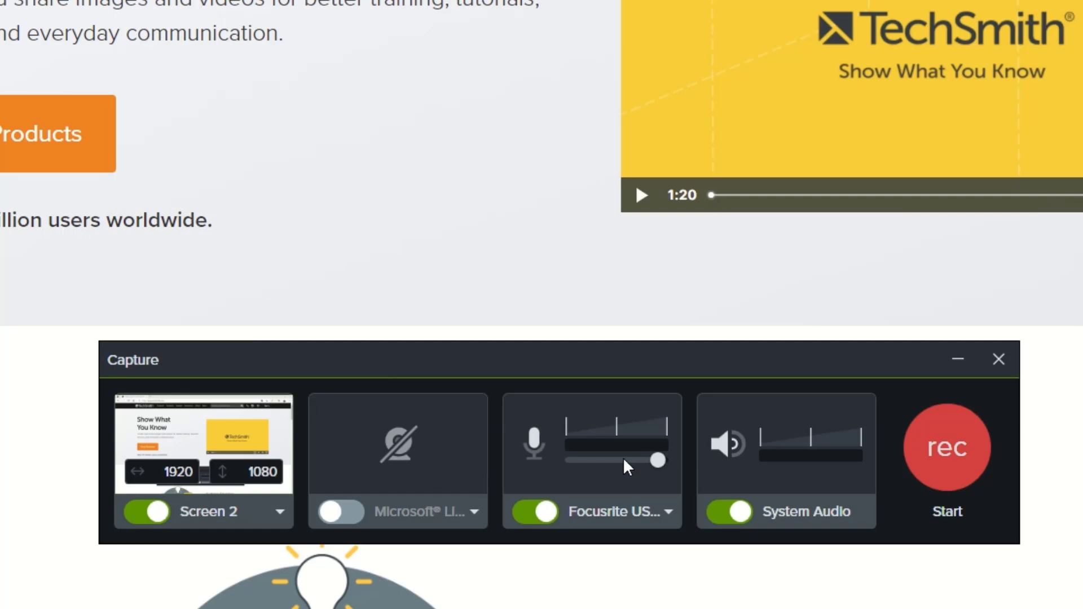
pyautogui.click(667, 512)
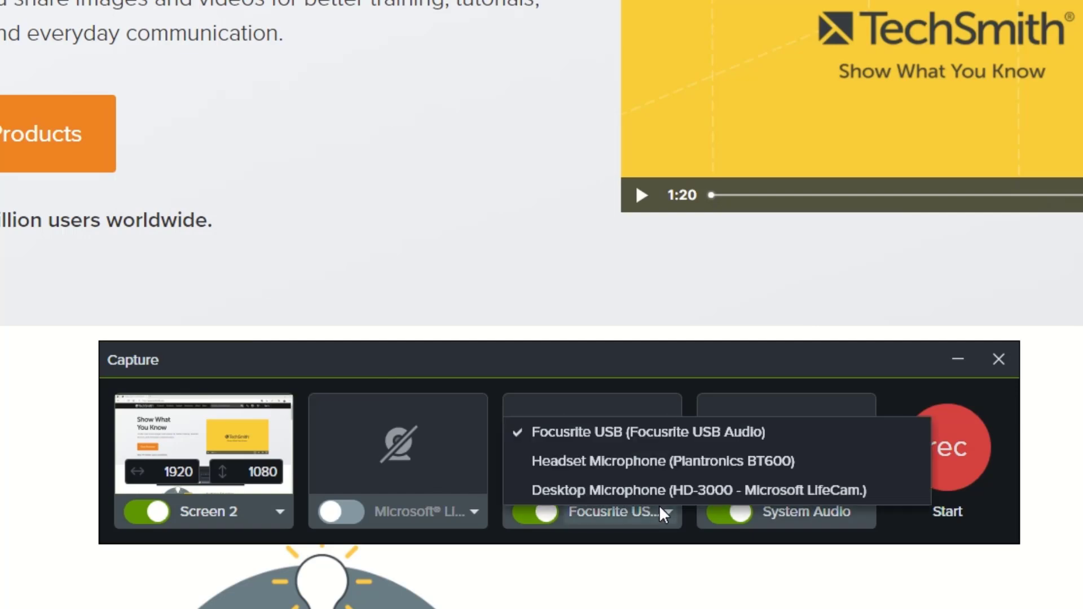
pyautogui.click(646, 432)
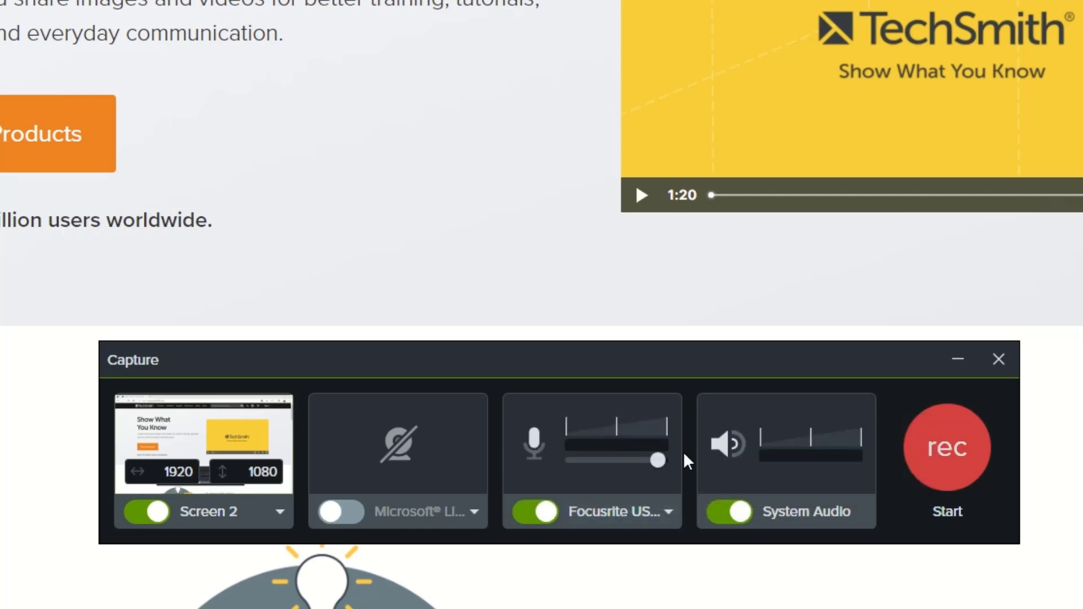
pyautogui.moveTo(778, 469)
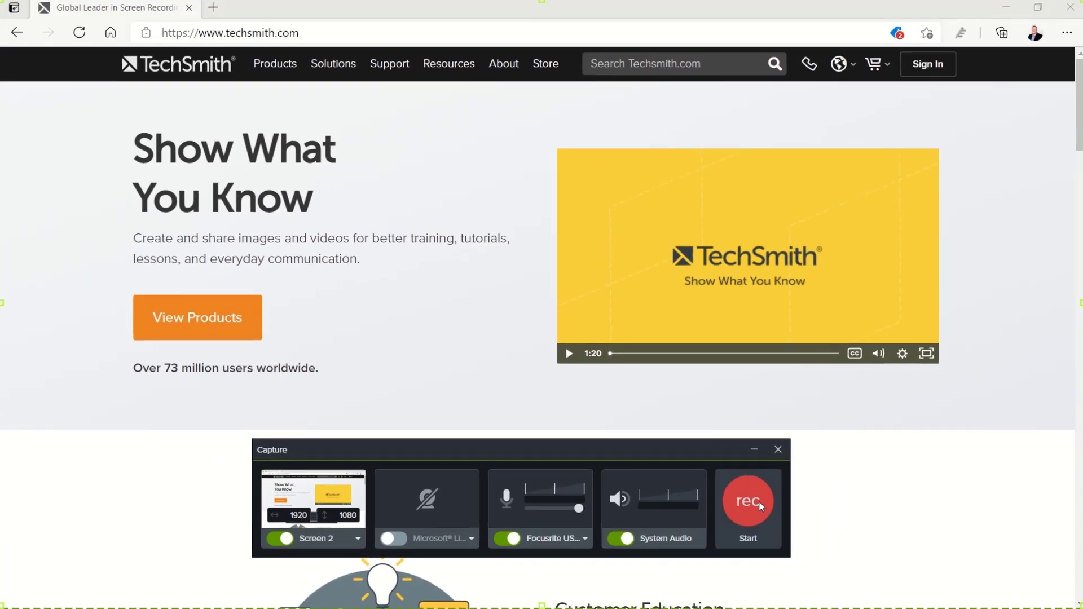
# - Start recording, then go from Products to Camtasia's free trial download page
pyautogui.click(747, 501)
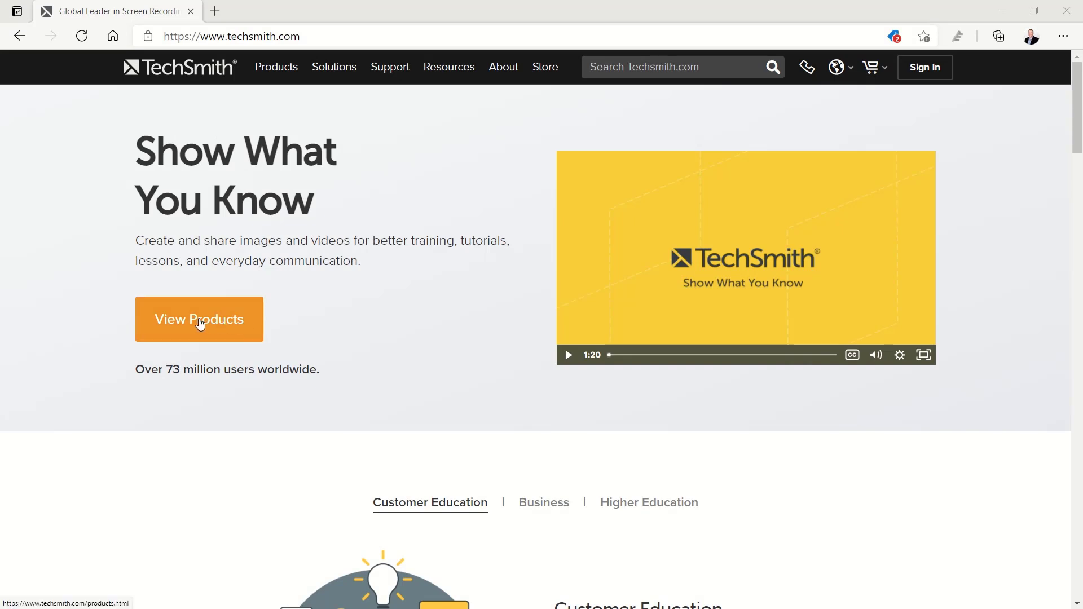
pyautogui.click(199, 319)
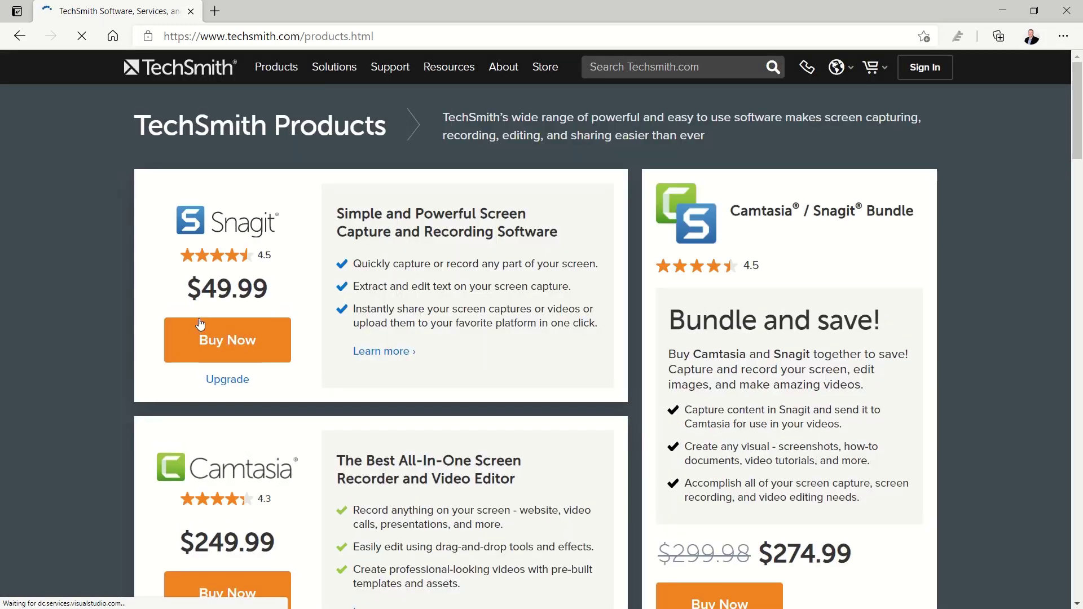
pyautogui.scroll(-3)
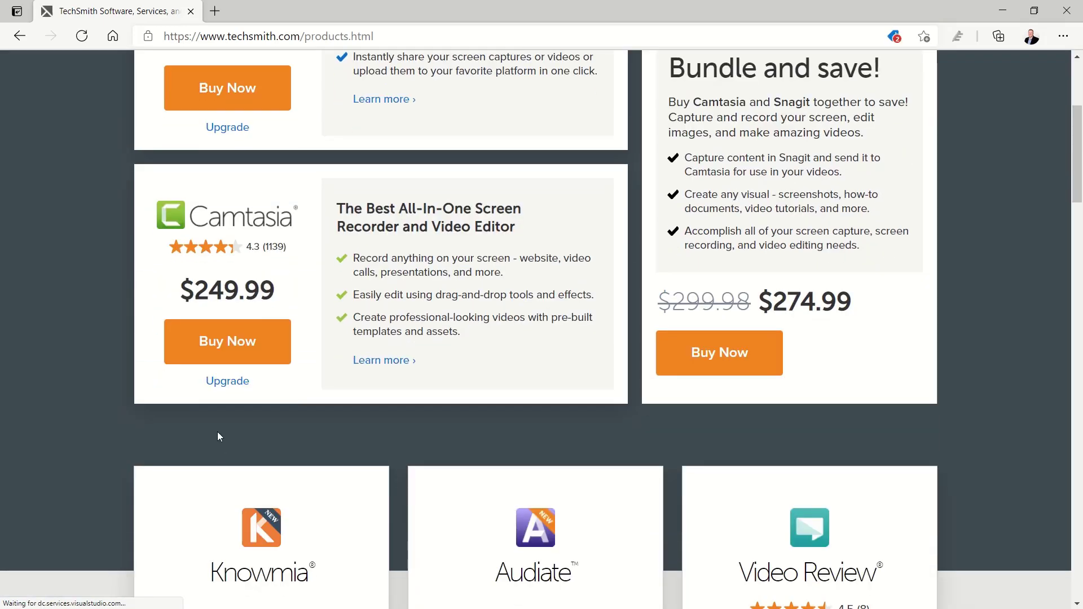
pyautogui.click(384, 359)
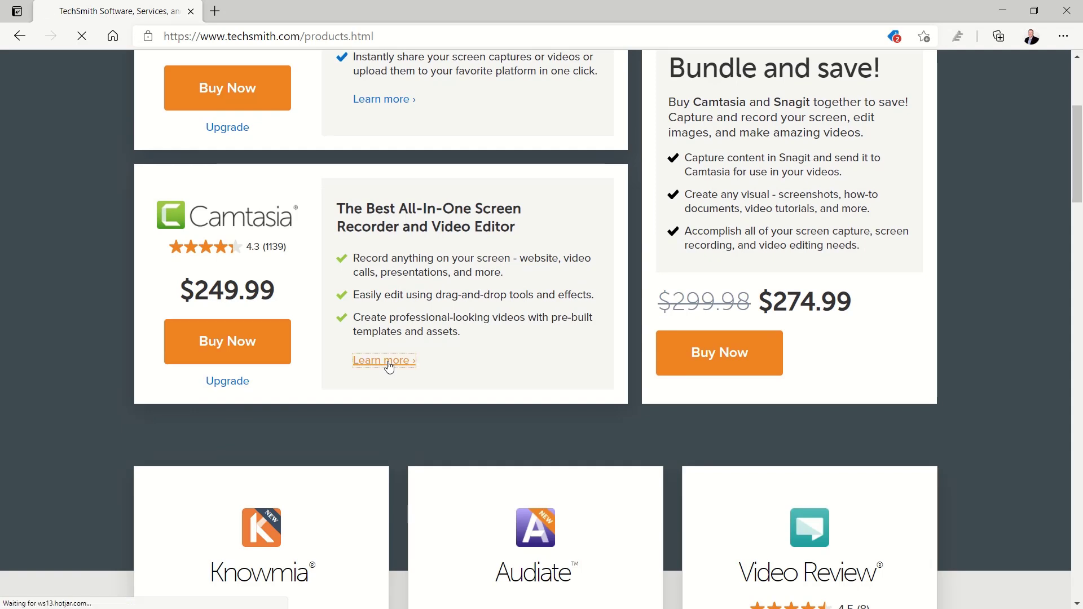
pyautogui.click(383, 360)
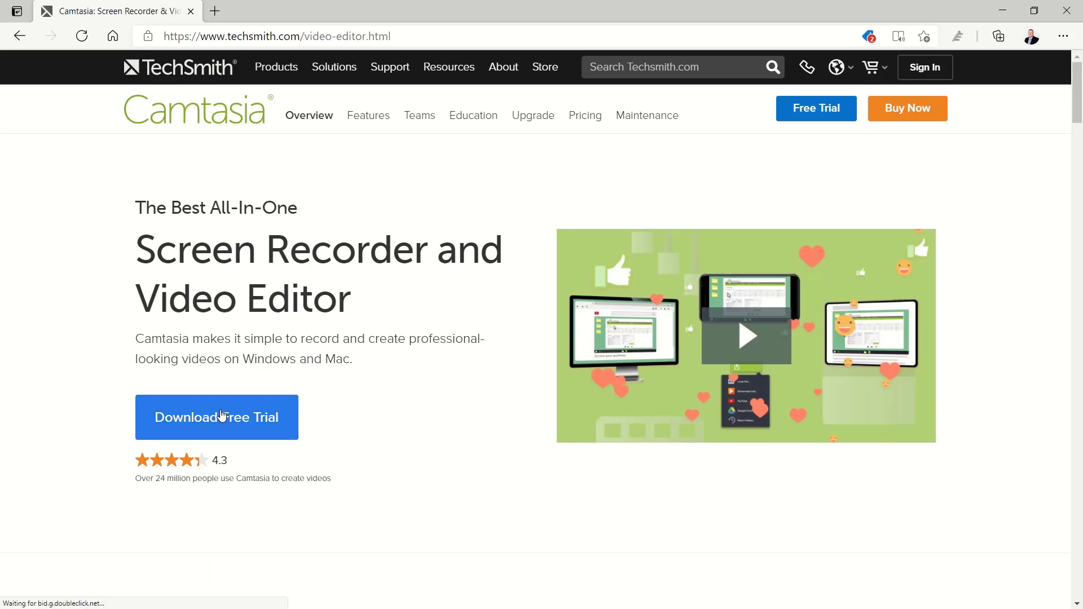
pyautogui.click(215, 417)
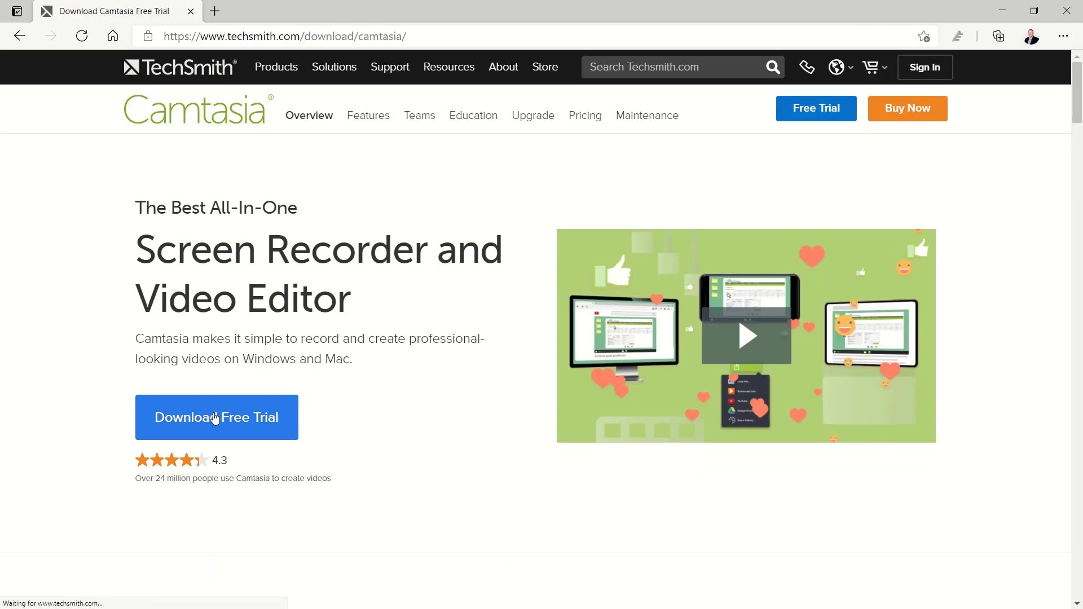
pyautogui.click(216, 417)
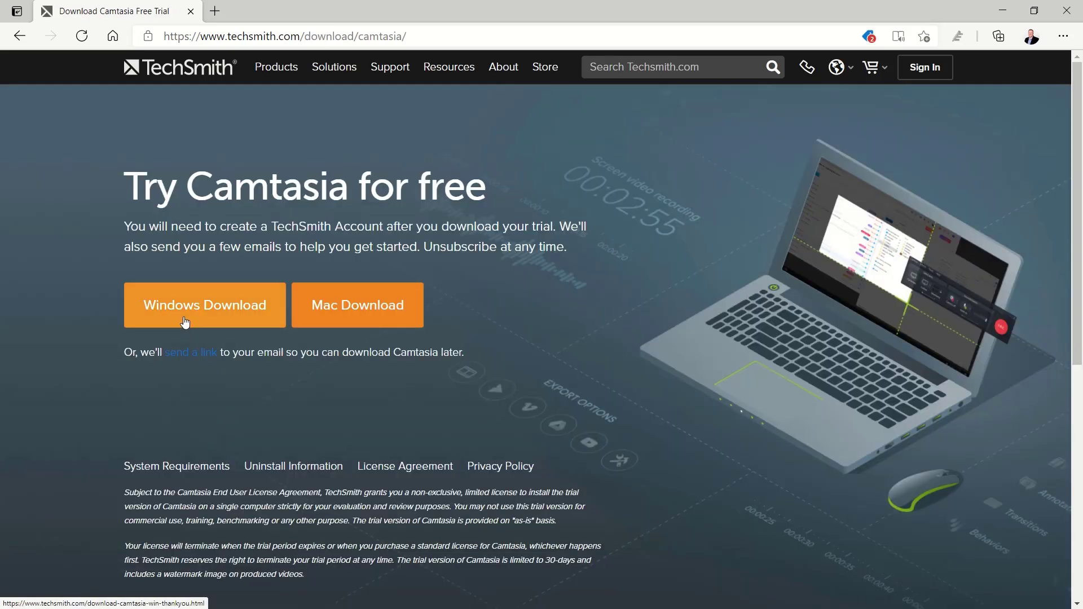
pyautogui.moveTo(352, 312)
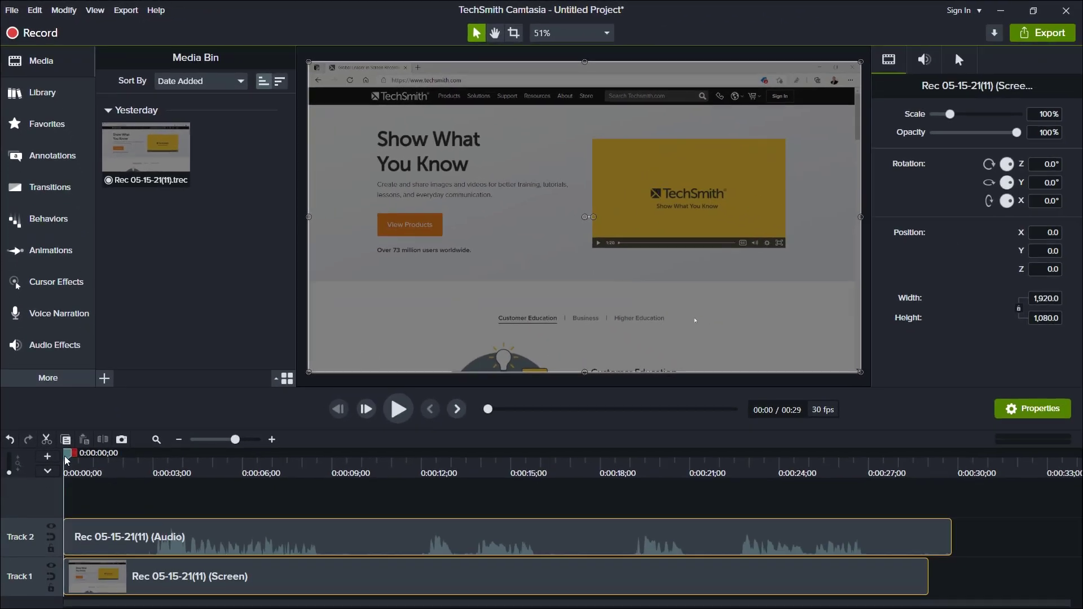
pyautogui.moveTo(164, 537)
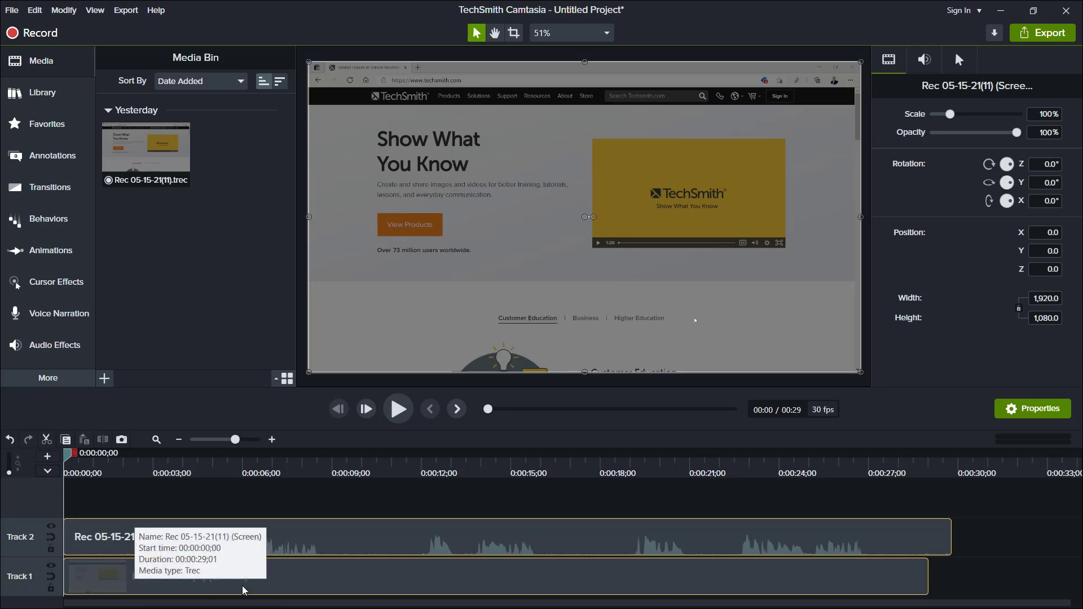
pyautogui.moveTo(75, 464)
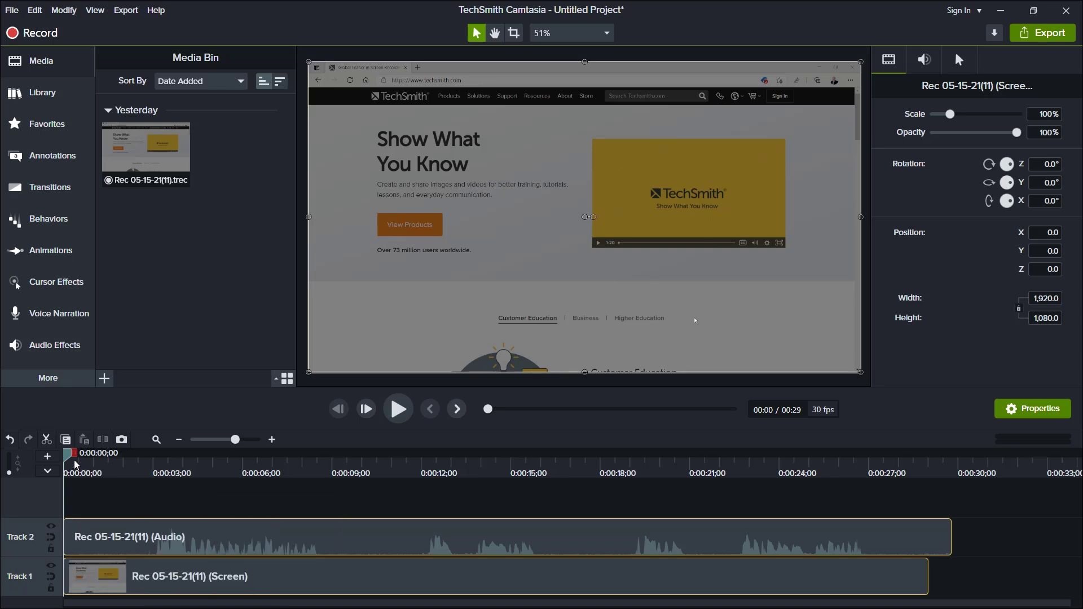
# - Drag along the start of the Rec 05-15-21(11) clip on the timeline
pyautogui.moveTo(73, 459); pyautogui.dragTo(82, 459)
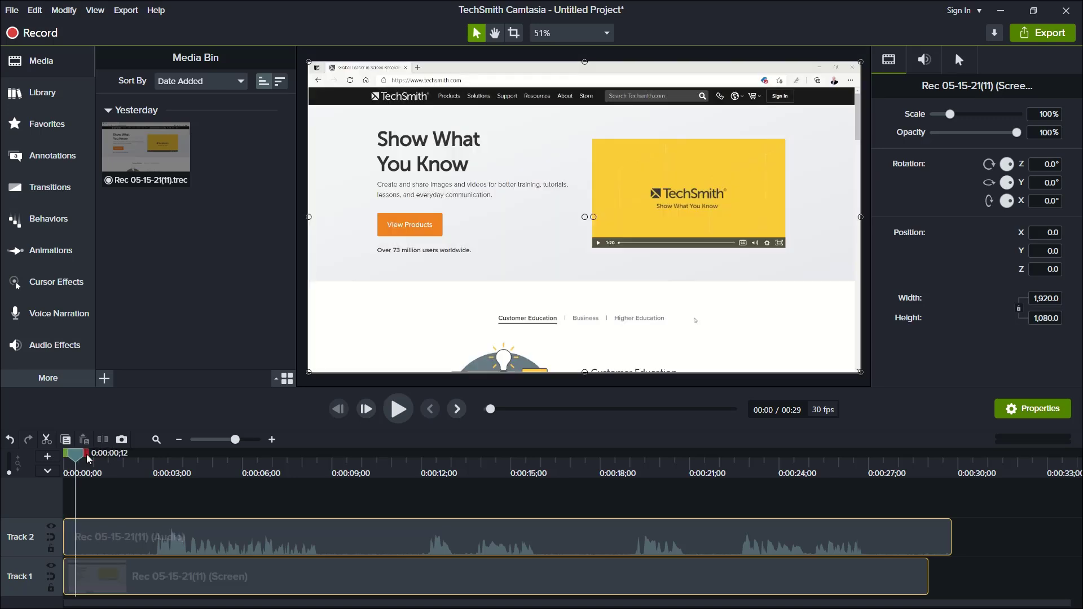
pyautogui.moveTo(76, 455); pyautogui.dragTo(178, 455)
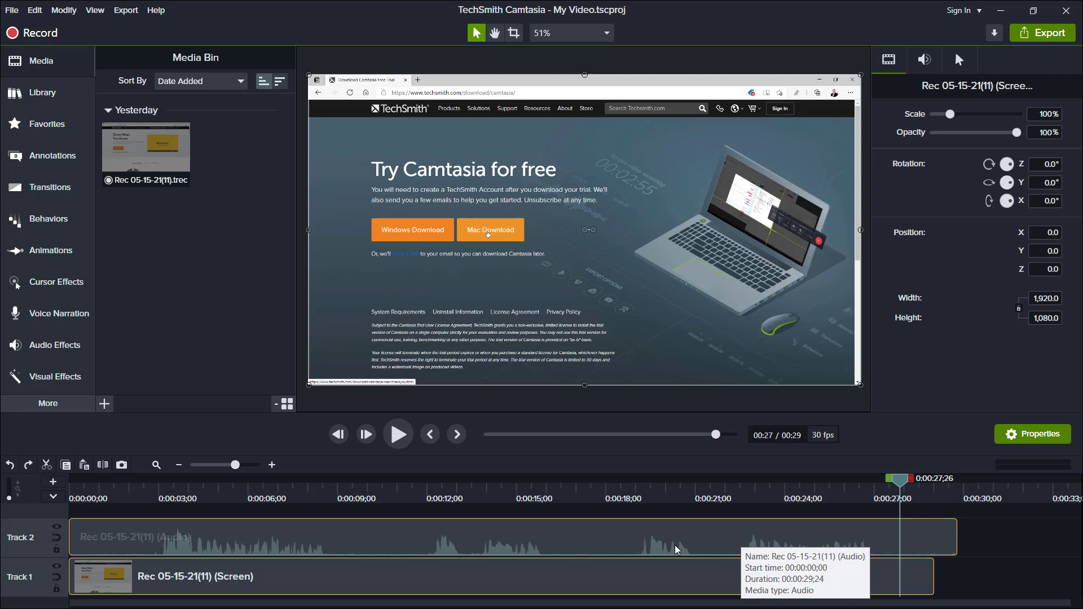
pyautogui.moveTo(428, 551)
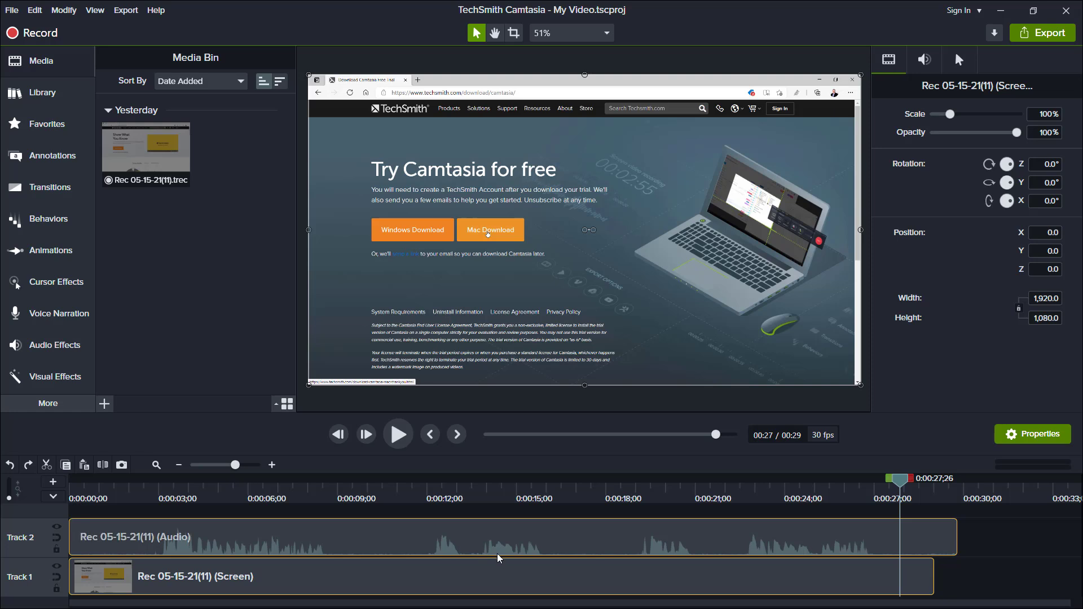
pyautogui.moveTo(493, 555)
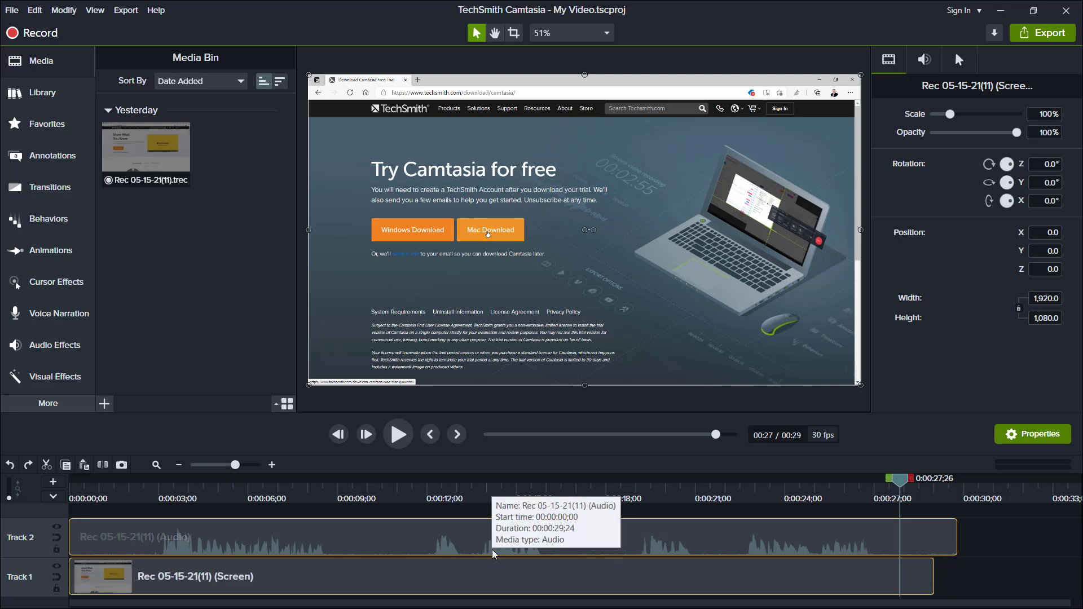
pyautogui.moveTo(847, 549)
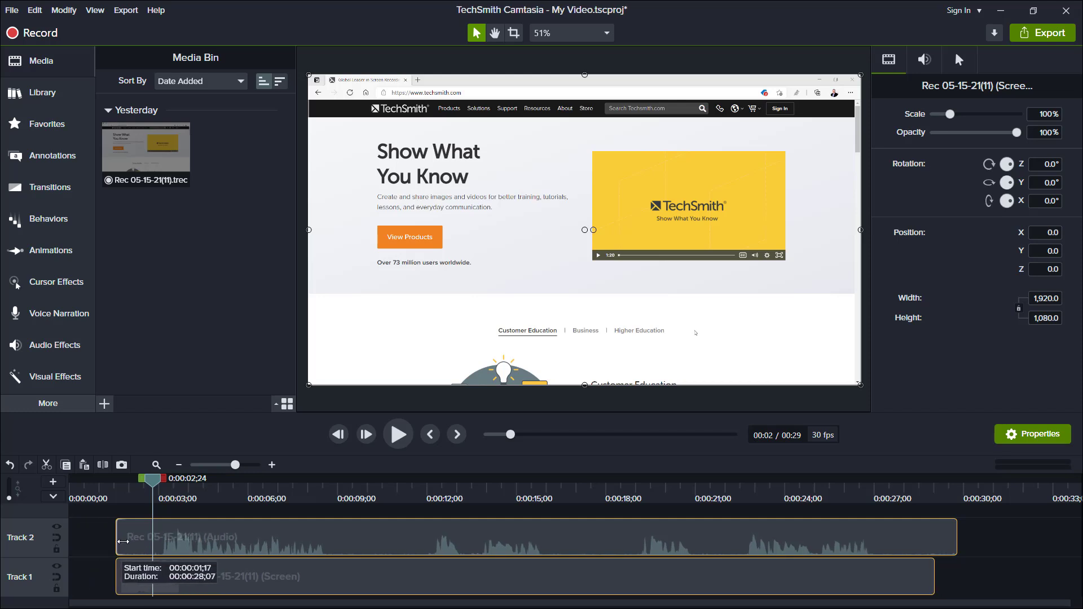
pyautogui.moveTo(111, 547)
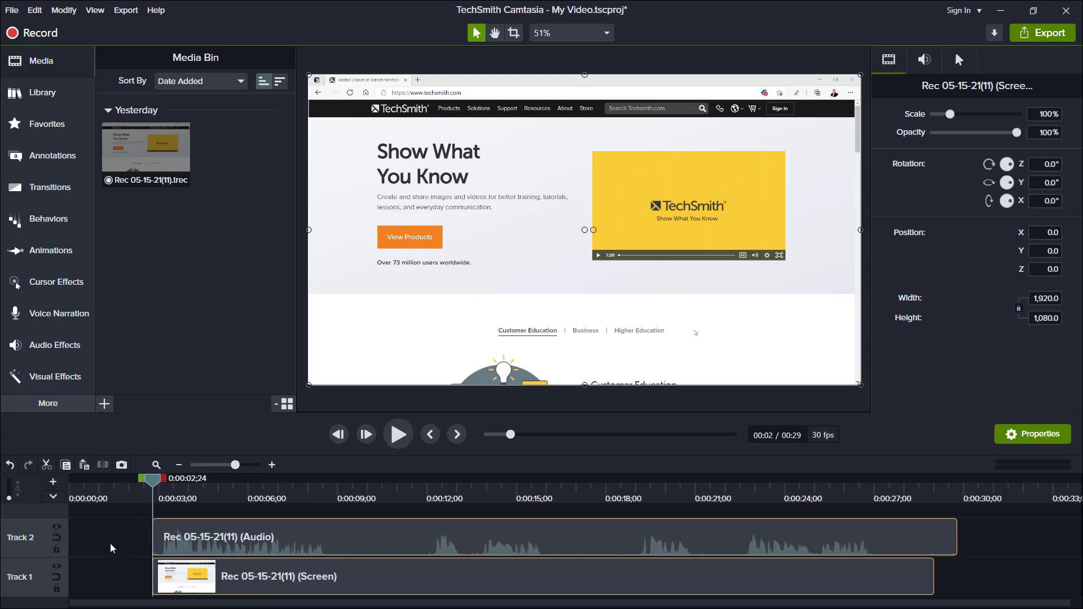
pyautogui.moveTo(99, 548)
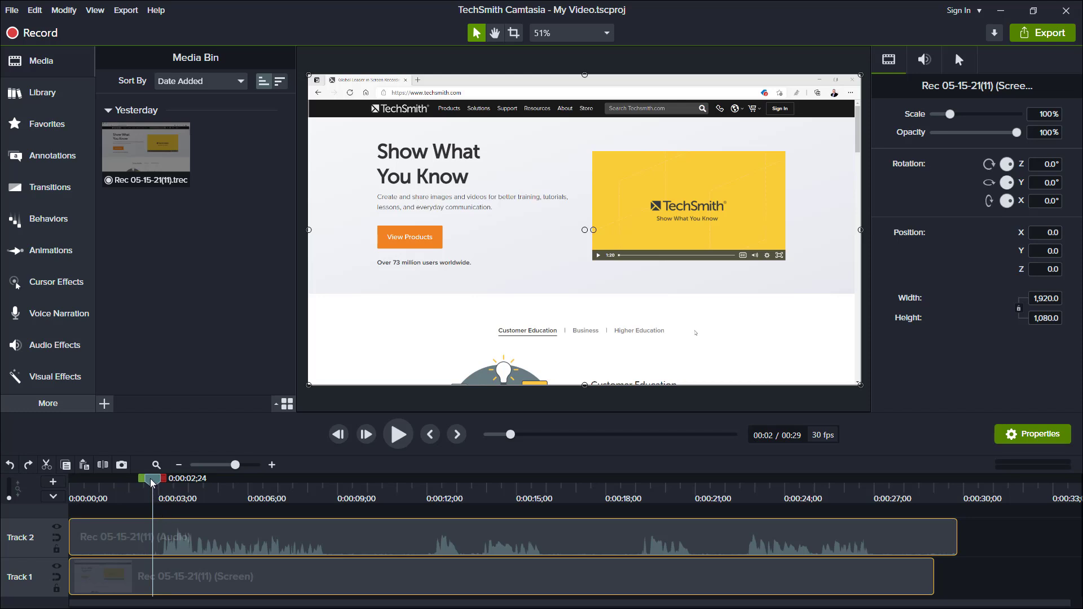
pyautogui.moveTo(150, 483)
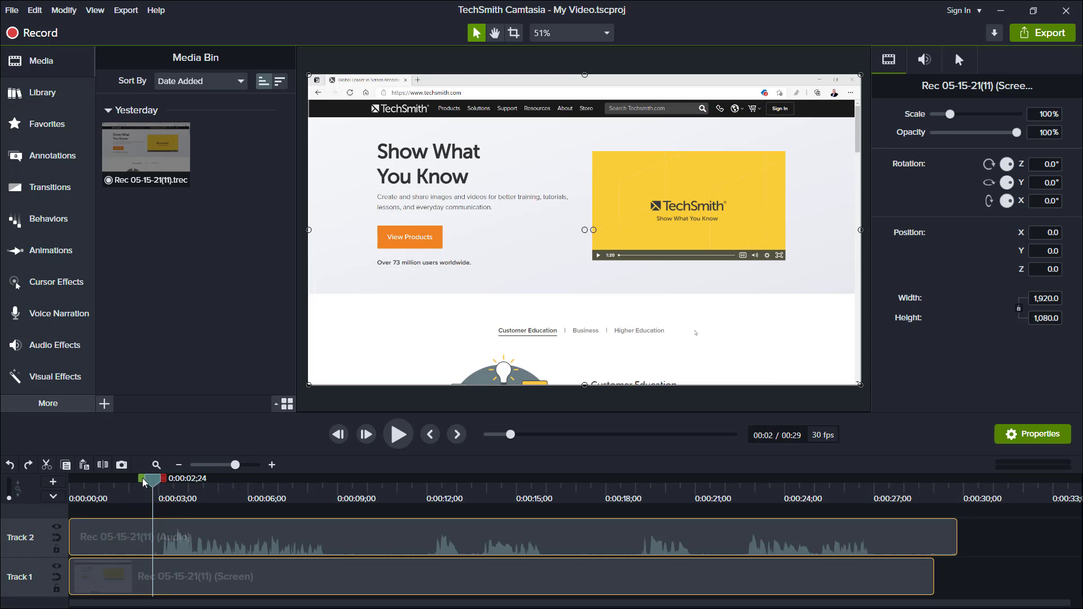
# - Move the clips to 0:00 and trim their ending for a 0:27 duration
pyautogui.moveTo(150, 479); pyautogui.dragTo(136, 479)
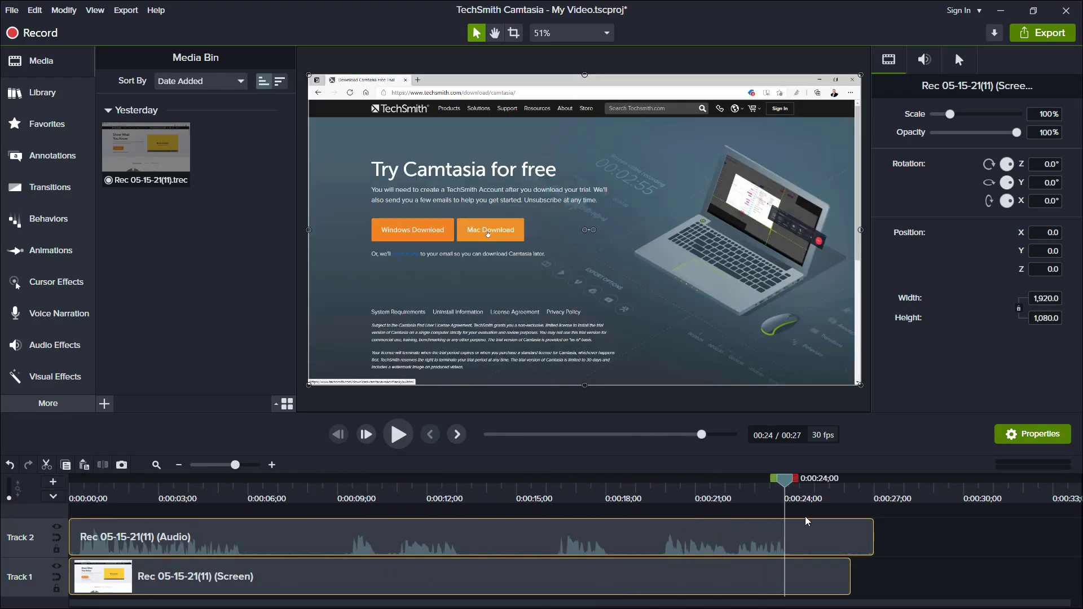
pyautogui.moveTo(783, 478); pyautogui.dragTo(848, 478)
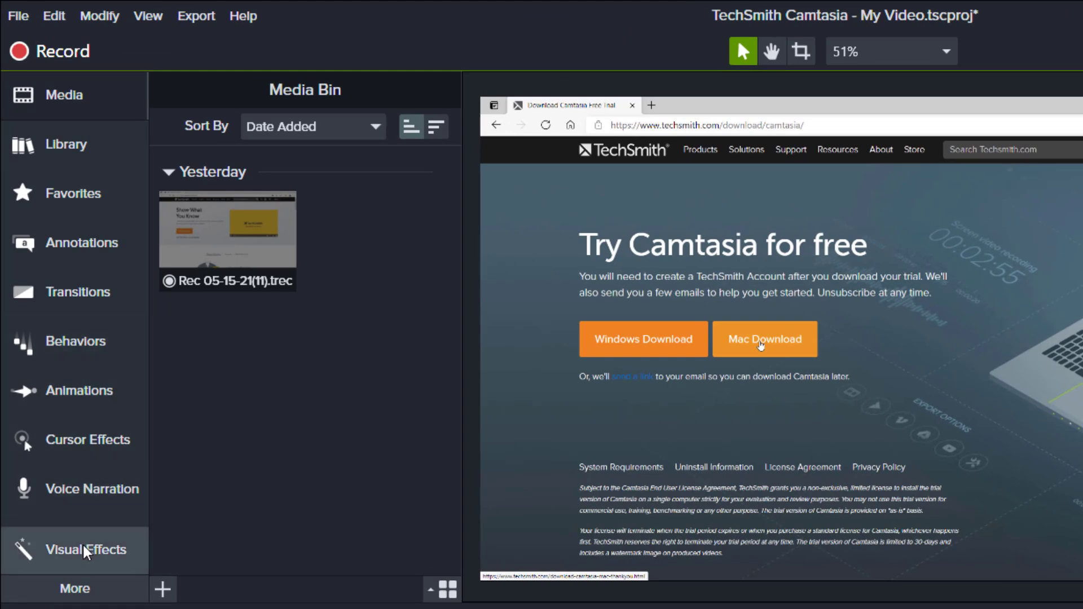
pyautogui.moveTo(85, 549)
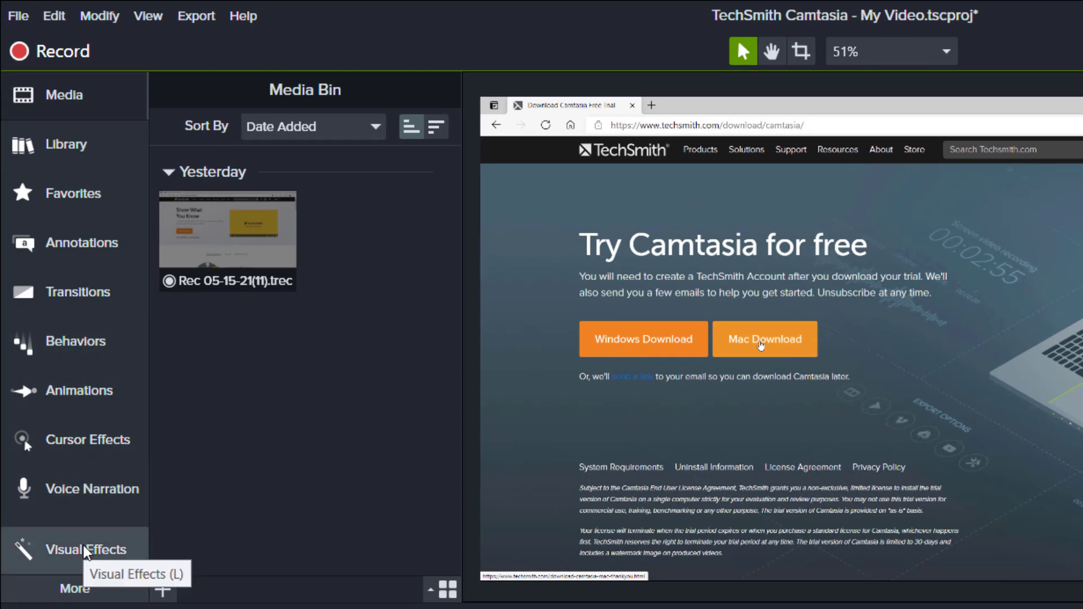
# - Open the Library showing Camtasia 2021 icons, intros, lower thirds and music folders
pyautogui.click(65, 144)
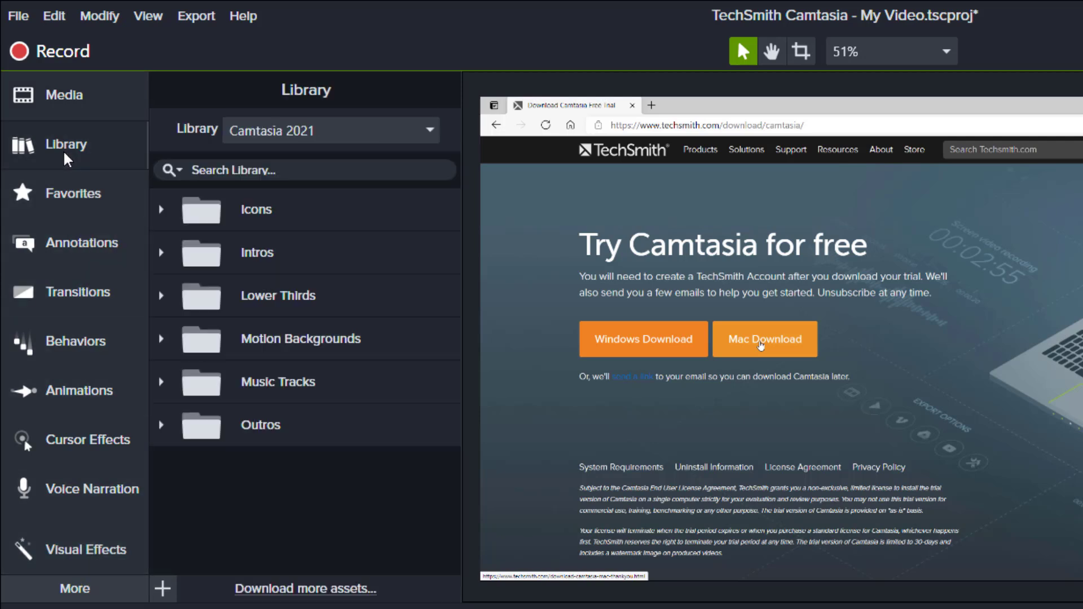
pyautogui.moveTo(267, 275)
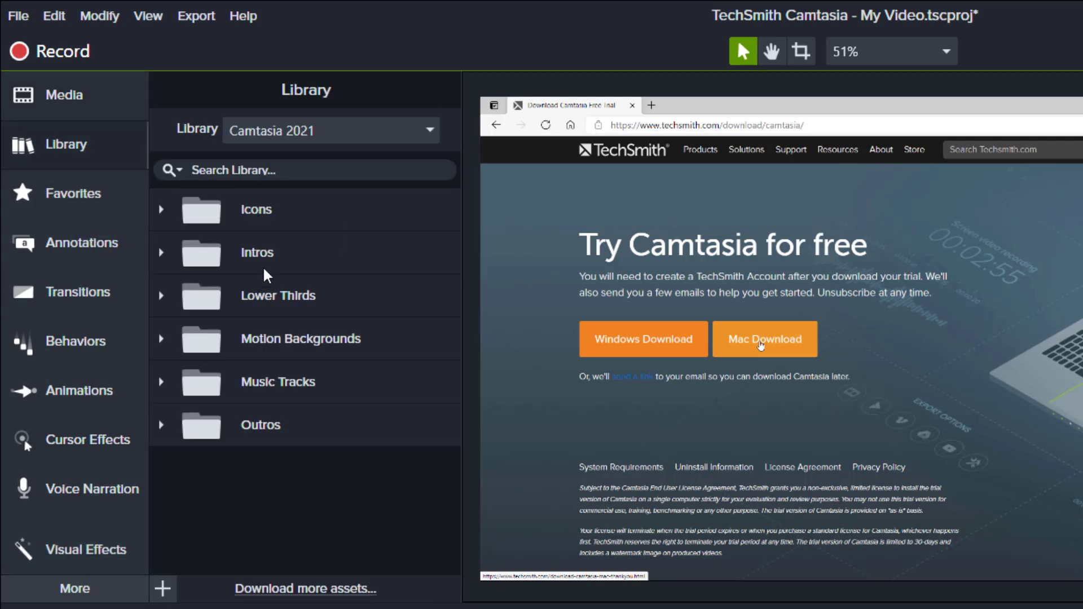
pyautogui.moveTo(281, 428)
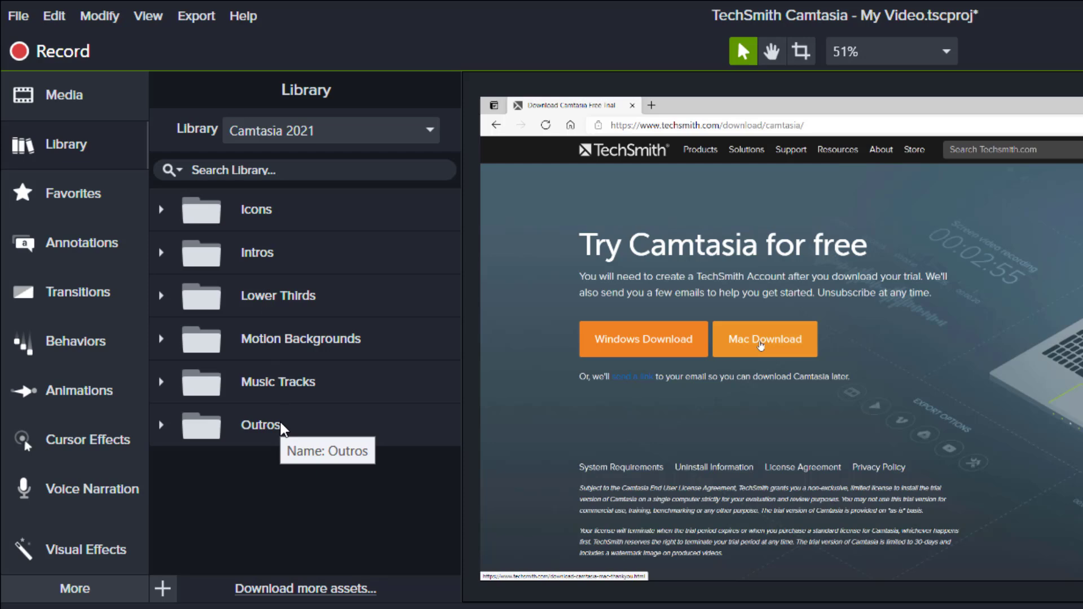
pyautogui.moveTo(289, 328)
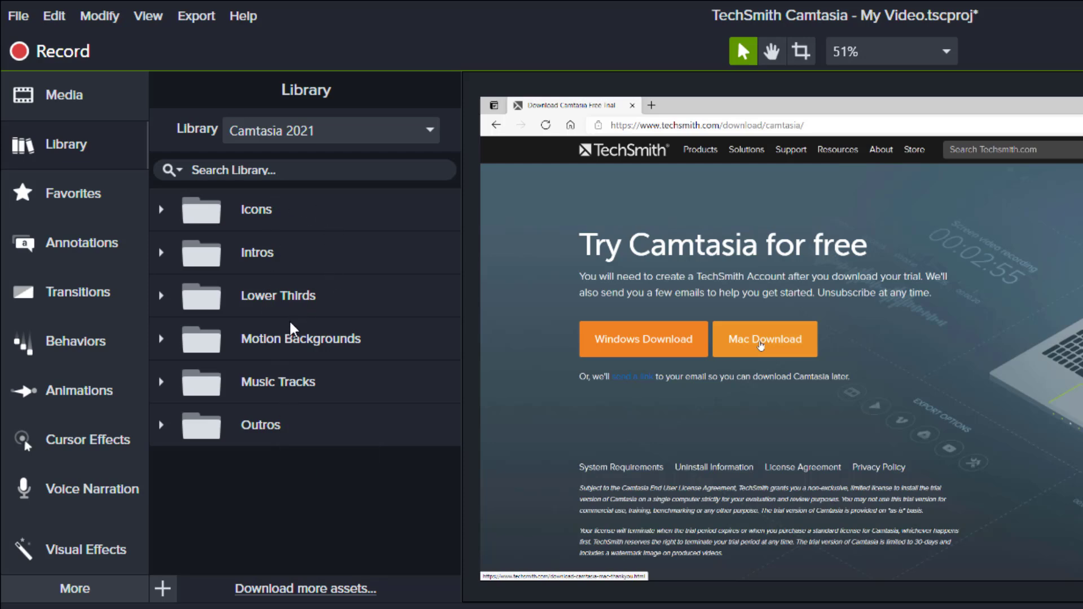
pyautogui.moveTo(320, 442)
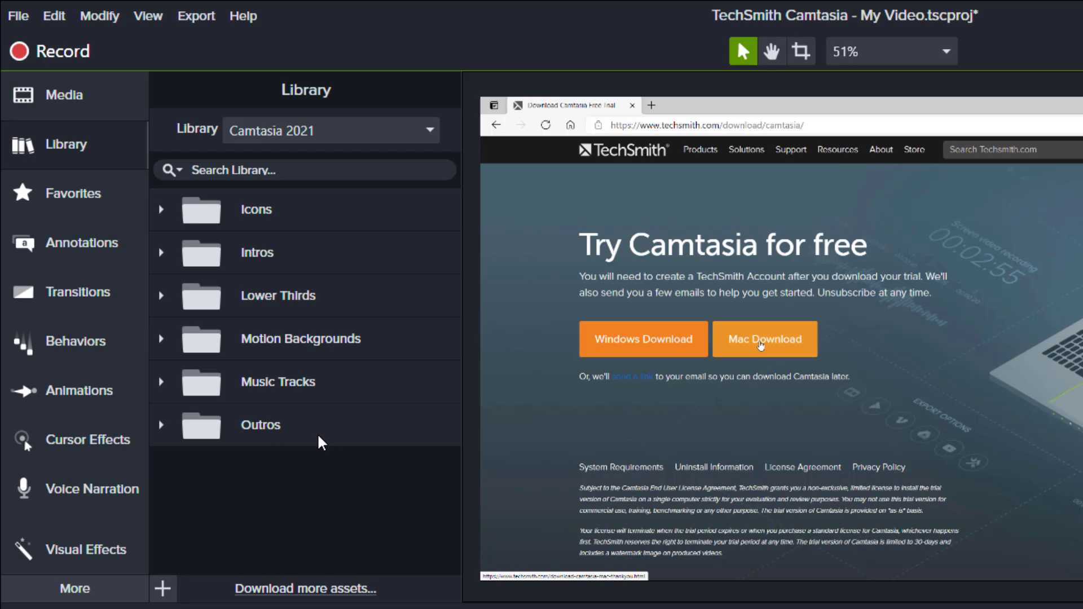
pyautogui.moveTo(191, 277)
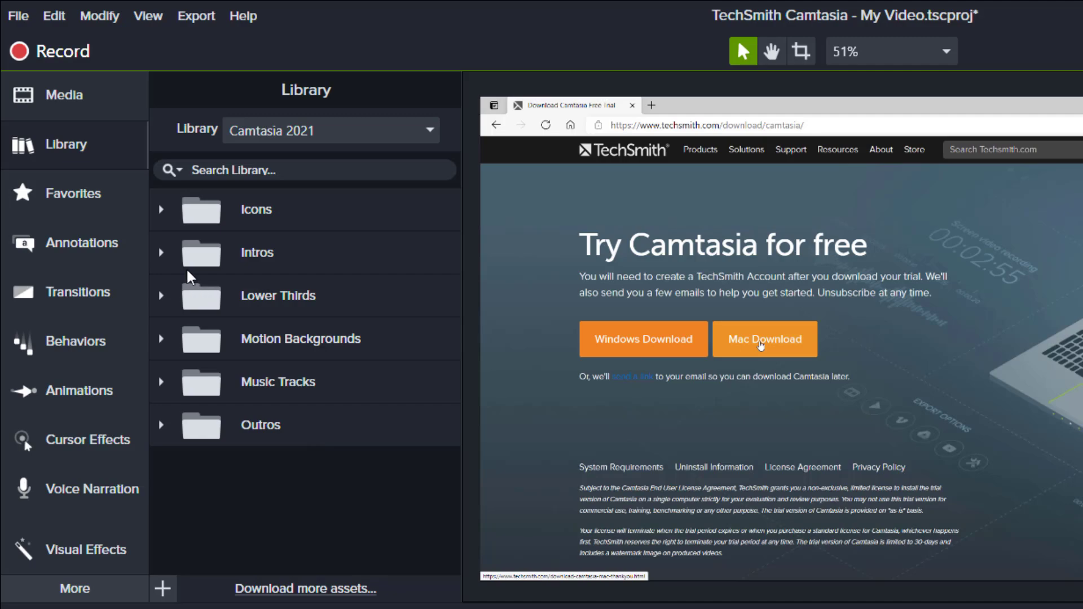
# - Place the cornercircles intro at the start of Track 1 titled 'My Video'
pyautogui.click(161, 252)
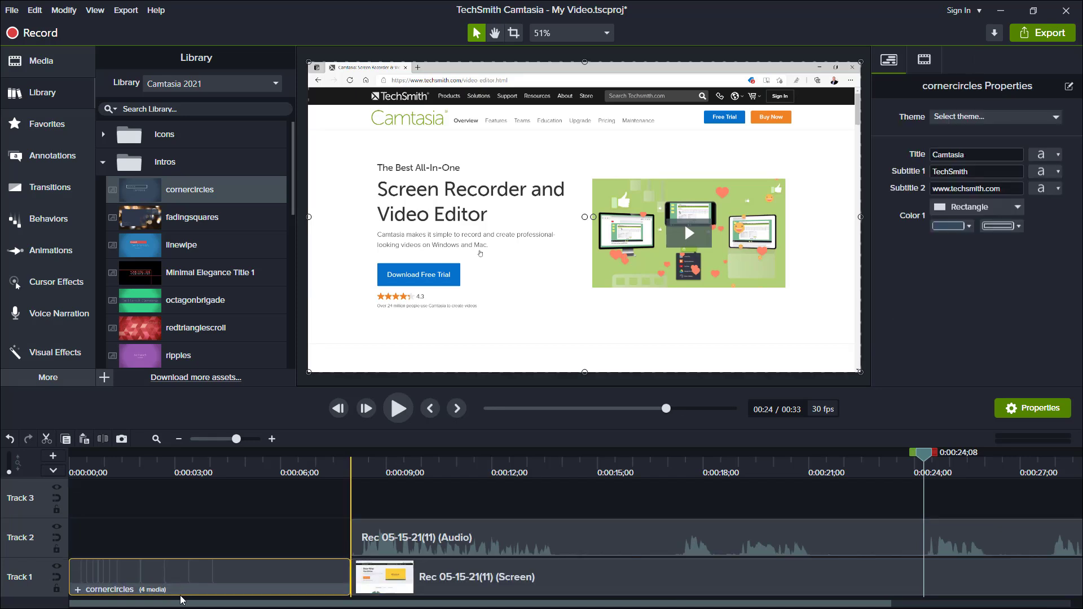
pyautogui.moveTo(192, 492)
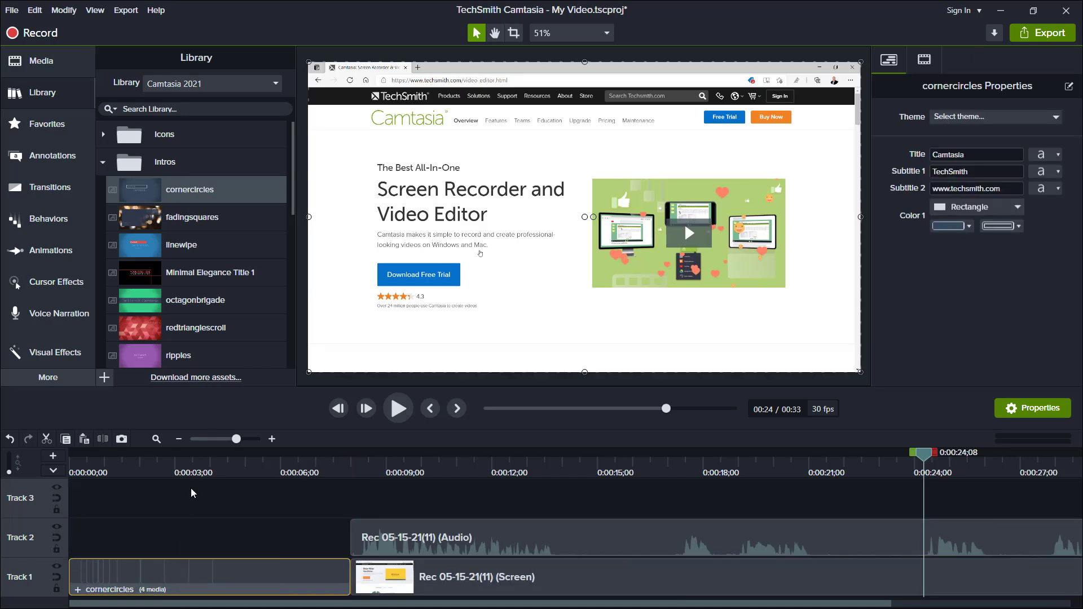
pyautogui.click(151, 452)
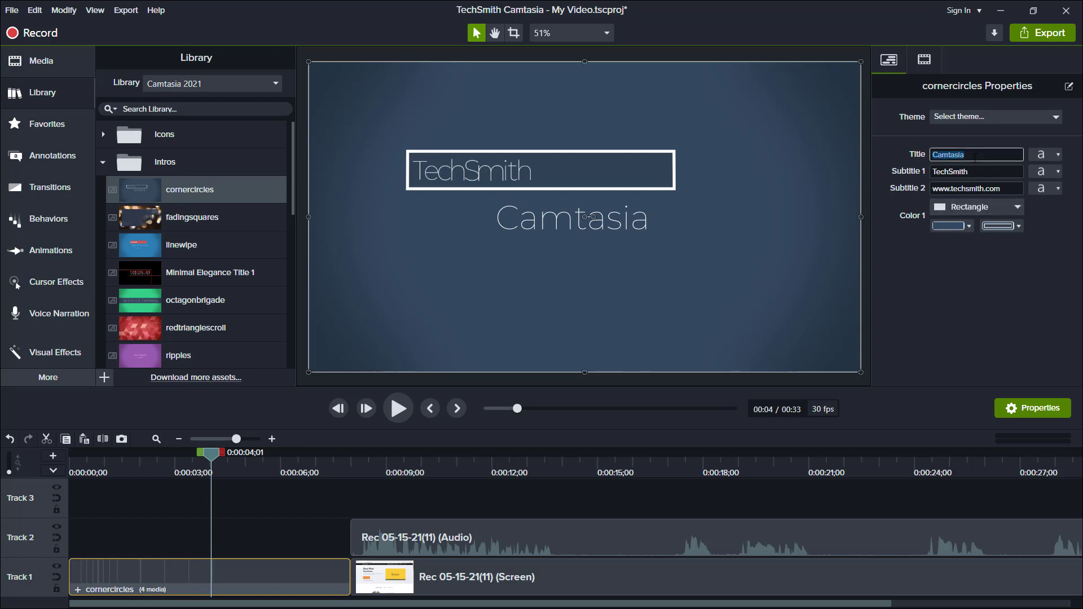
pyautogui.write('My Video')
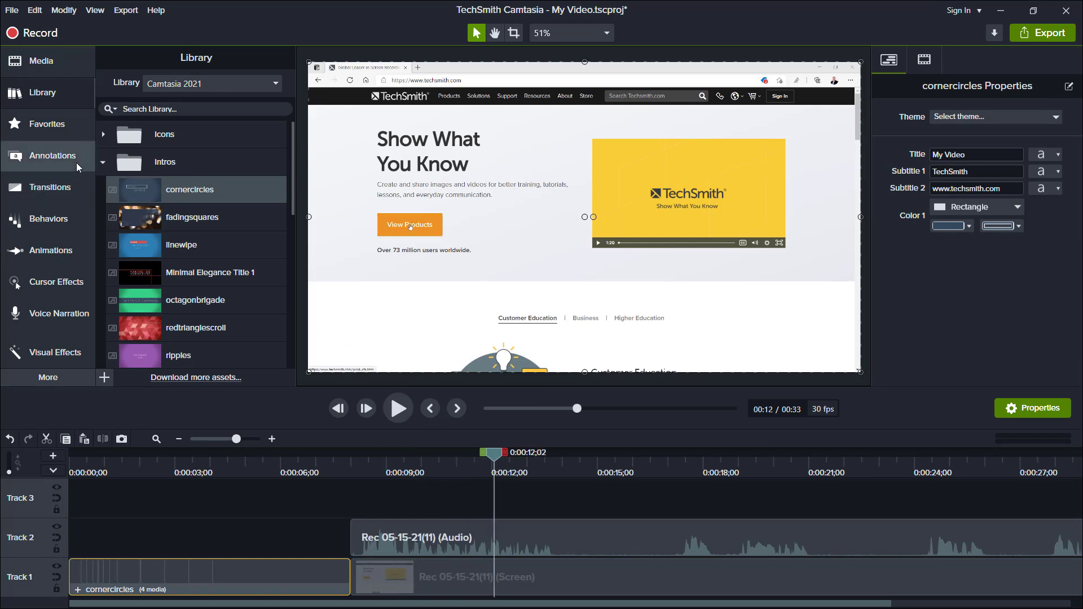
# - Browse the annotation shapes, blur and callout styles to pick the teal thought bubble
pyautogui.click(245, 60)
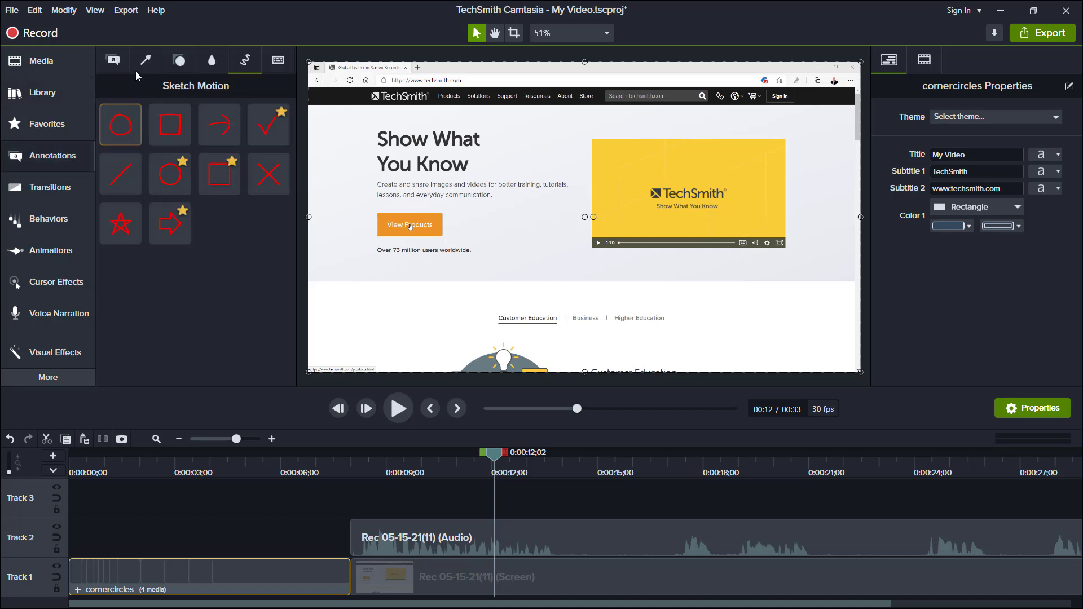
pyautogui.click(113, 60)
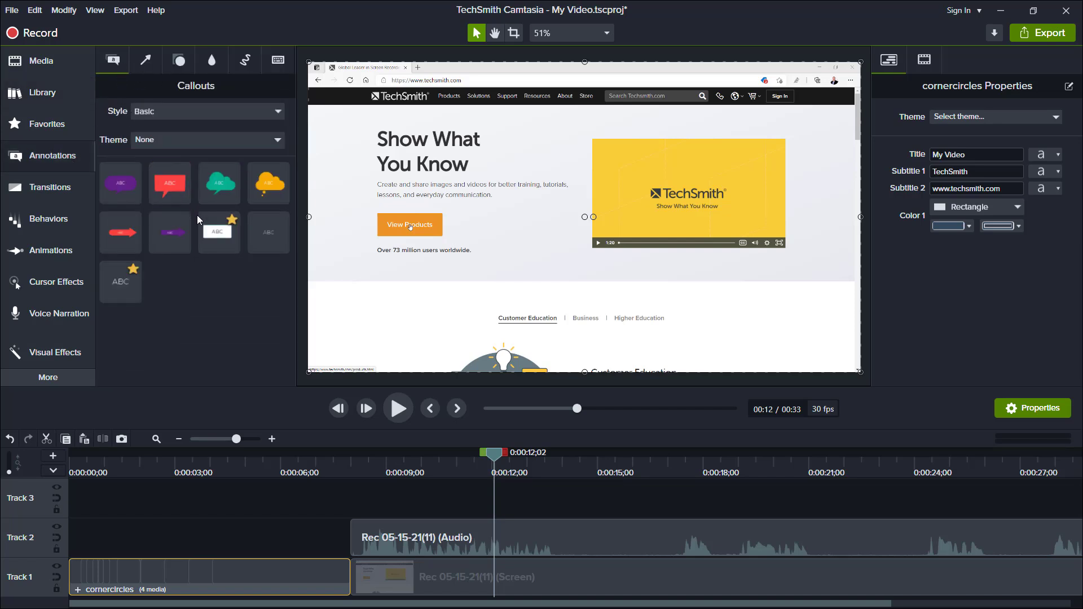
pyautogui.click(145, 61)
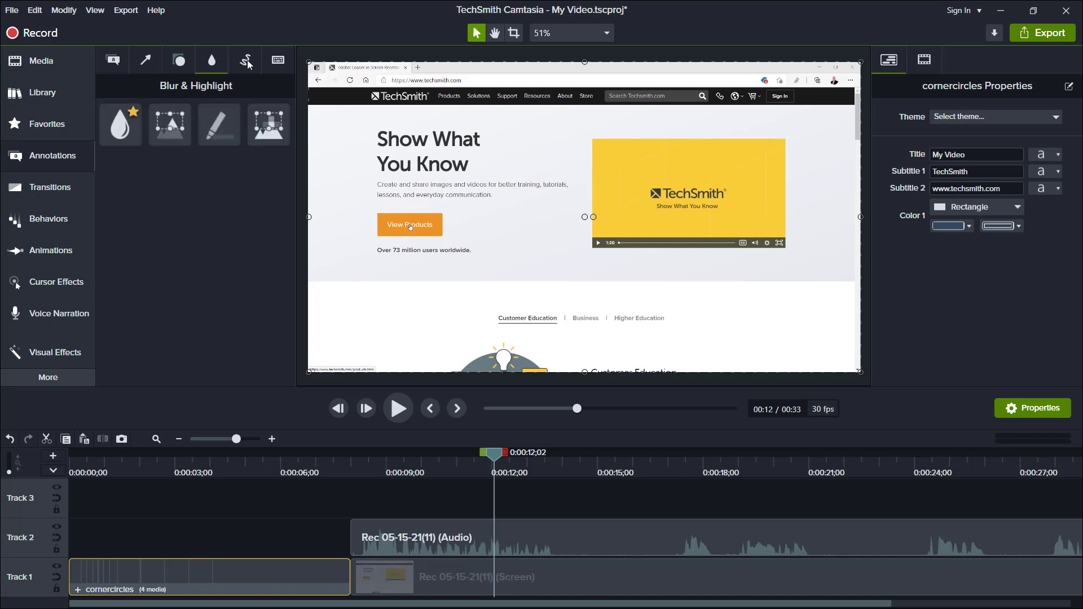
pyautogui.click(179, 60)
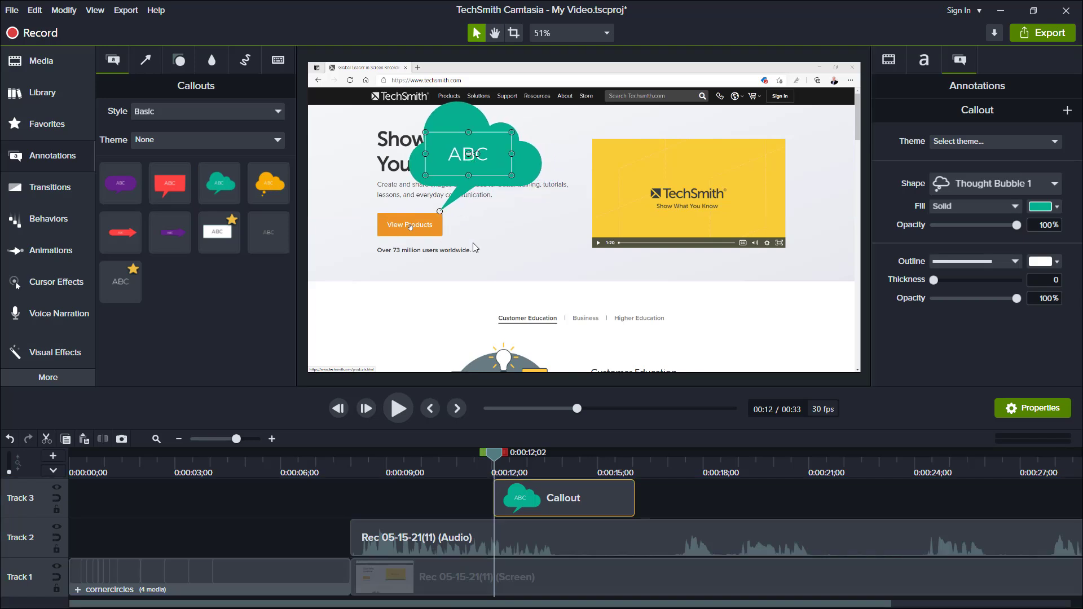
# - Type 'View Products' into the callout and move the playhead just before it
pyautogui.click(923, 59)
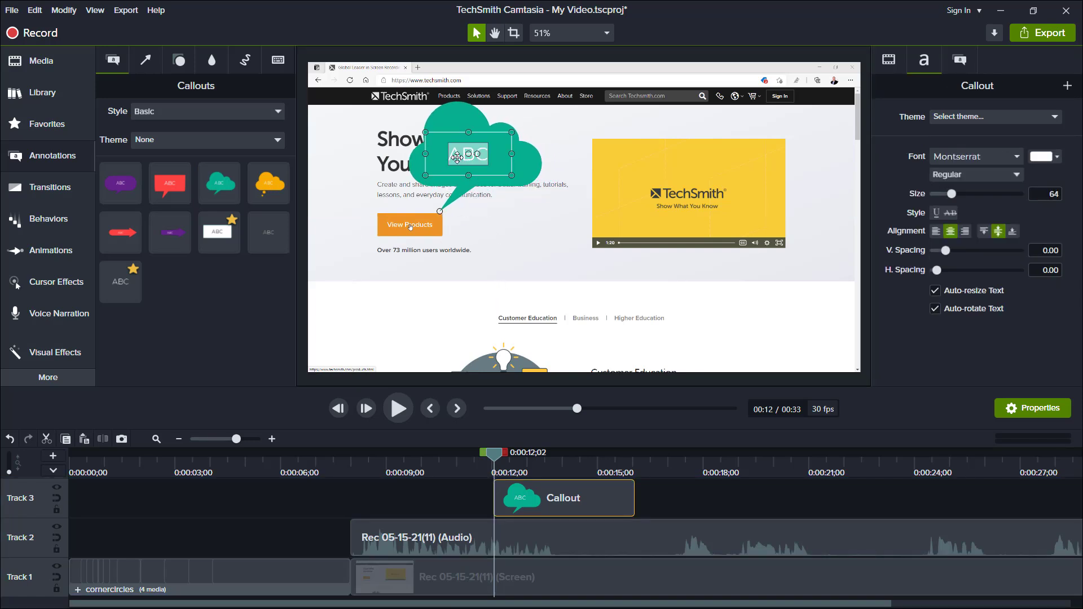
pyautogui.write('View Products')
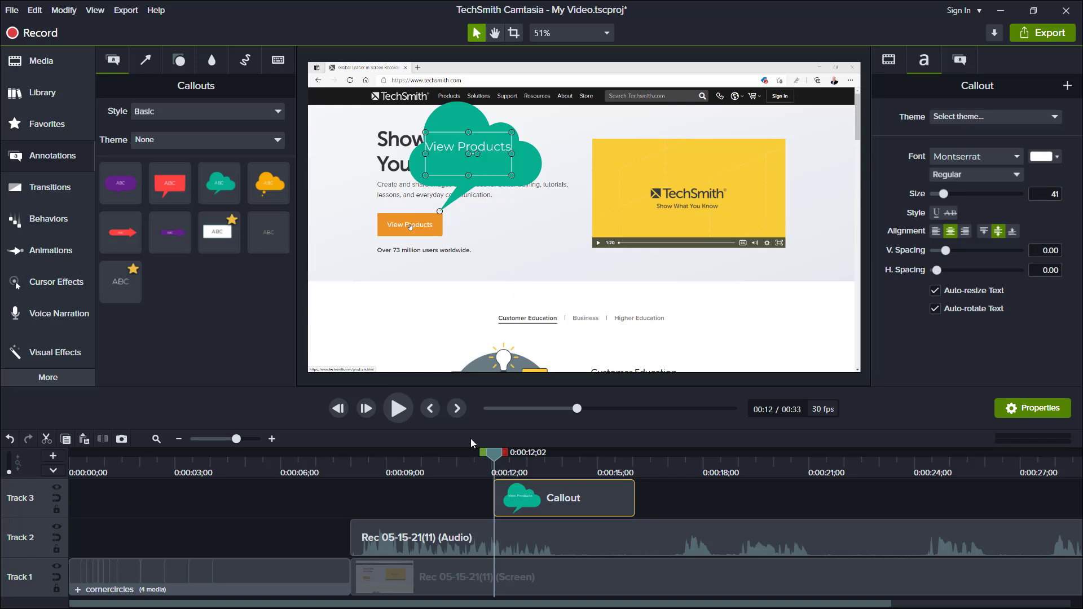
pyautogui.click(562, 498)
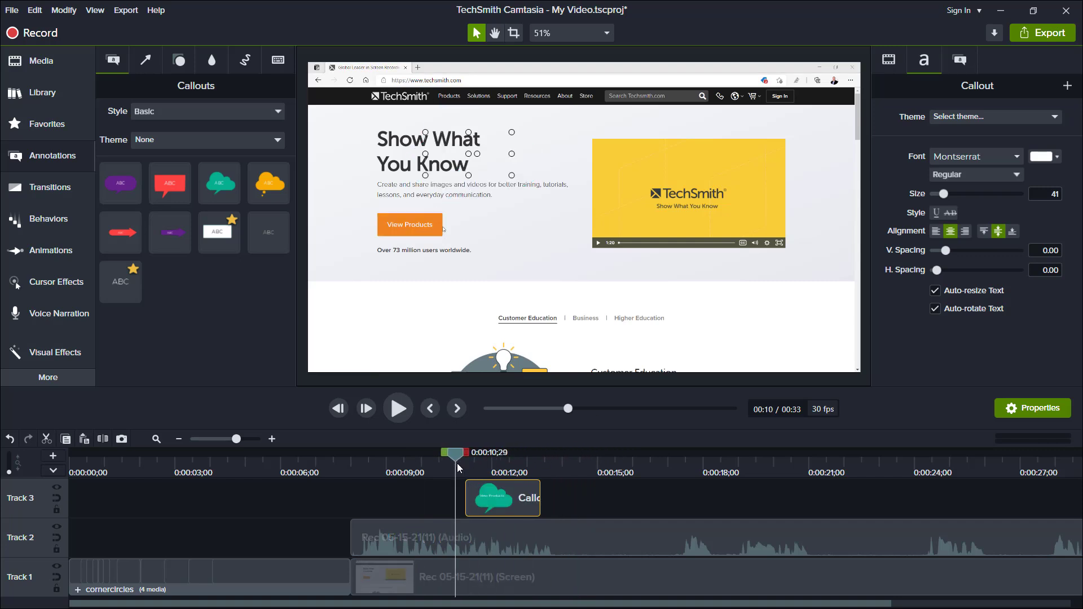
pyautogui.moveTo(63, 194)
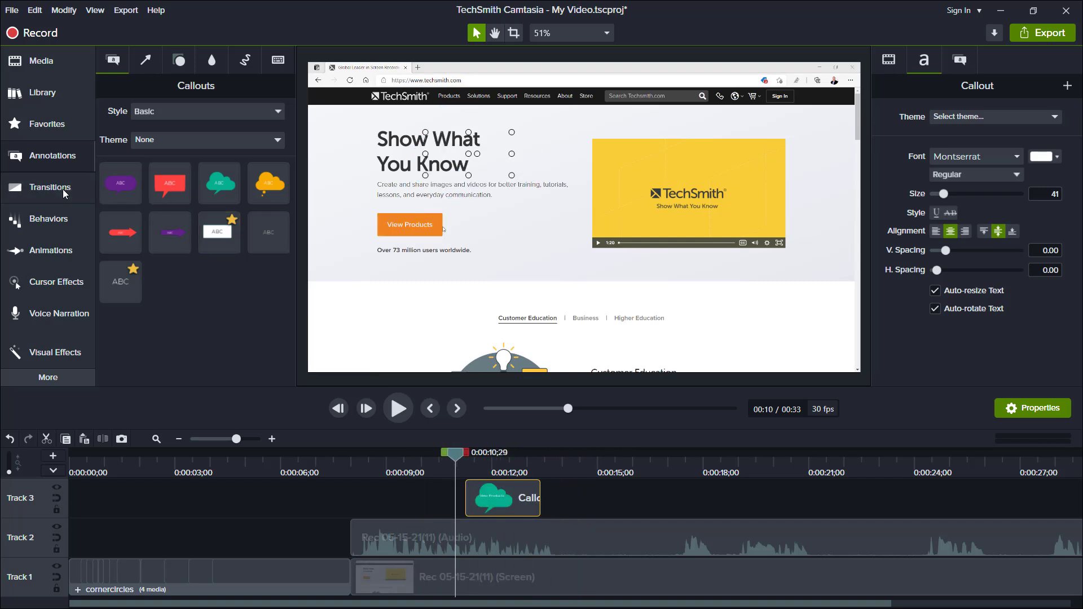
# - Place the Fall transition between the cornercircles intro and the screen recording, around eight seconds
pyautogui.click(49, 187)
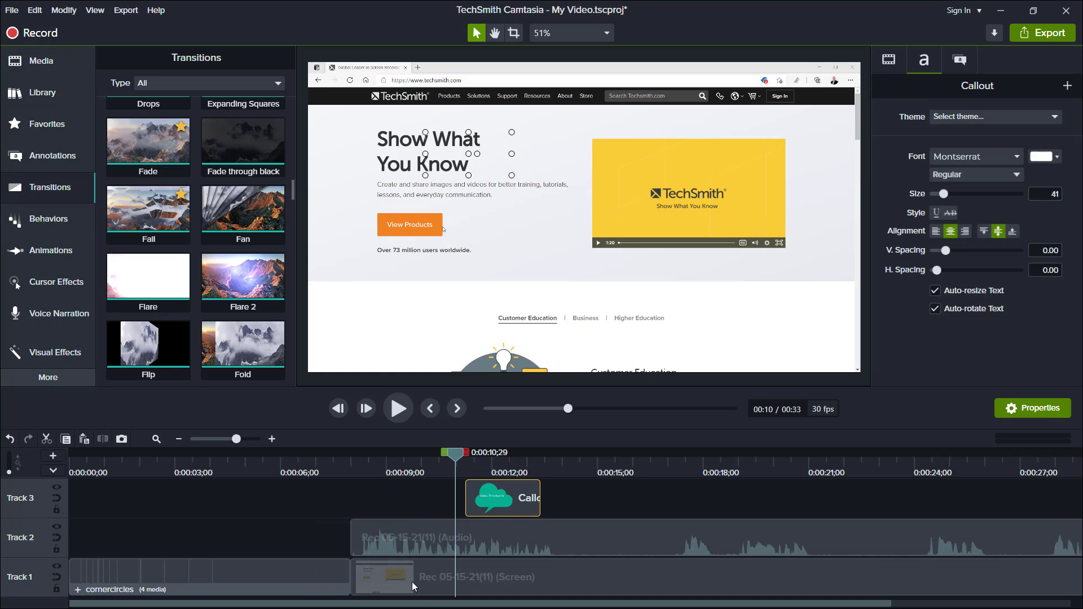
pyautogui.moveTo(297, 585)
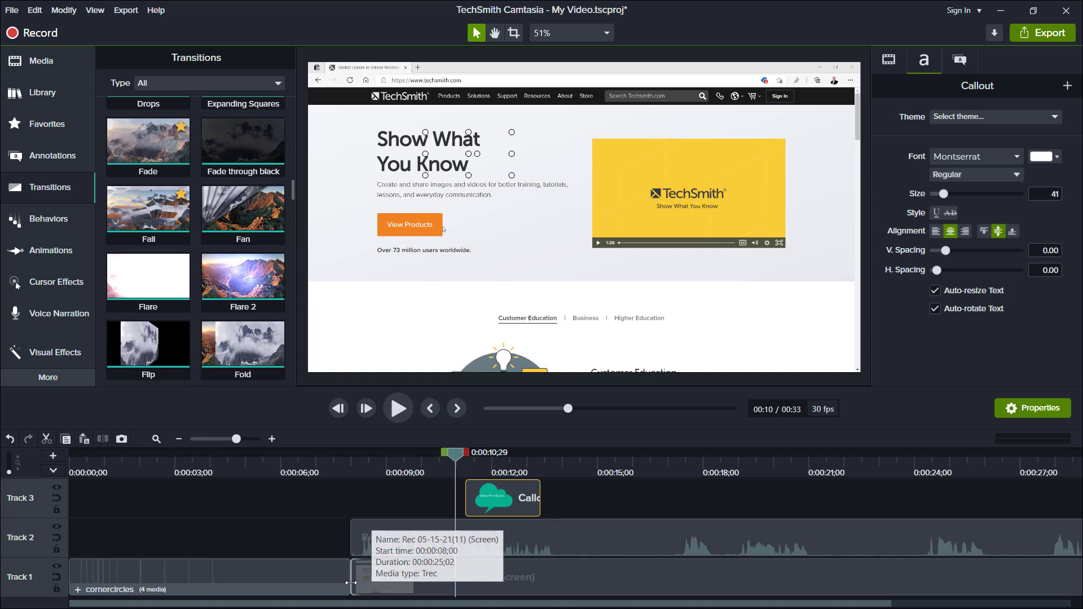
pyautogui.moveTo(331, 588)
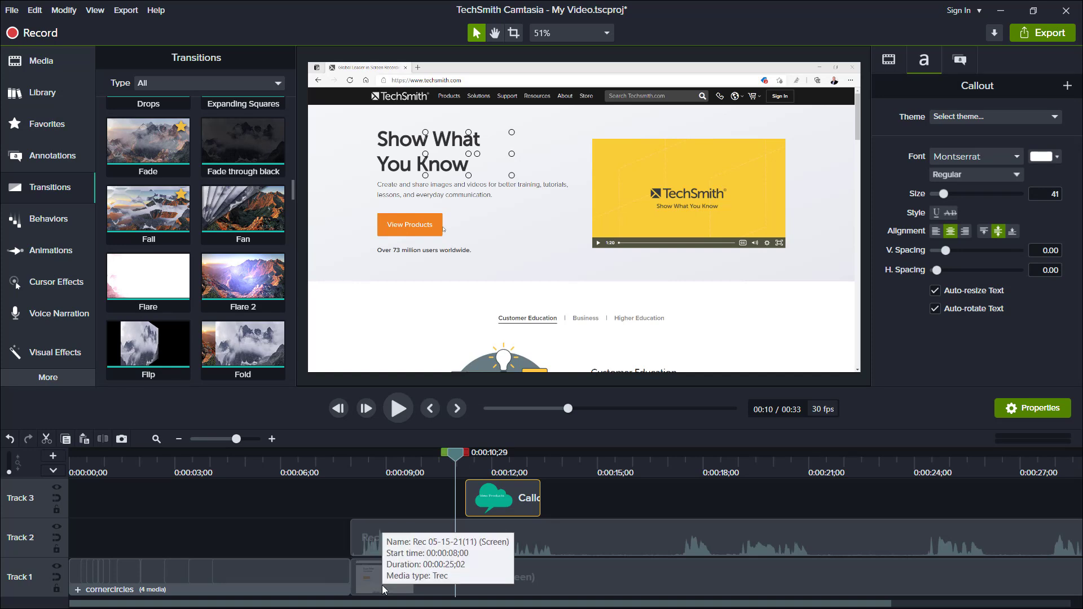
pyautogui.click(148, 209)
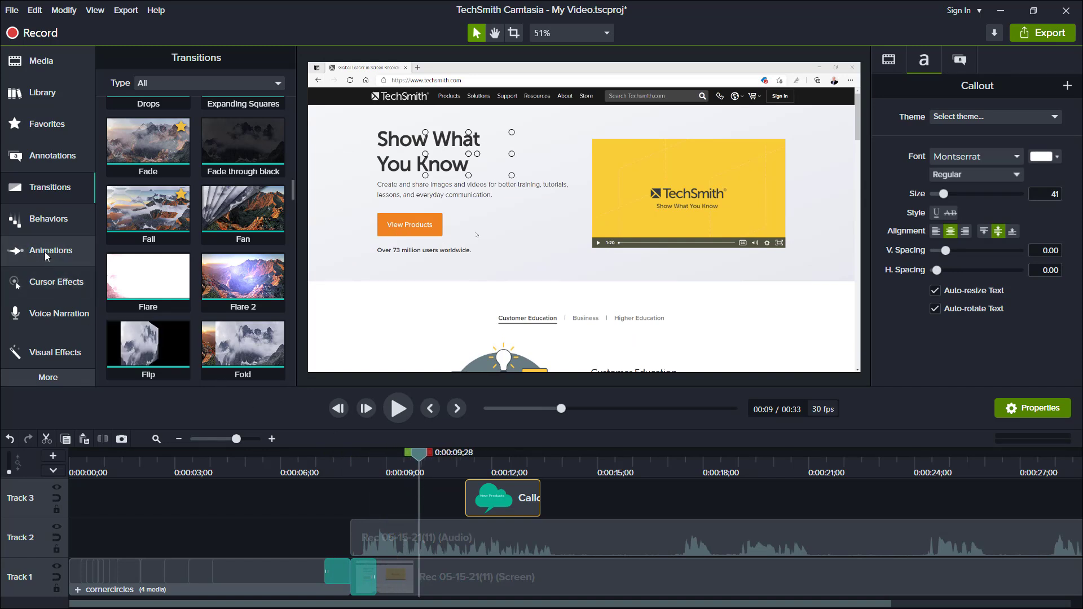
# - Zoom to 186% on the download buttons, shorten the animation, then return to actual size
pyautogui.click(50, 250)
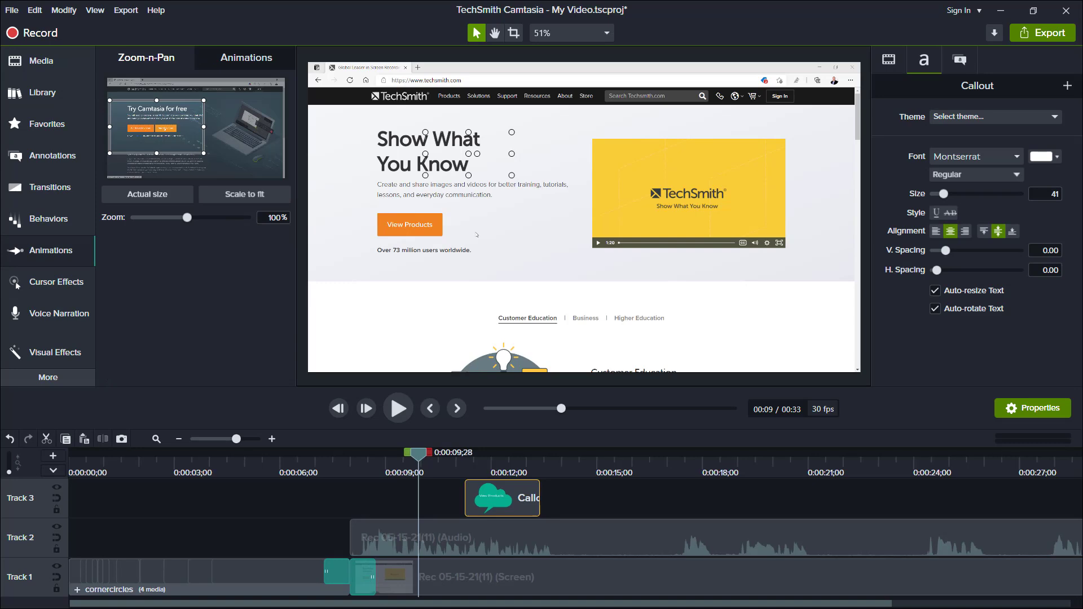
pyautogui.moveTo(417, 452); pyautogui.dragTo(879, 453)
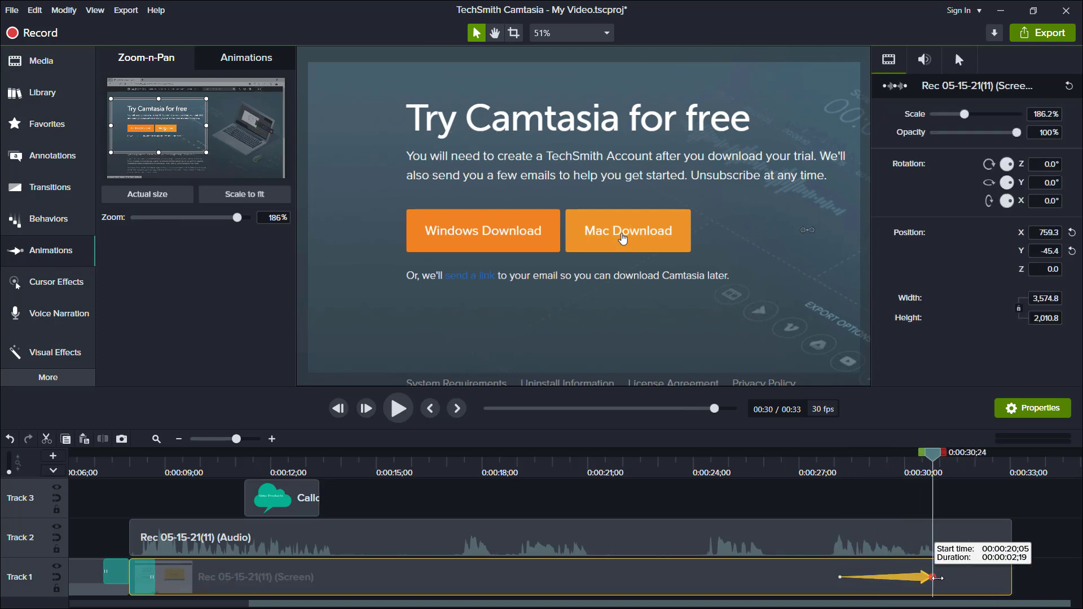
pyautogui.moveTo(932, 577); pyautogui.dragTo(898, 577)
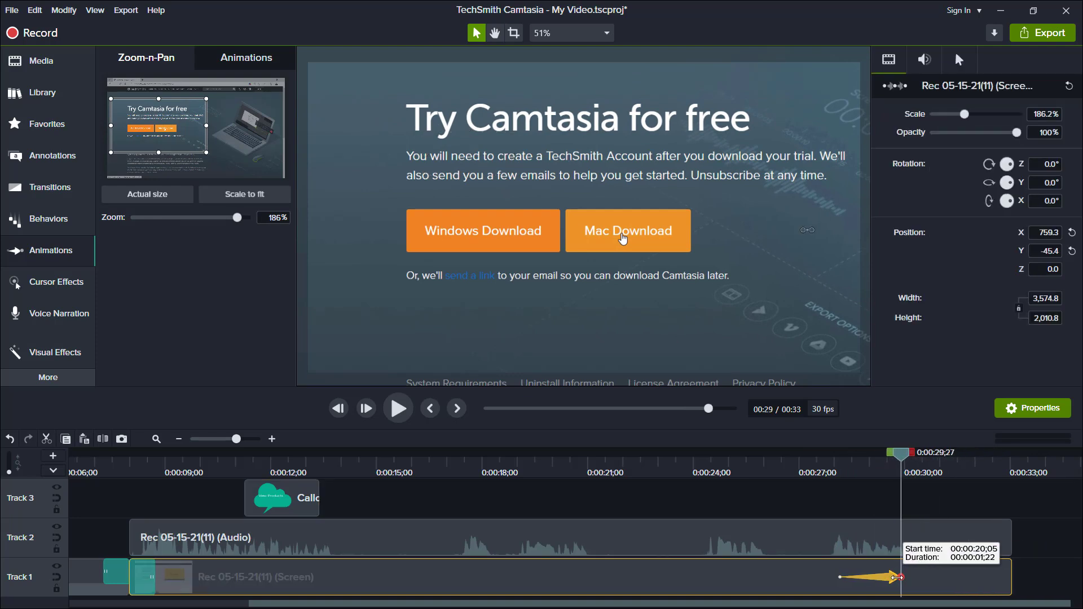
pyautogui.moveTo(896, 577); pyautogui.dragTo(828, 578)
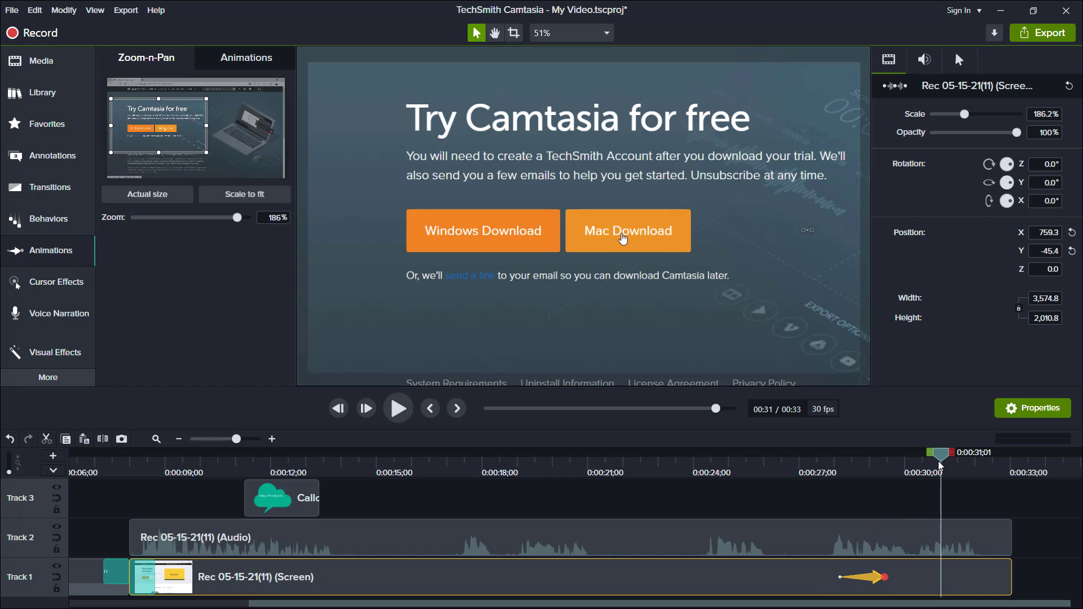
pyautogui.moveTo(147, 194)
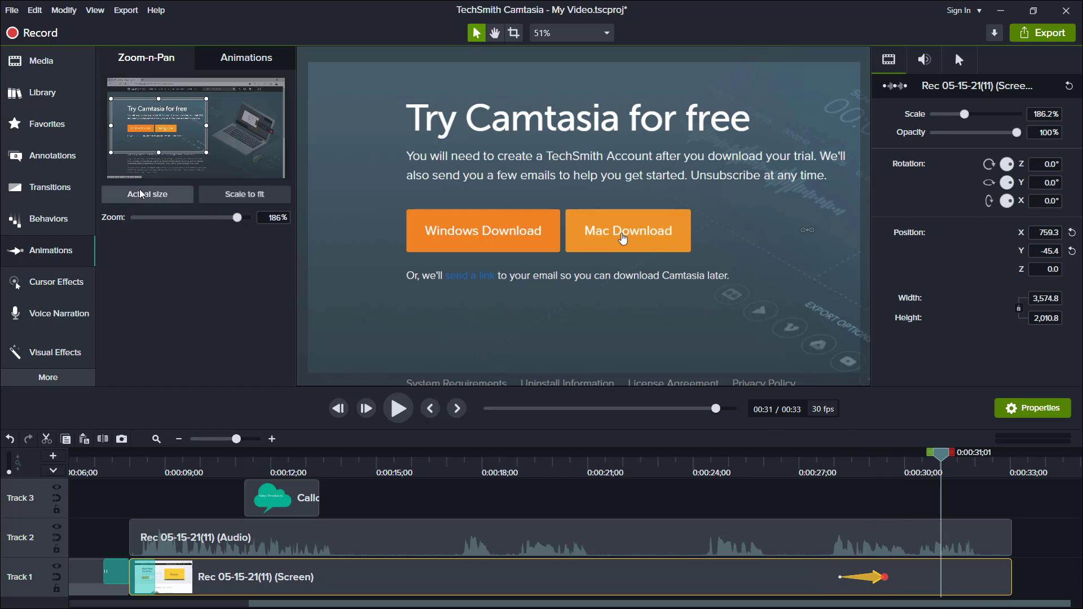
pyautogui.click(147, 194)
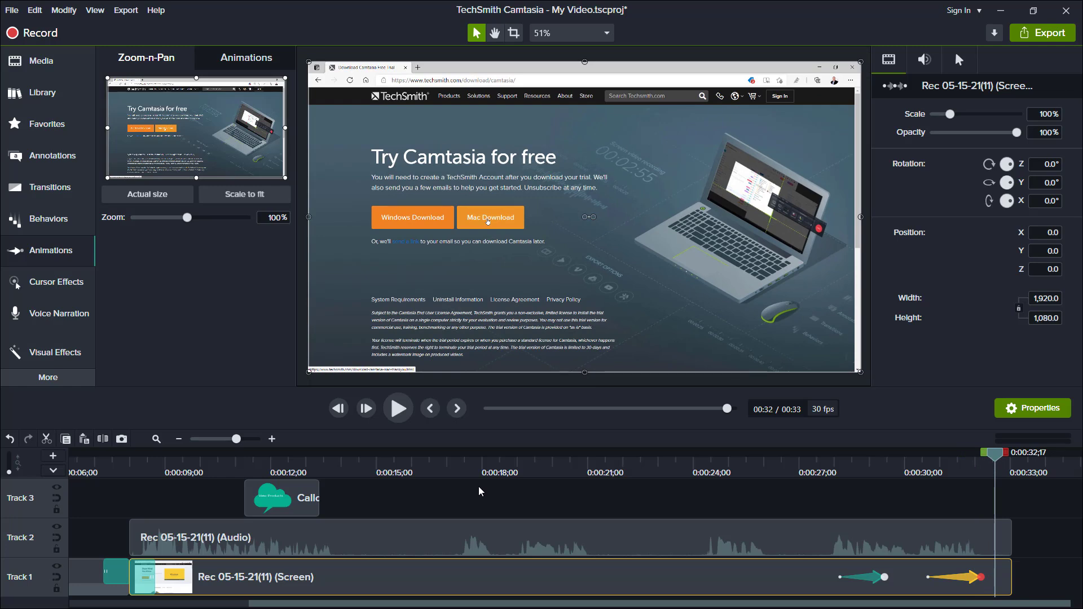
pyautogui.moveTo(65, 352)
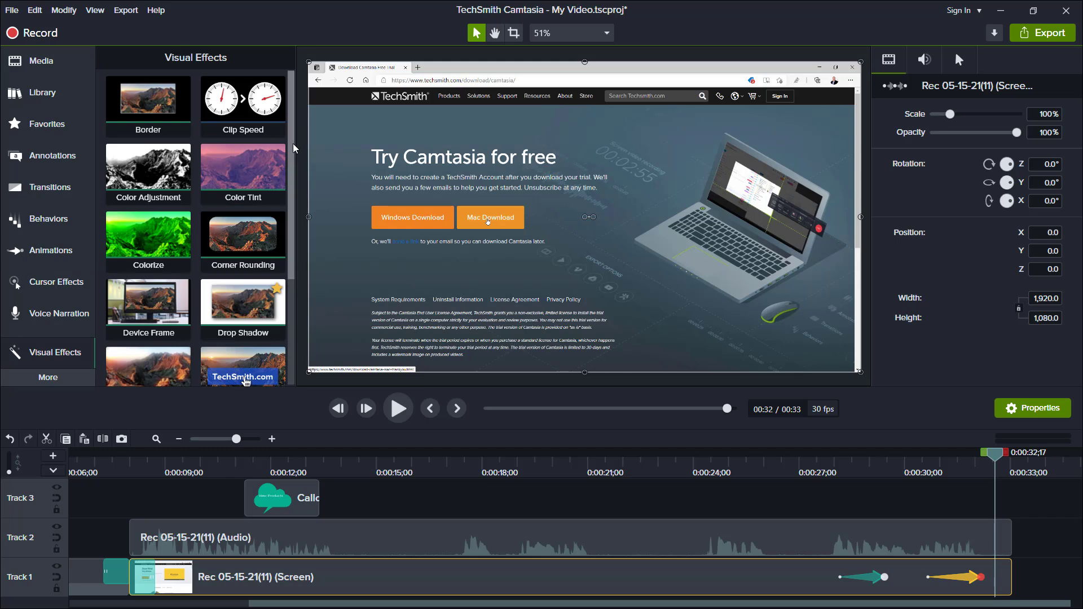
# - Apply the Noise Removal audio effect to the recording's audio track, then return to Media
pyautogui.scroll(-3)
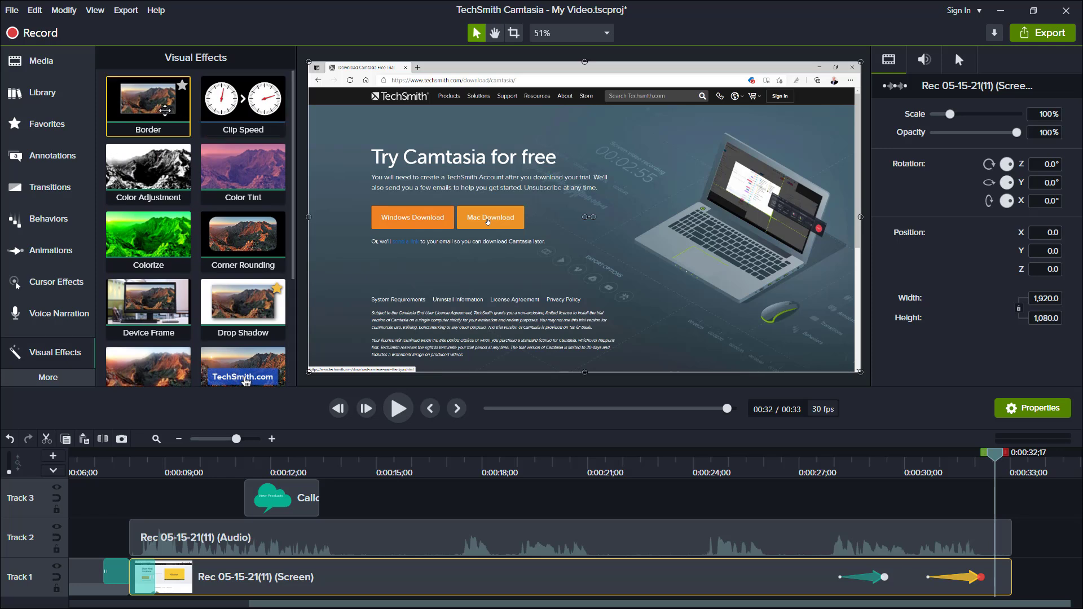
pyautogui.moveTo(78, 381)
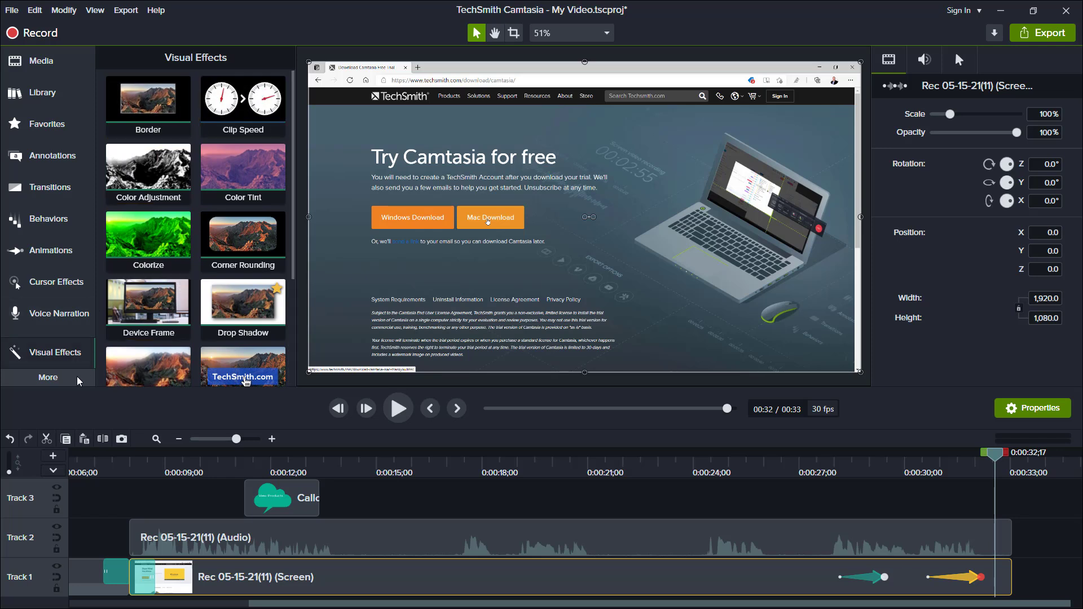
pyautogui.click(48, 377)
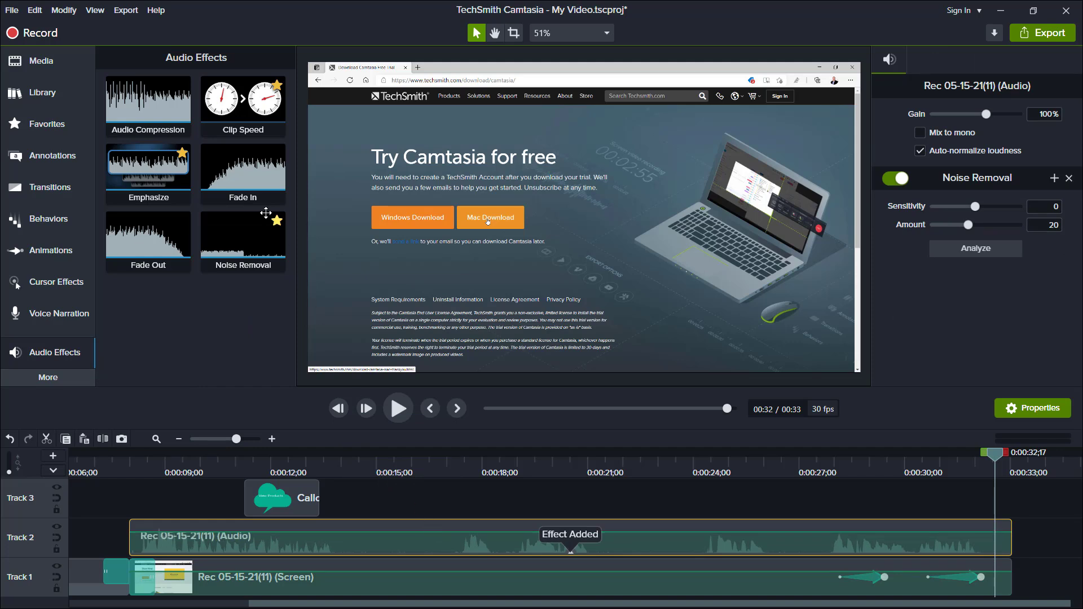
pyautogui.click(242, 172)
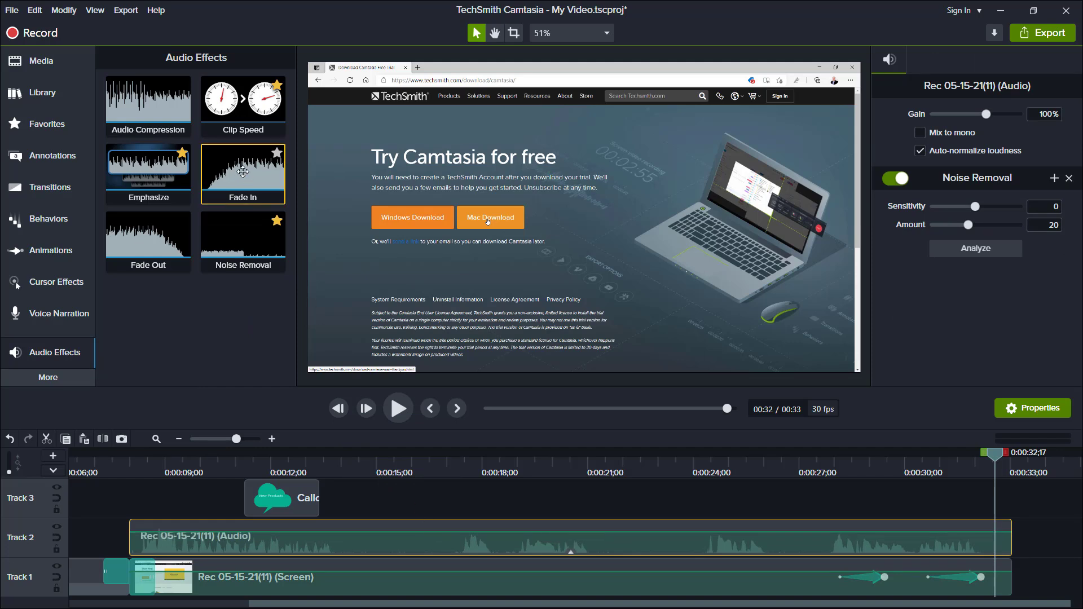
pyautogui.click(148, 169)
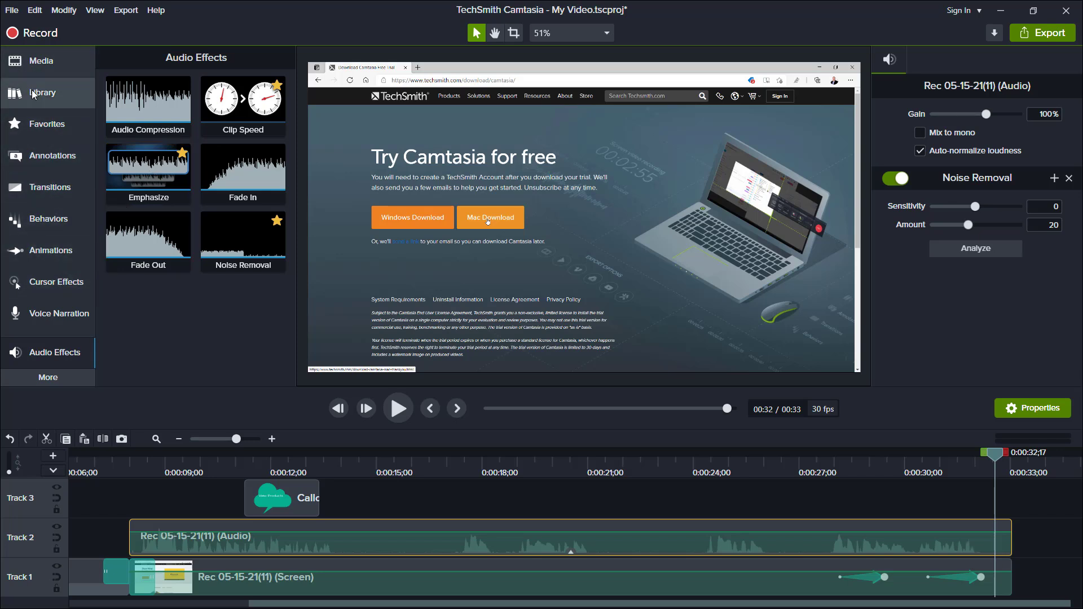
pyautogui.moveTo(59, 313)
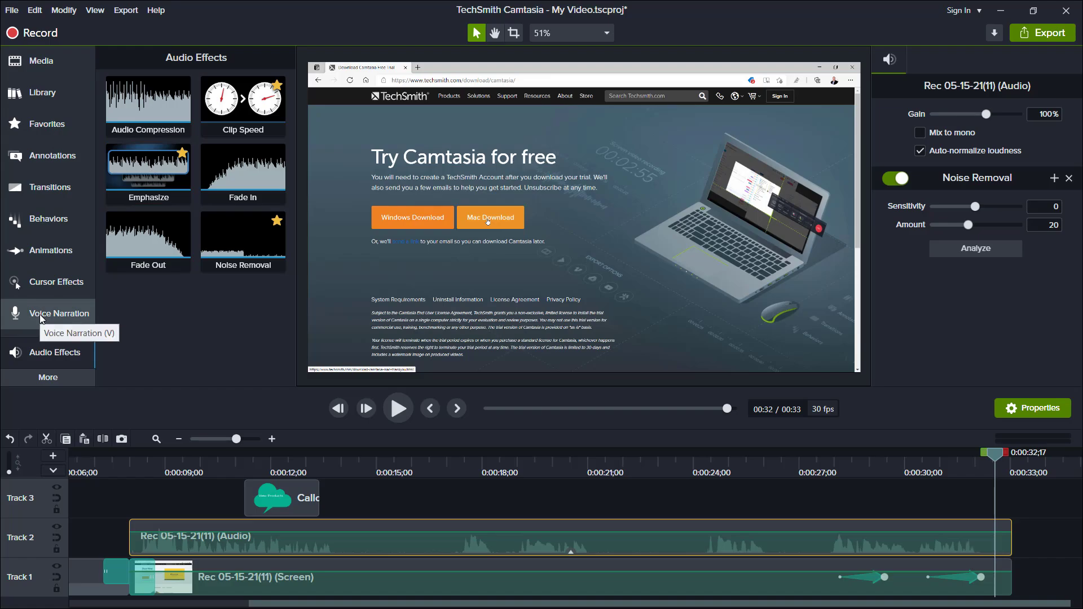
pyautogui.click(40, 61)
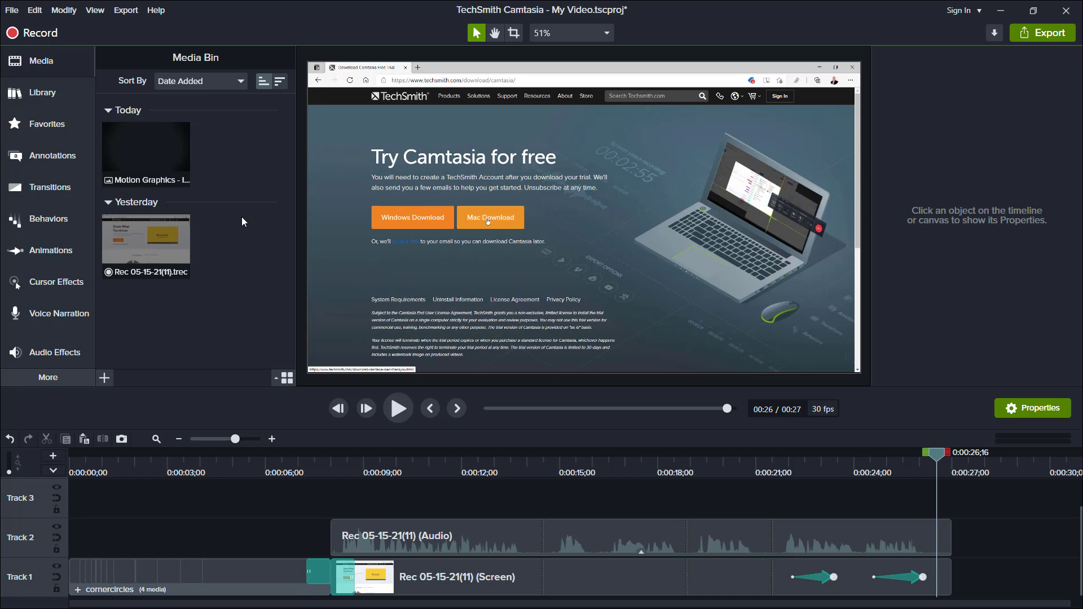
pyautogui.click(125, 9)
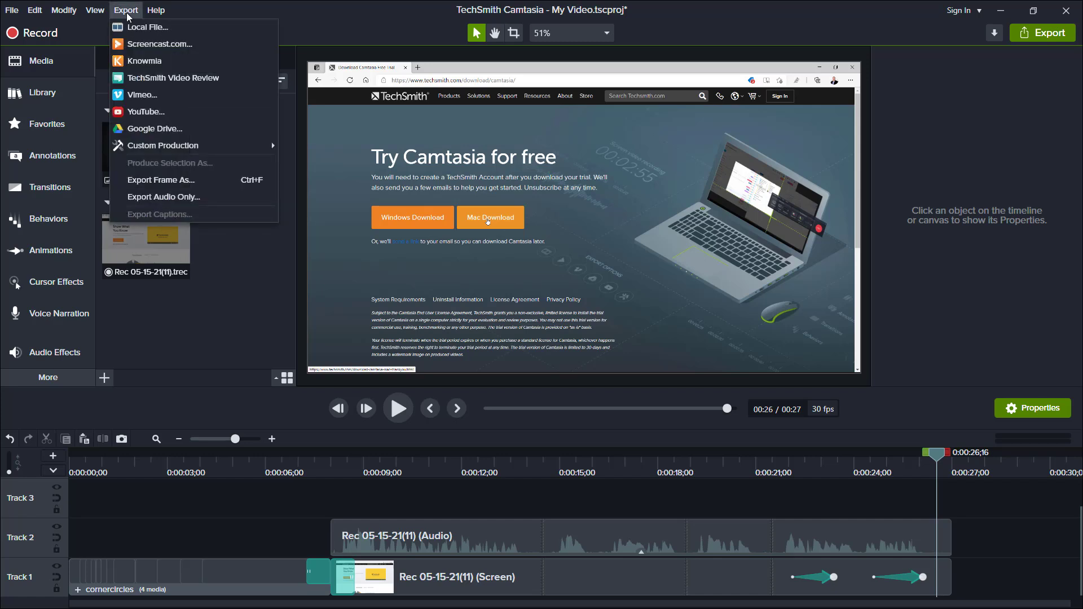
pyautogui.moveTo(154, 128)
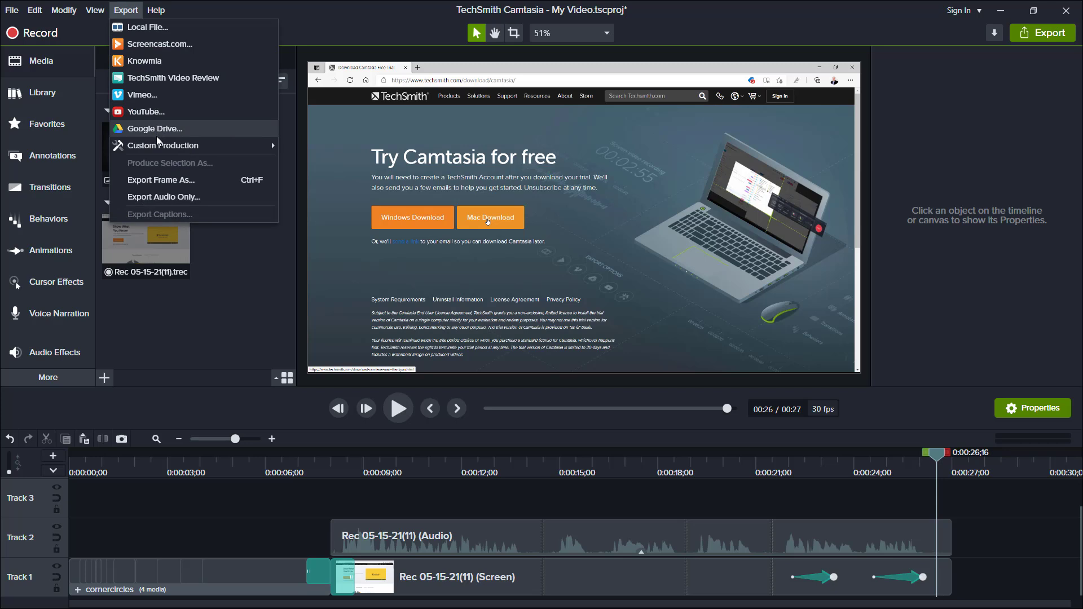
pyautogui.moveTo(145, 112)
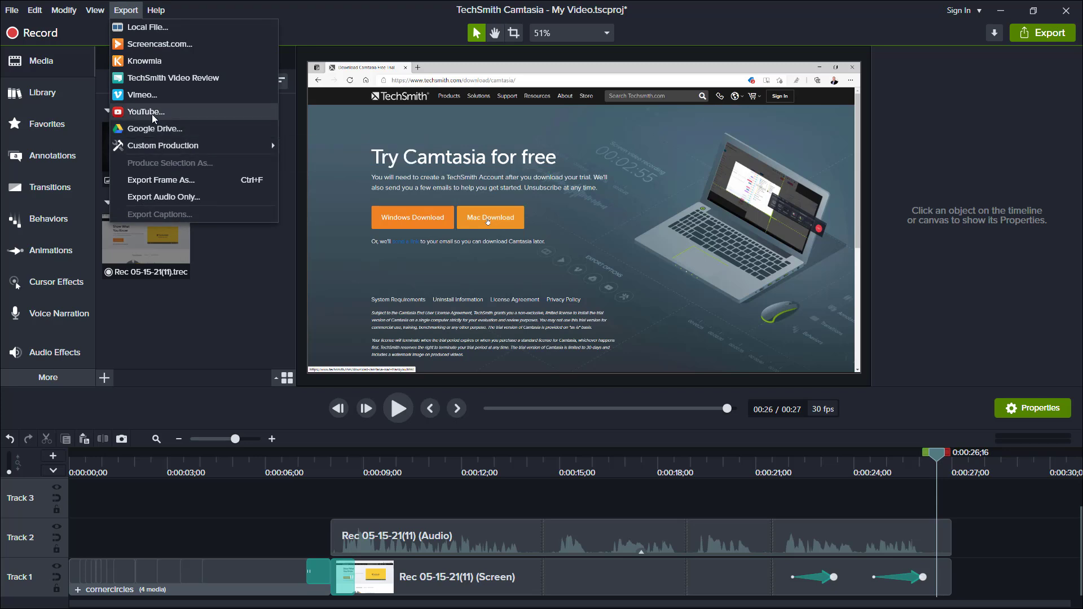
pyautogui.moveTo(171, 117)
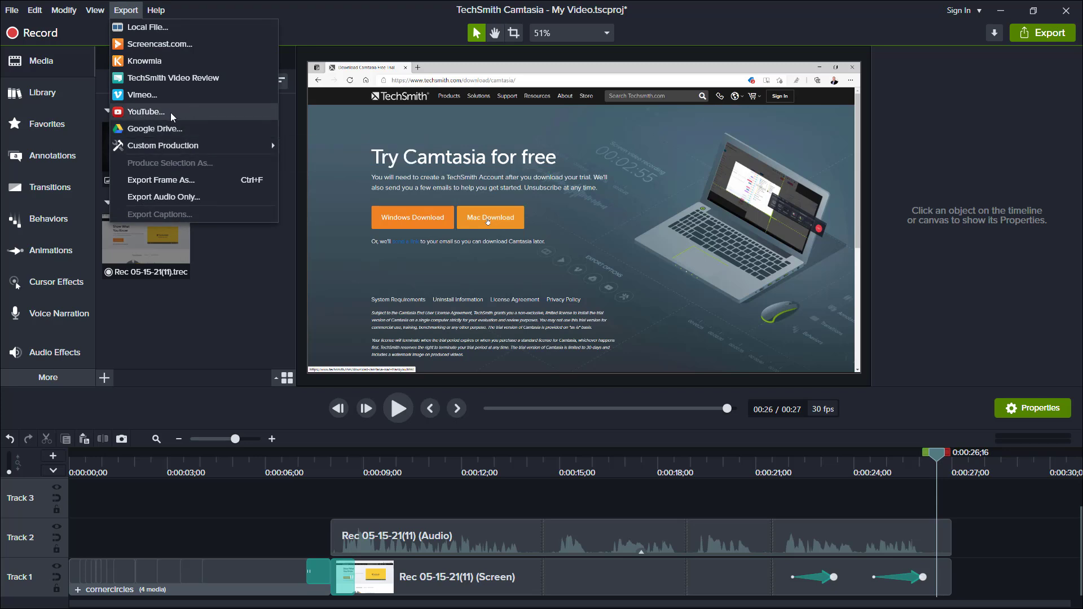
pyautogui.click(146, 111)
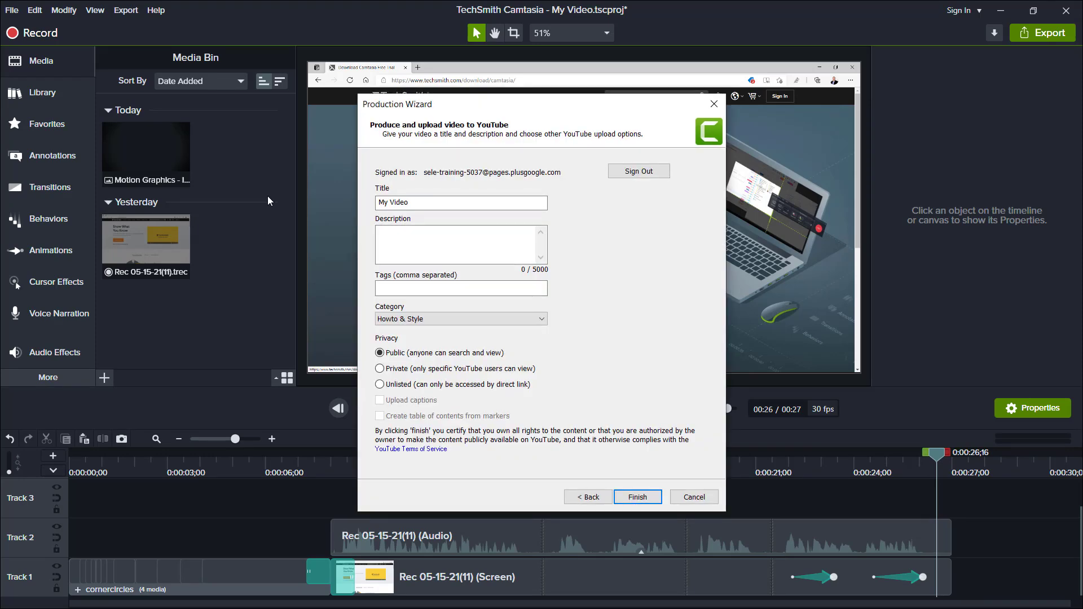
pyautogui.moveTo(592, 188)
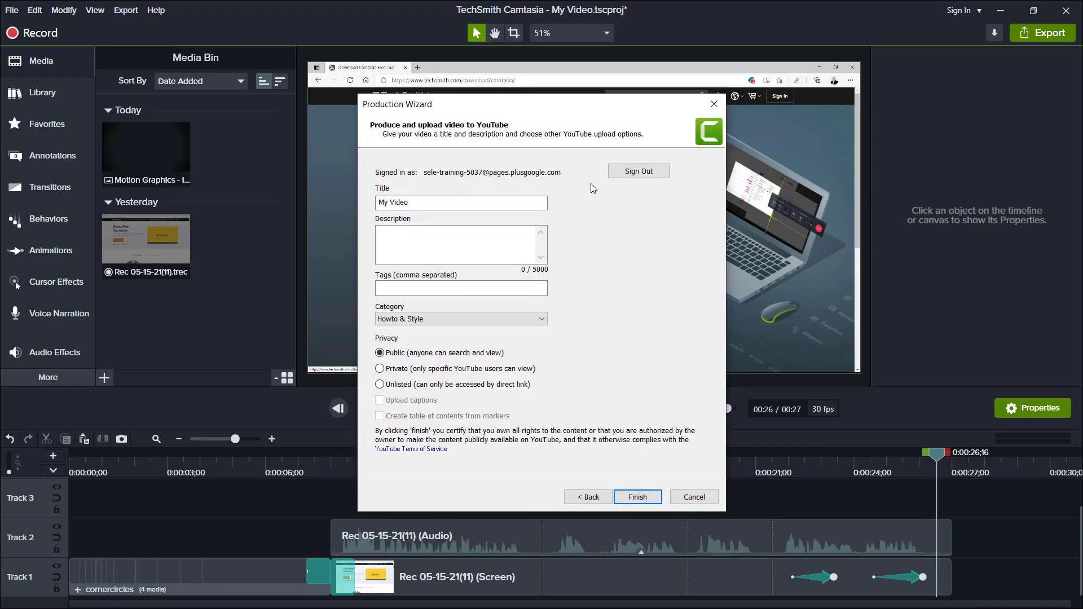
pyautogui.moveTo(413, 283)
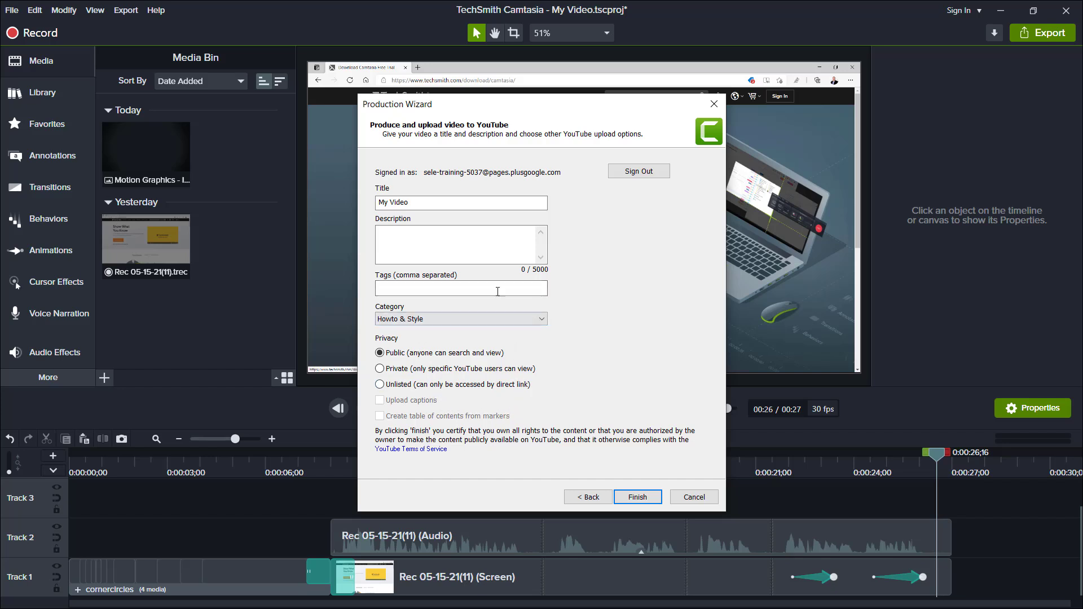
pyautogui.click(693, 496)
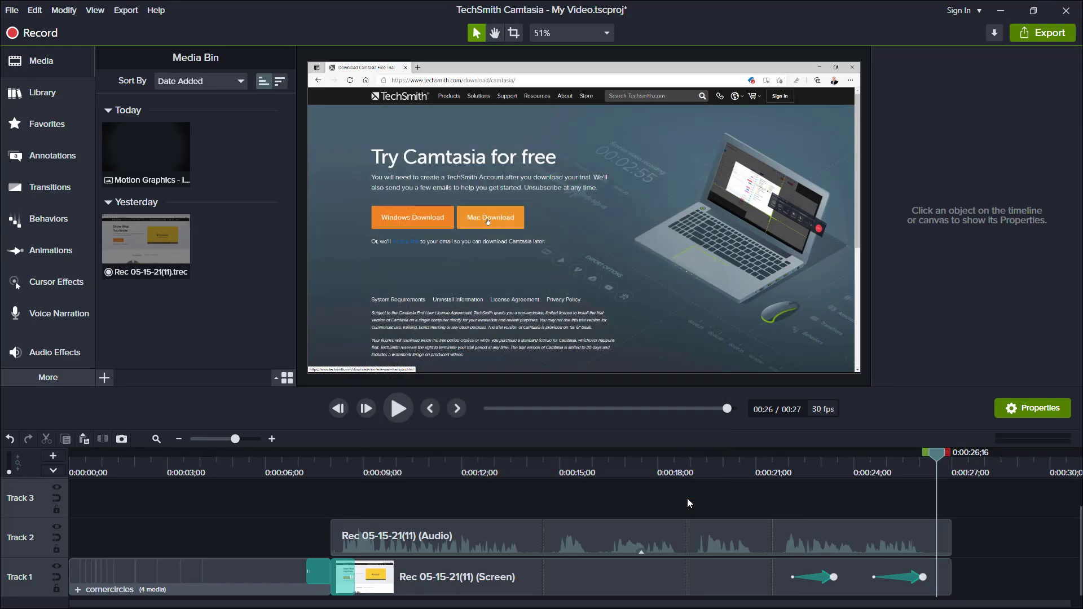
# - Produce My Video as a local 1080p MP4 without sub-folder organization
pyautogui.click(125, 9)
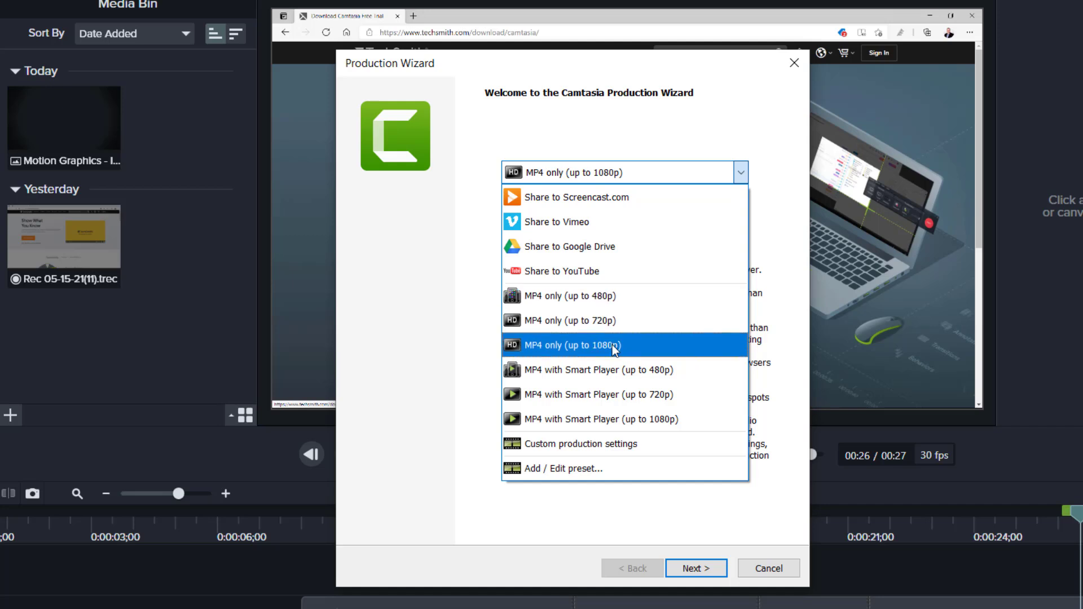
pyautogui.click(569, 346)
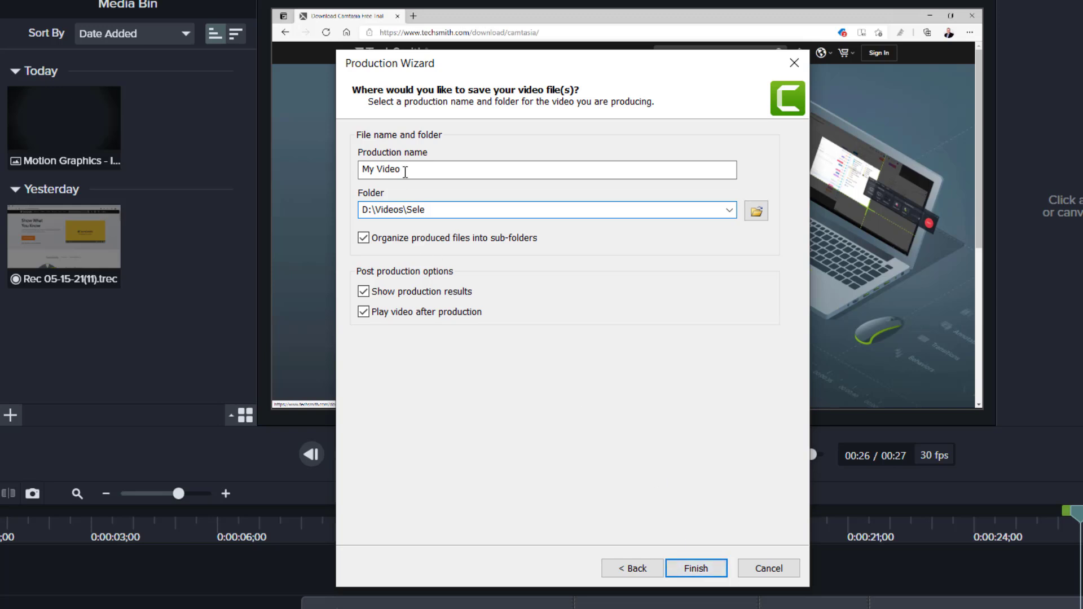
pyautogui.click(546, 169)
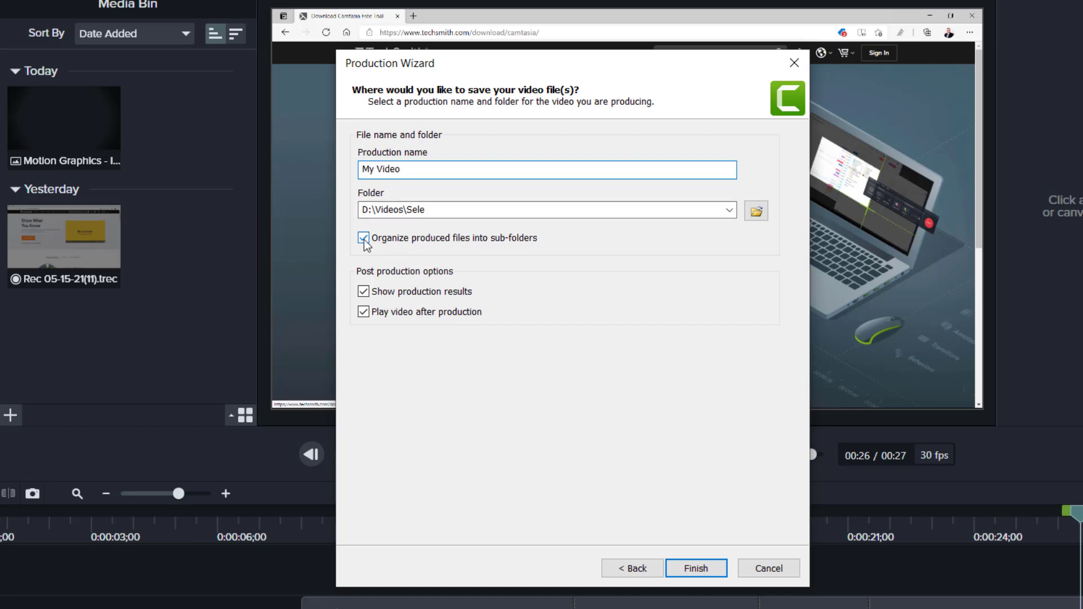
pyautogui.click(363, 237)
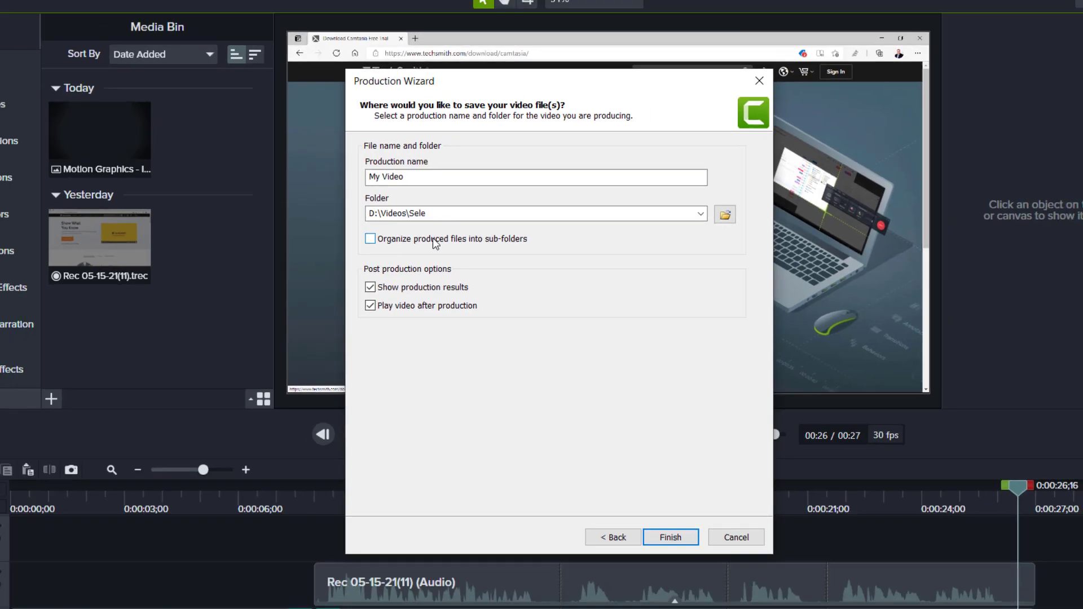
pyautogui.click(670, 538)
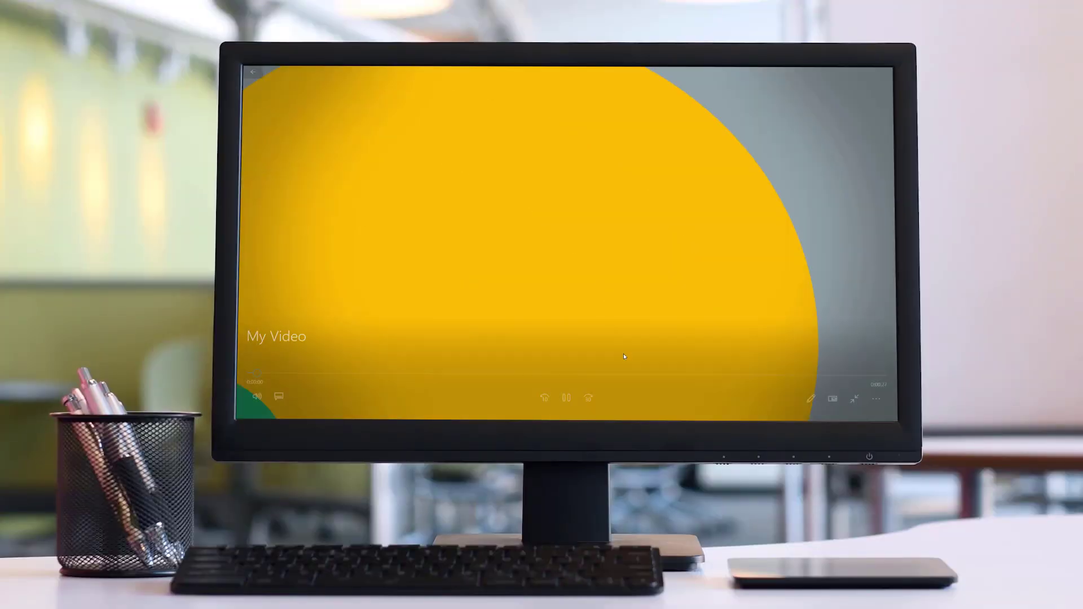
# - Play the produced My Video MP4 through in the media player
pyautogui.click(566, 397)
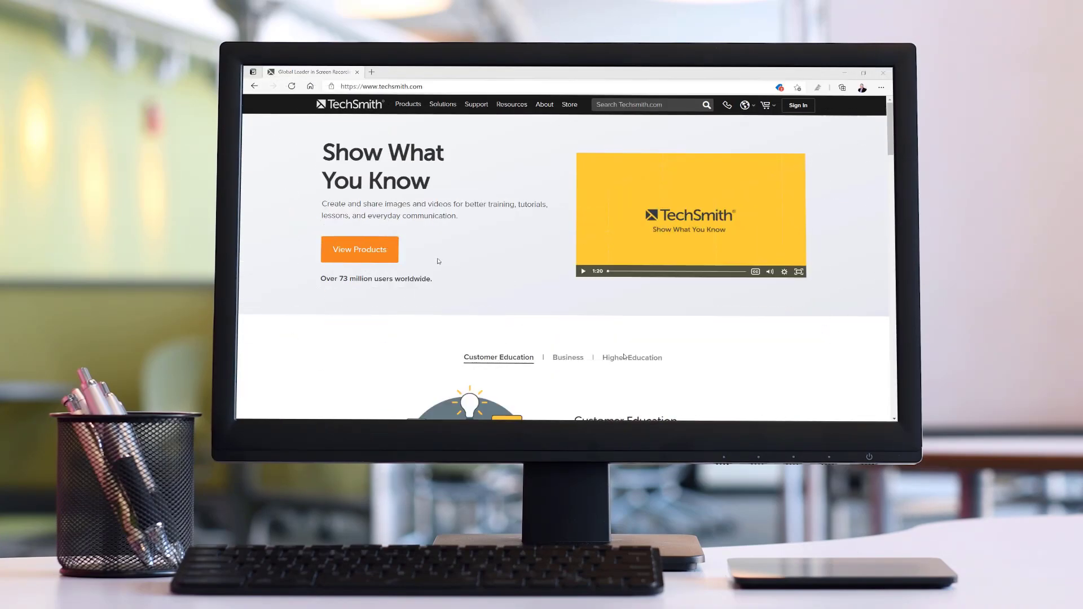
pyautogui.click(359, 250)
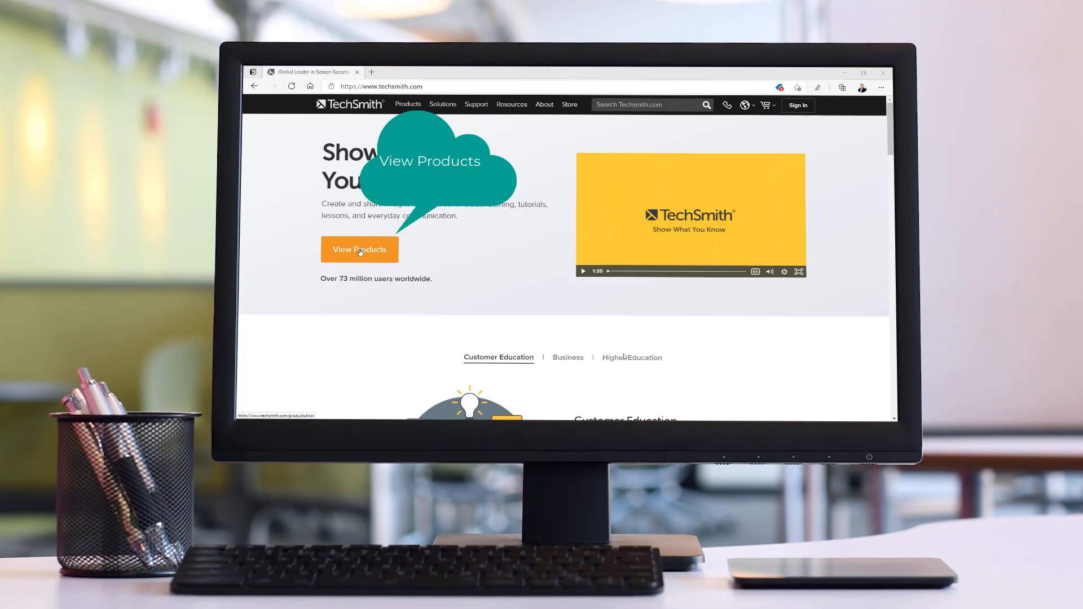
pyautogui.click(359, 249)
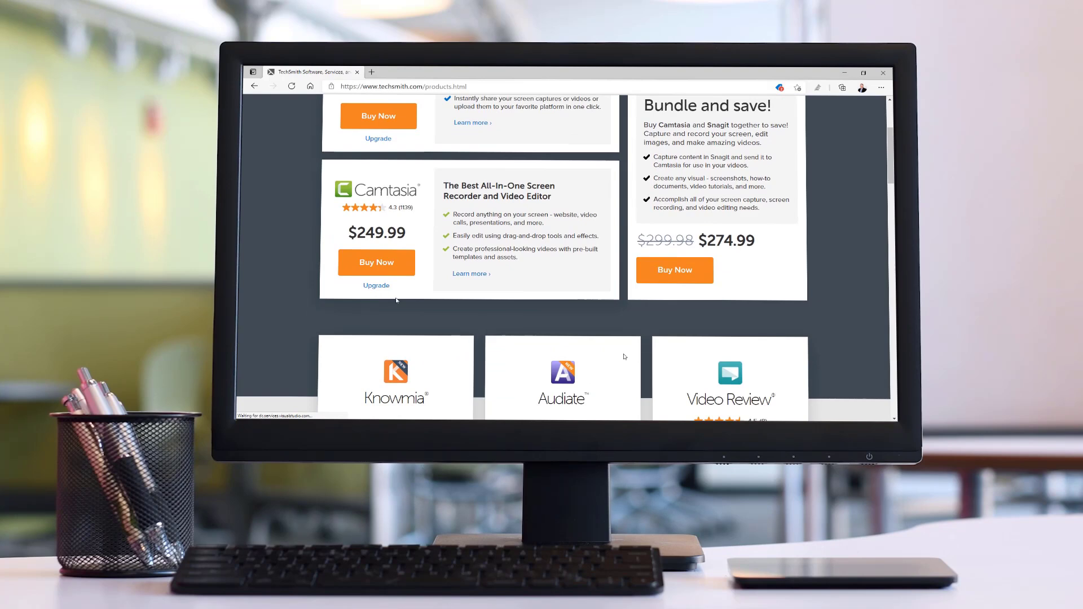
pyautogui.click(470, 274)
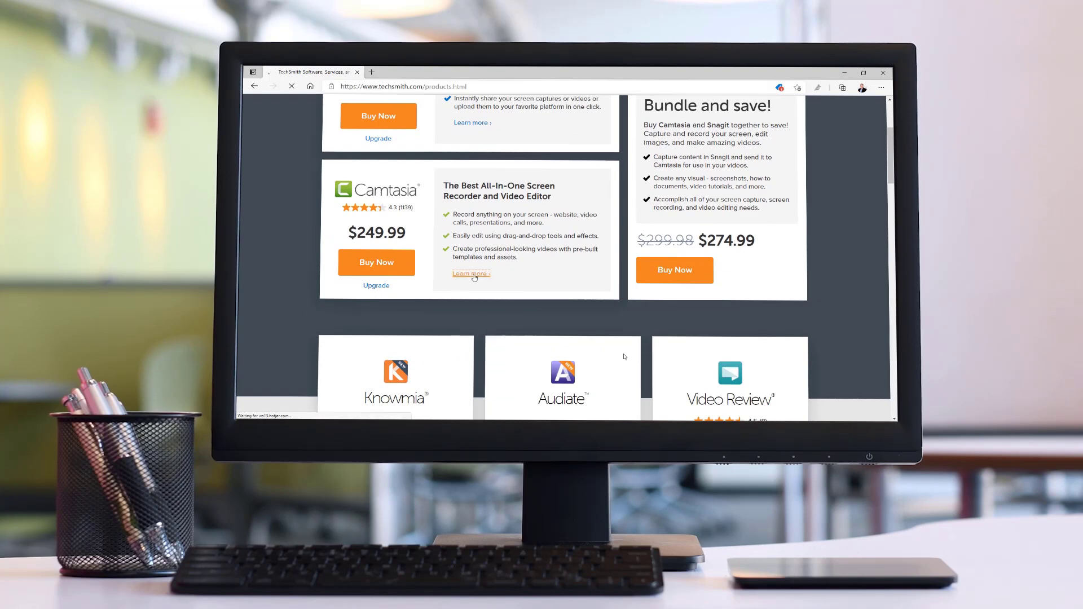
pyautogui.click(470, 273)
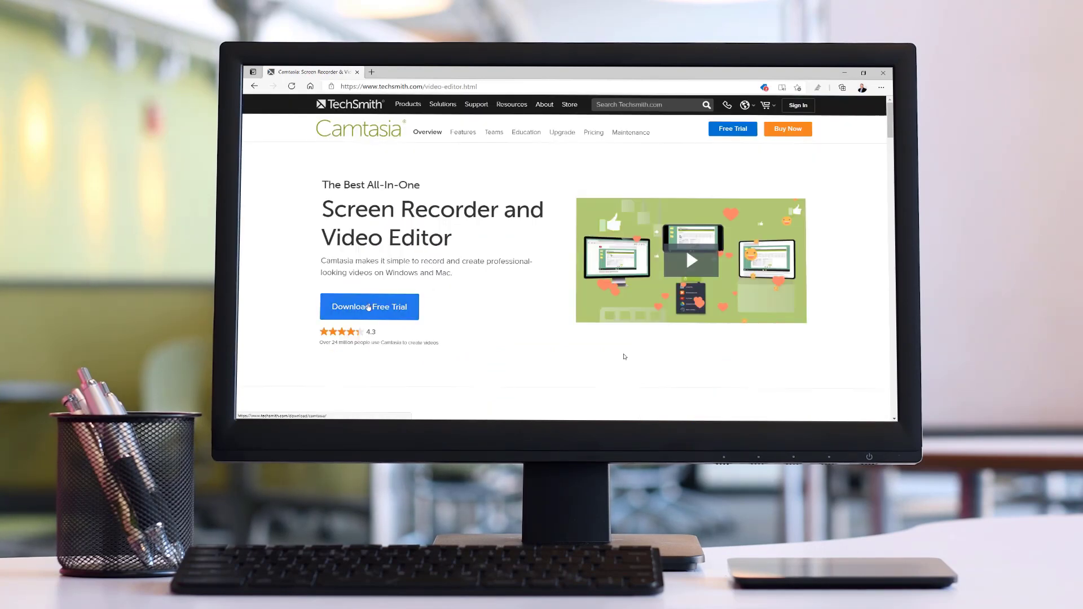
pyautogui.click(369, 307)
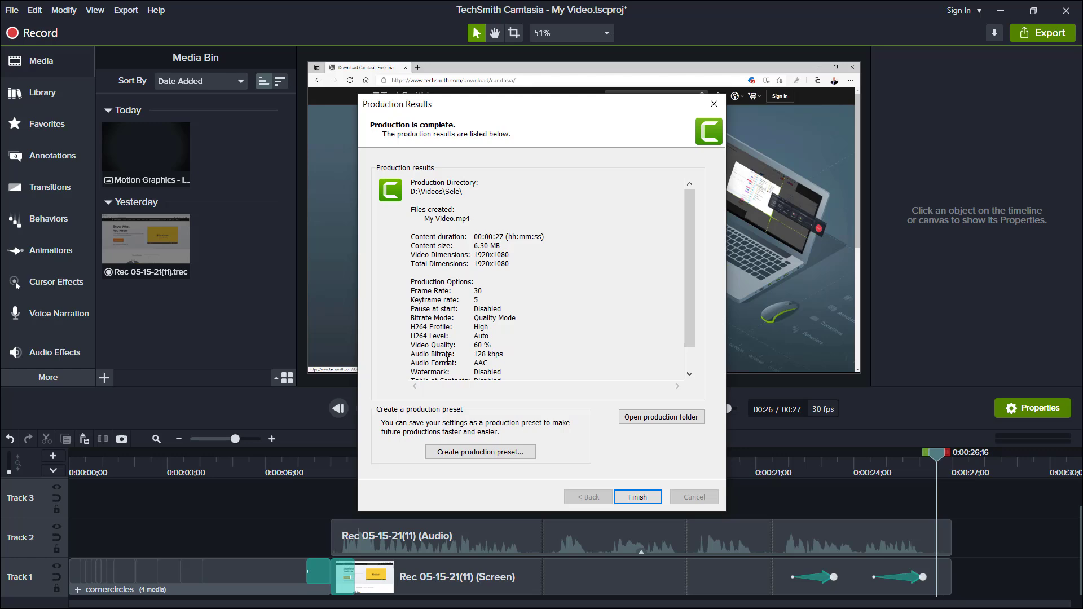
# - Close the Production Results report for the 1920x1080 My Video.mp4
pyautogui.click(636, 497)
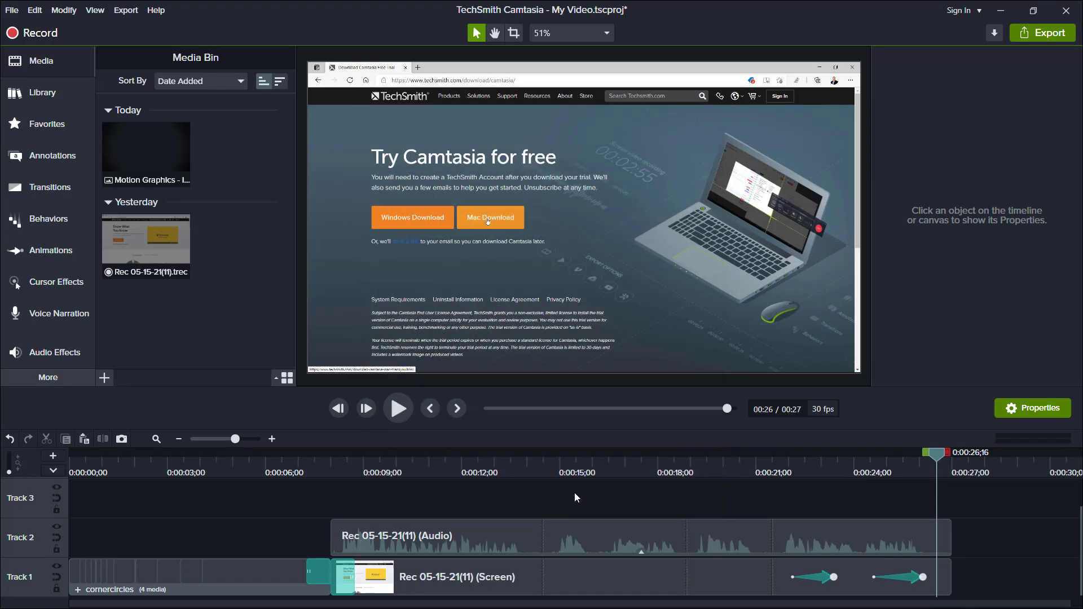